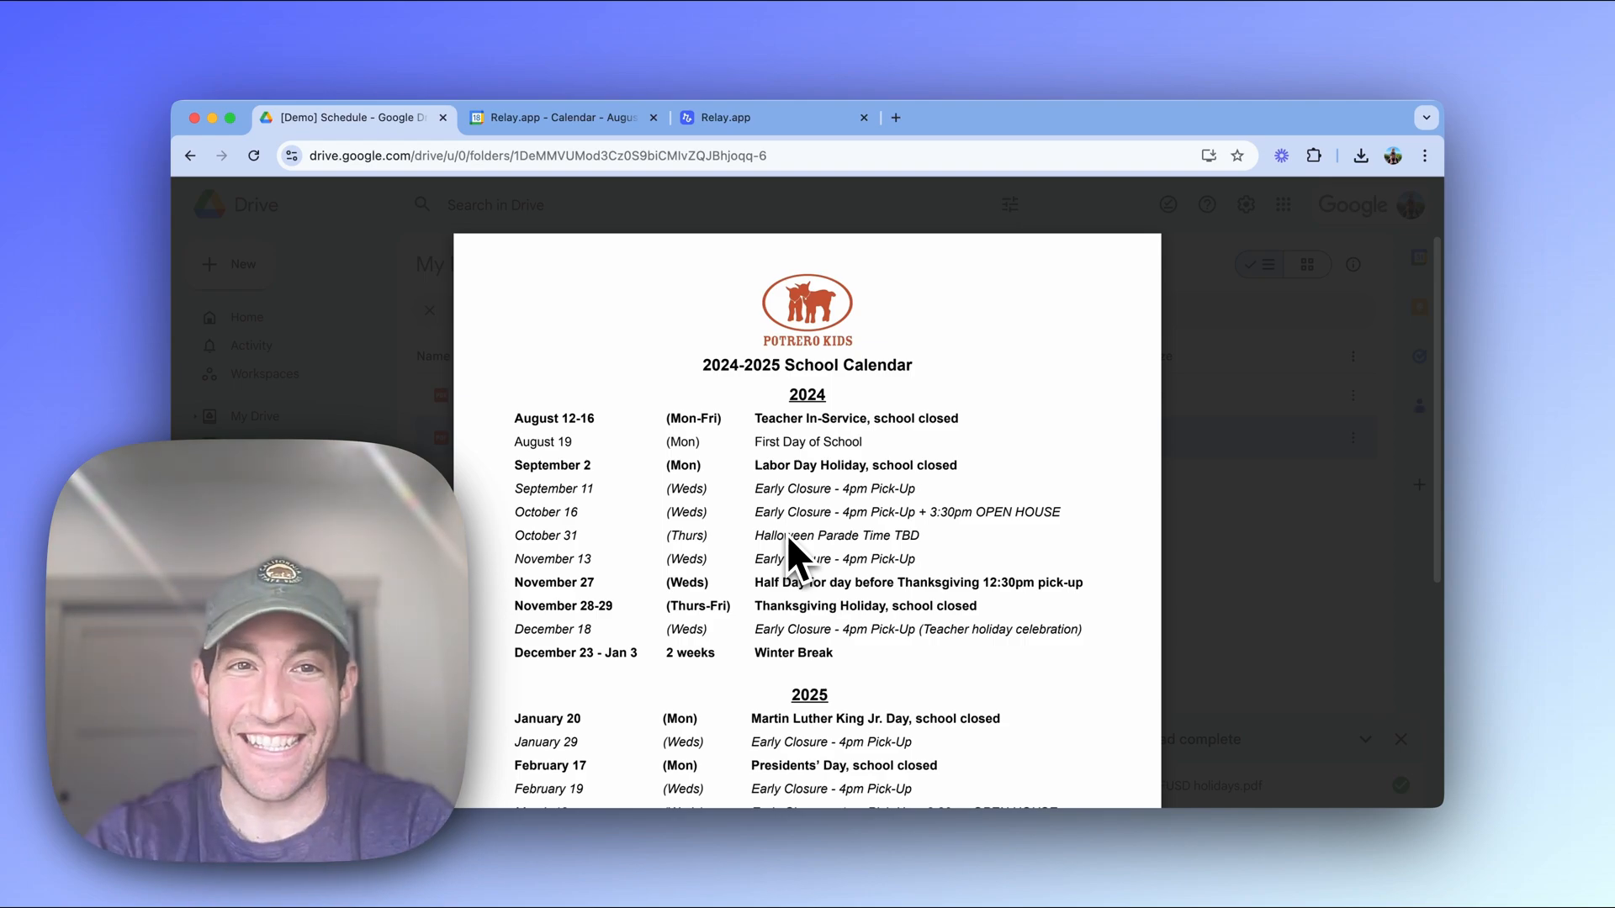
# Browse the events calendar forward through later months, then return to the school calendar PDF.
pyautogui.click(563, 116)
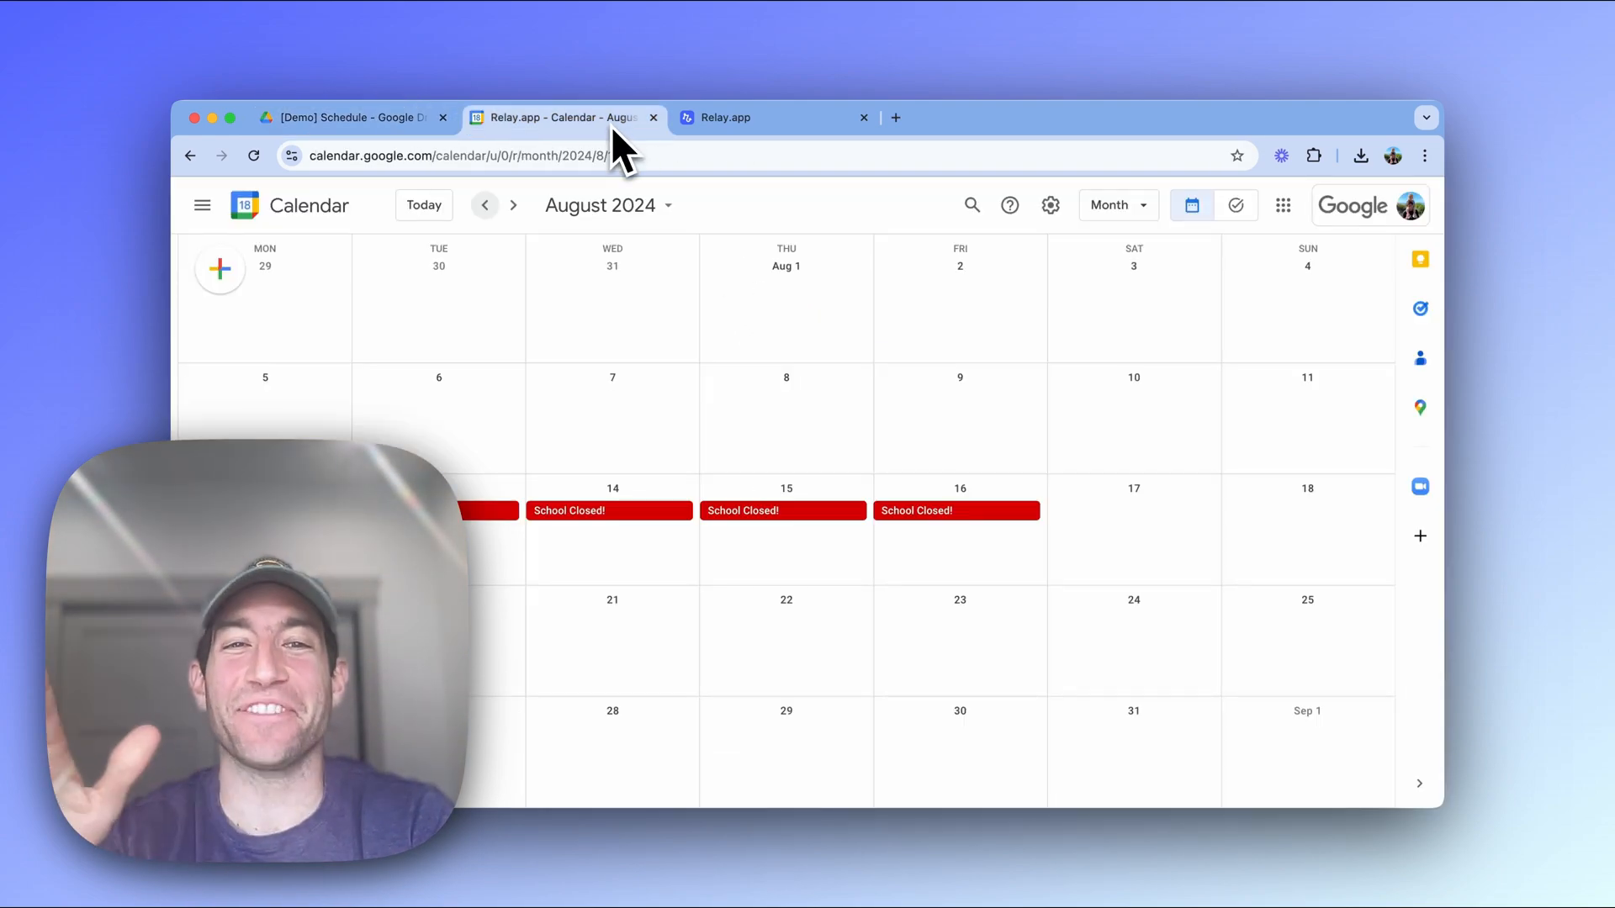
pyautogui.click(513, 206)
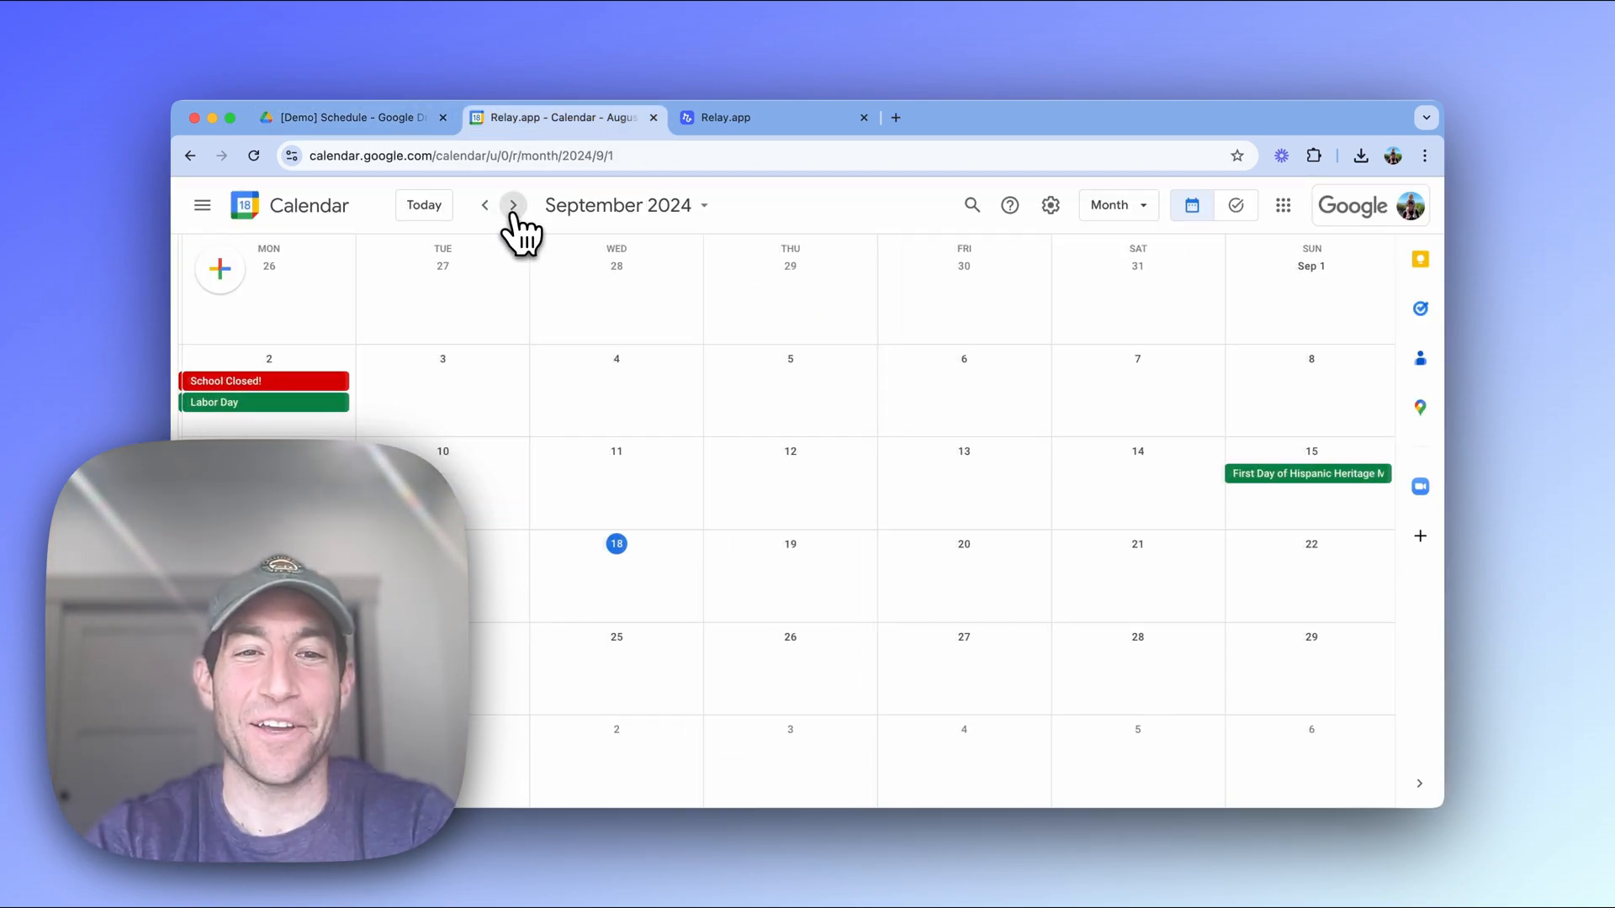
pyautogui.click(512, 205)
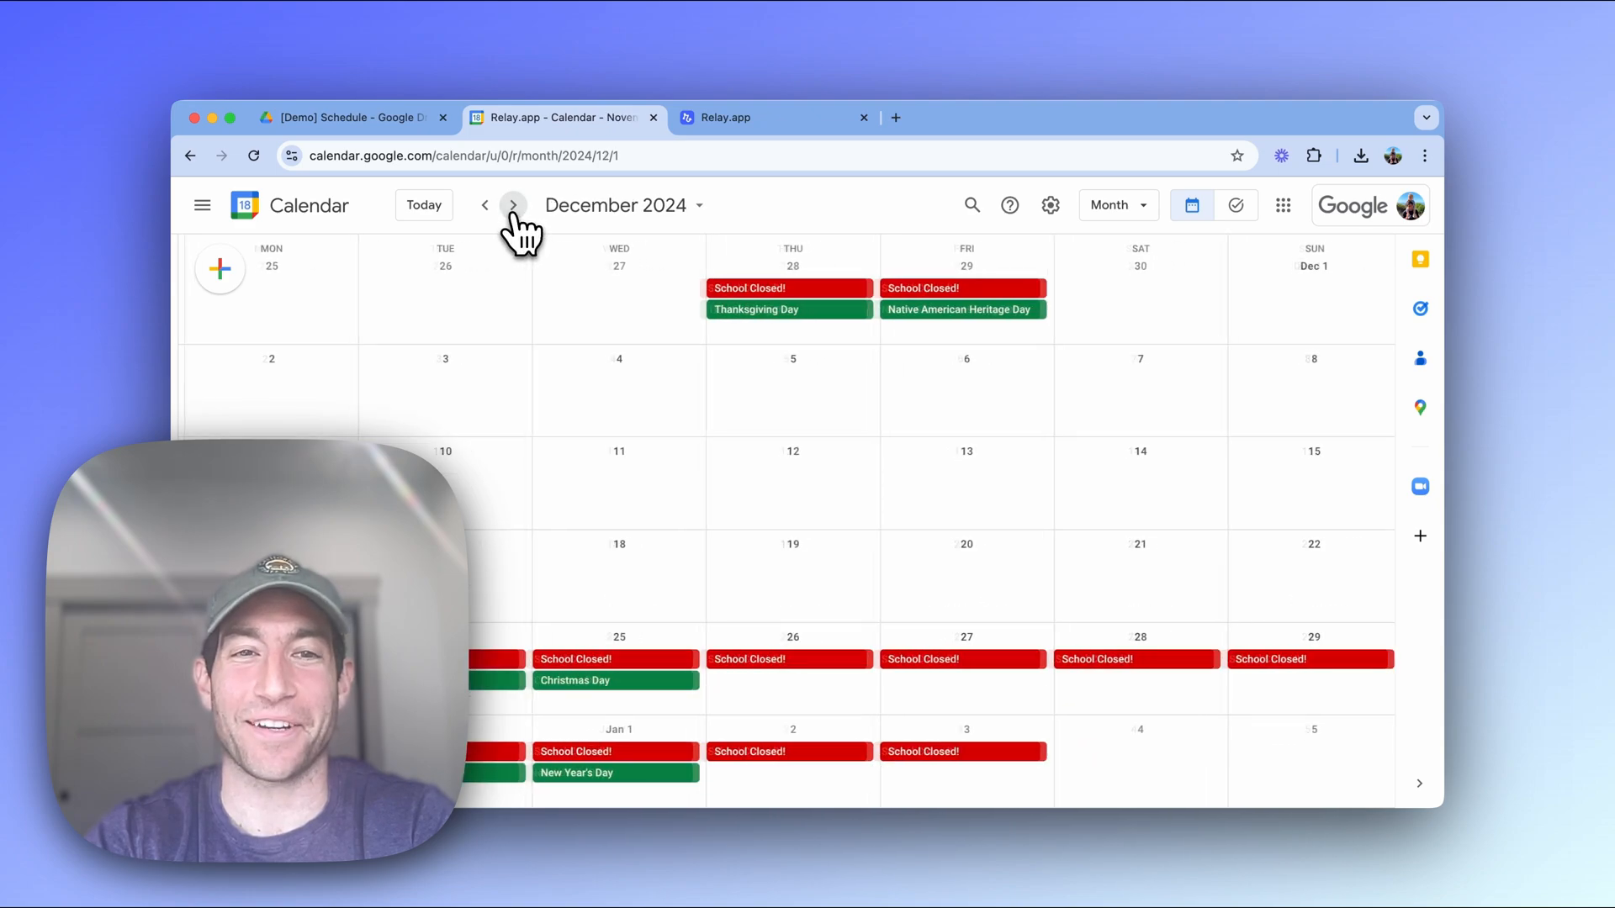
pyautogui.click(350, 118)
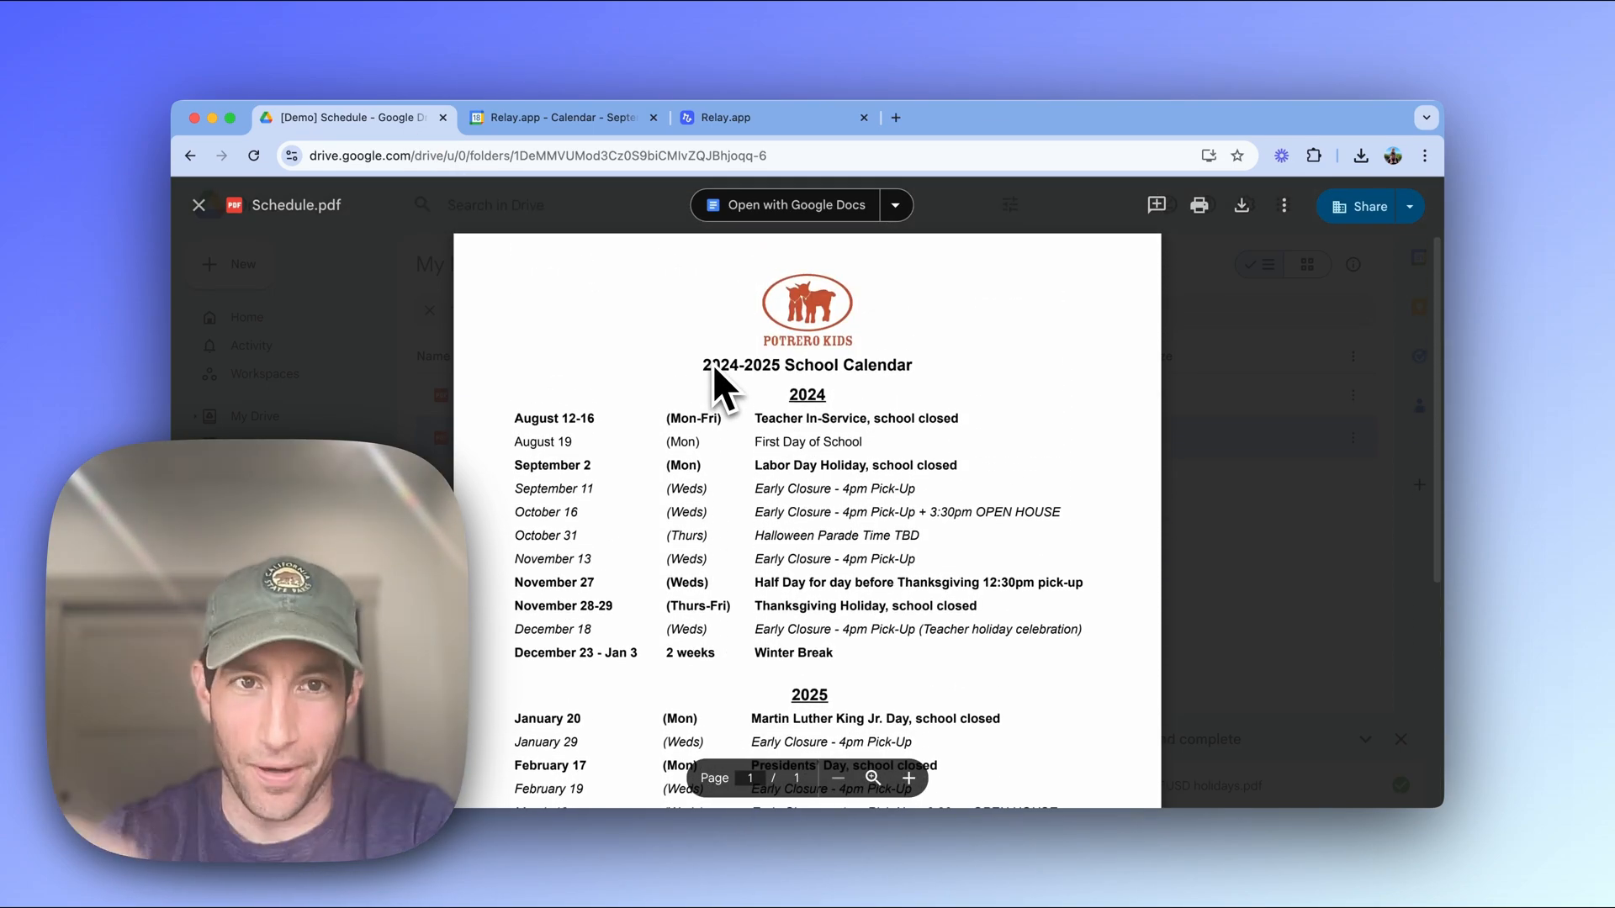
pyautogui.click(561, 118)
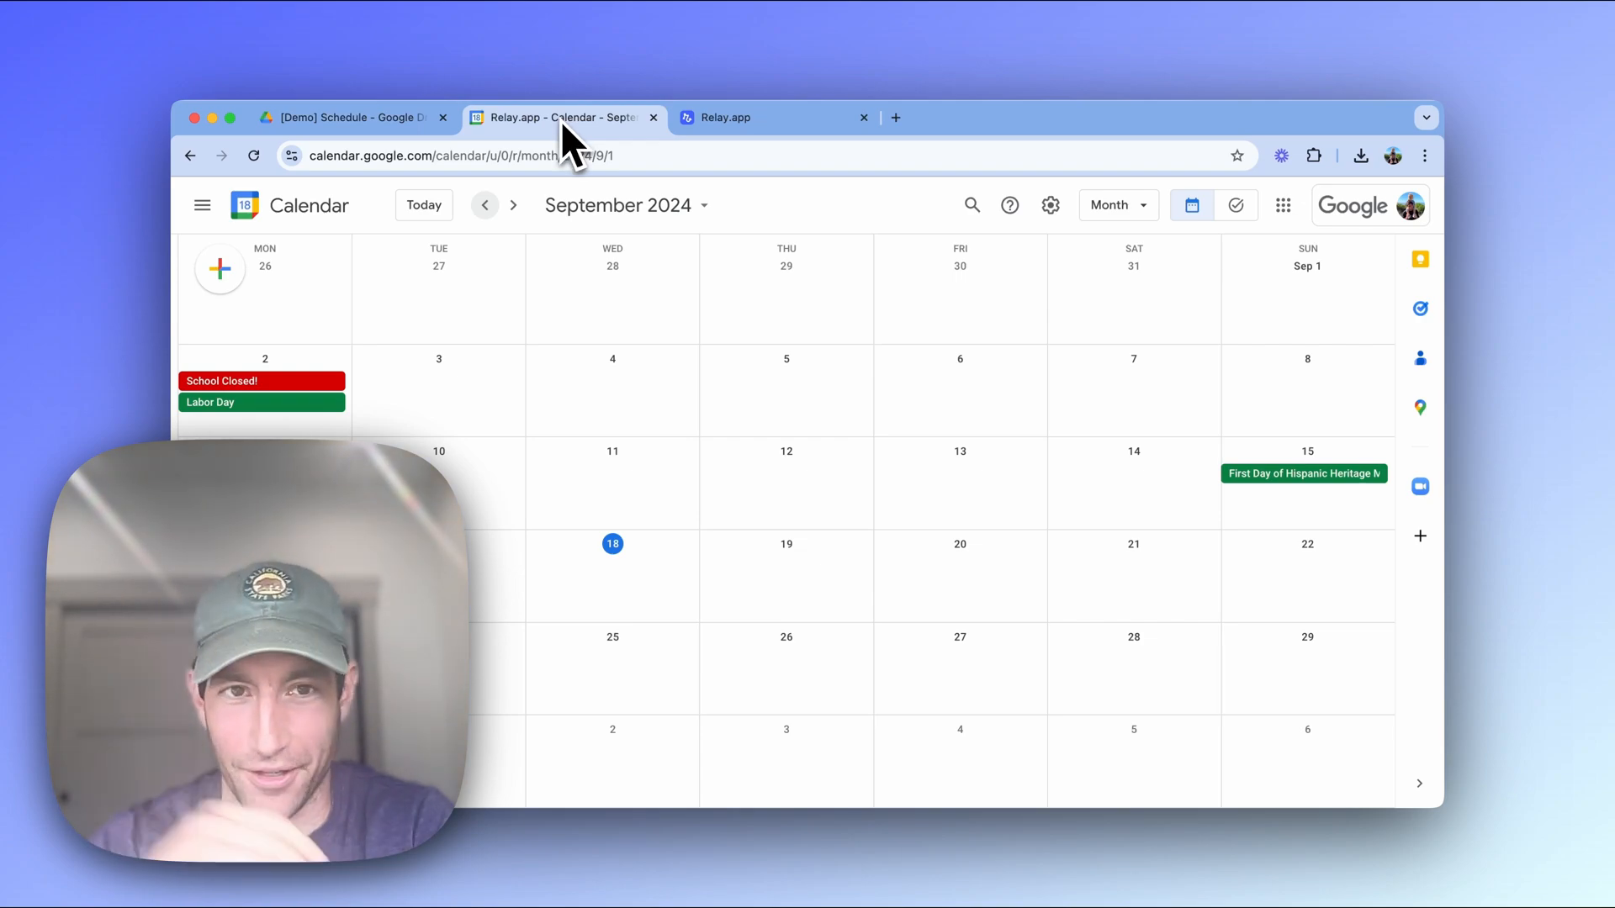
pyautogui.click(350, 118)
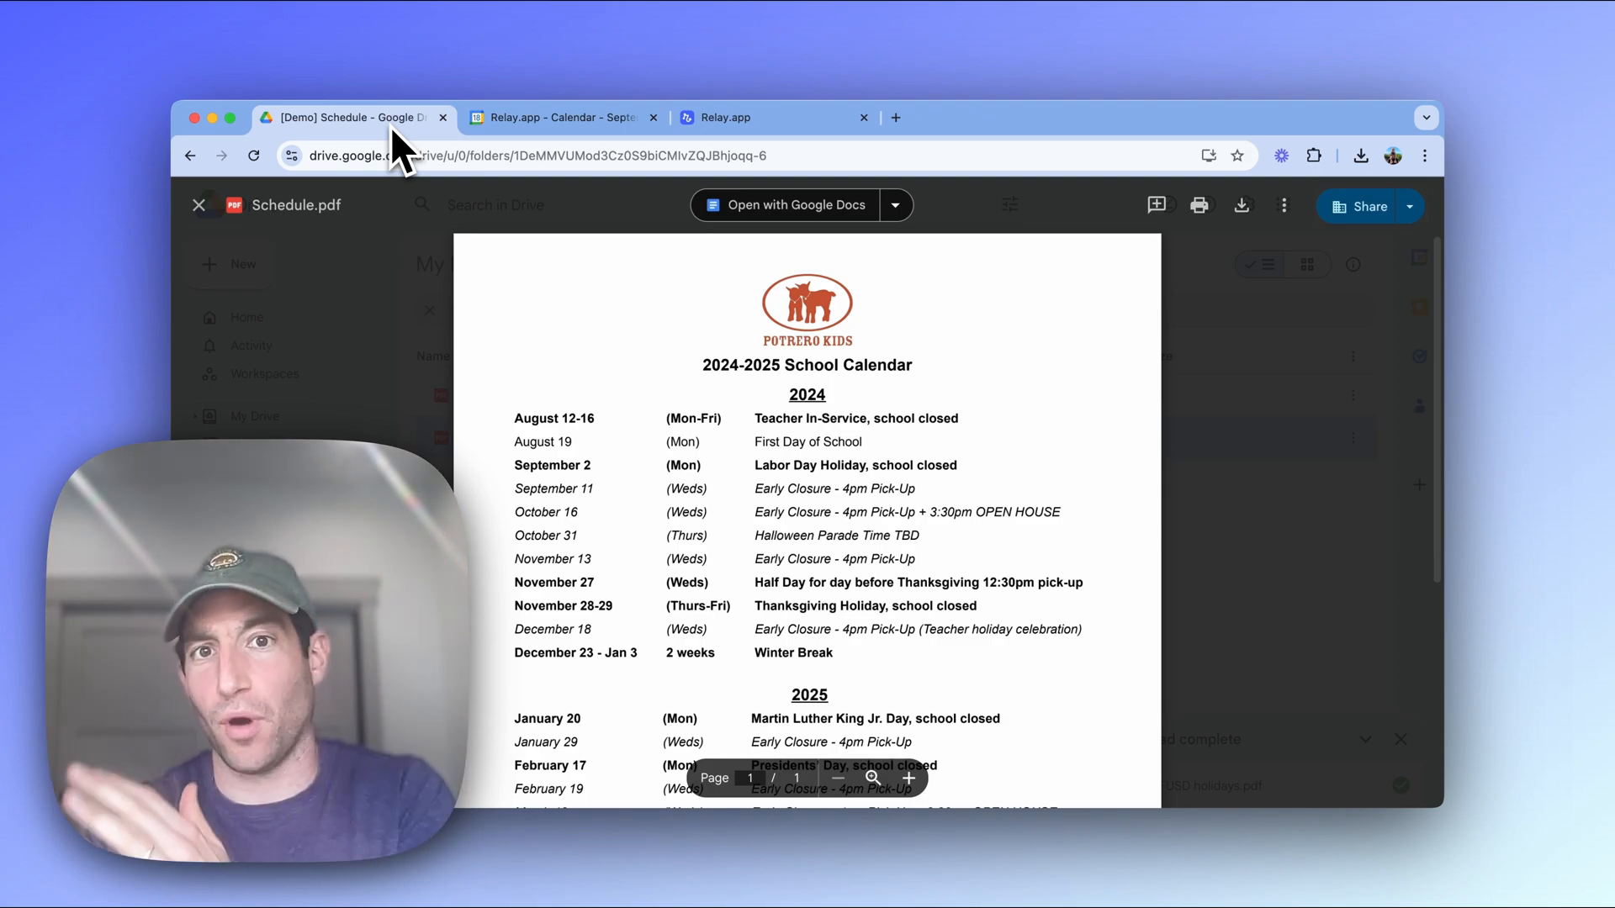
# In the Relay workflow editor, delete the Google Drive trigger and confirm.
pyautogui.click(772, 116)
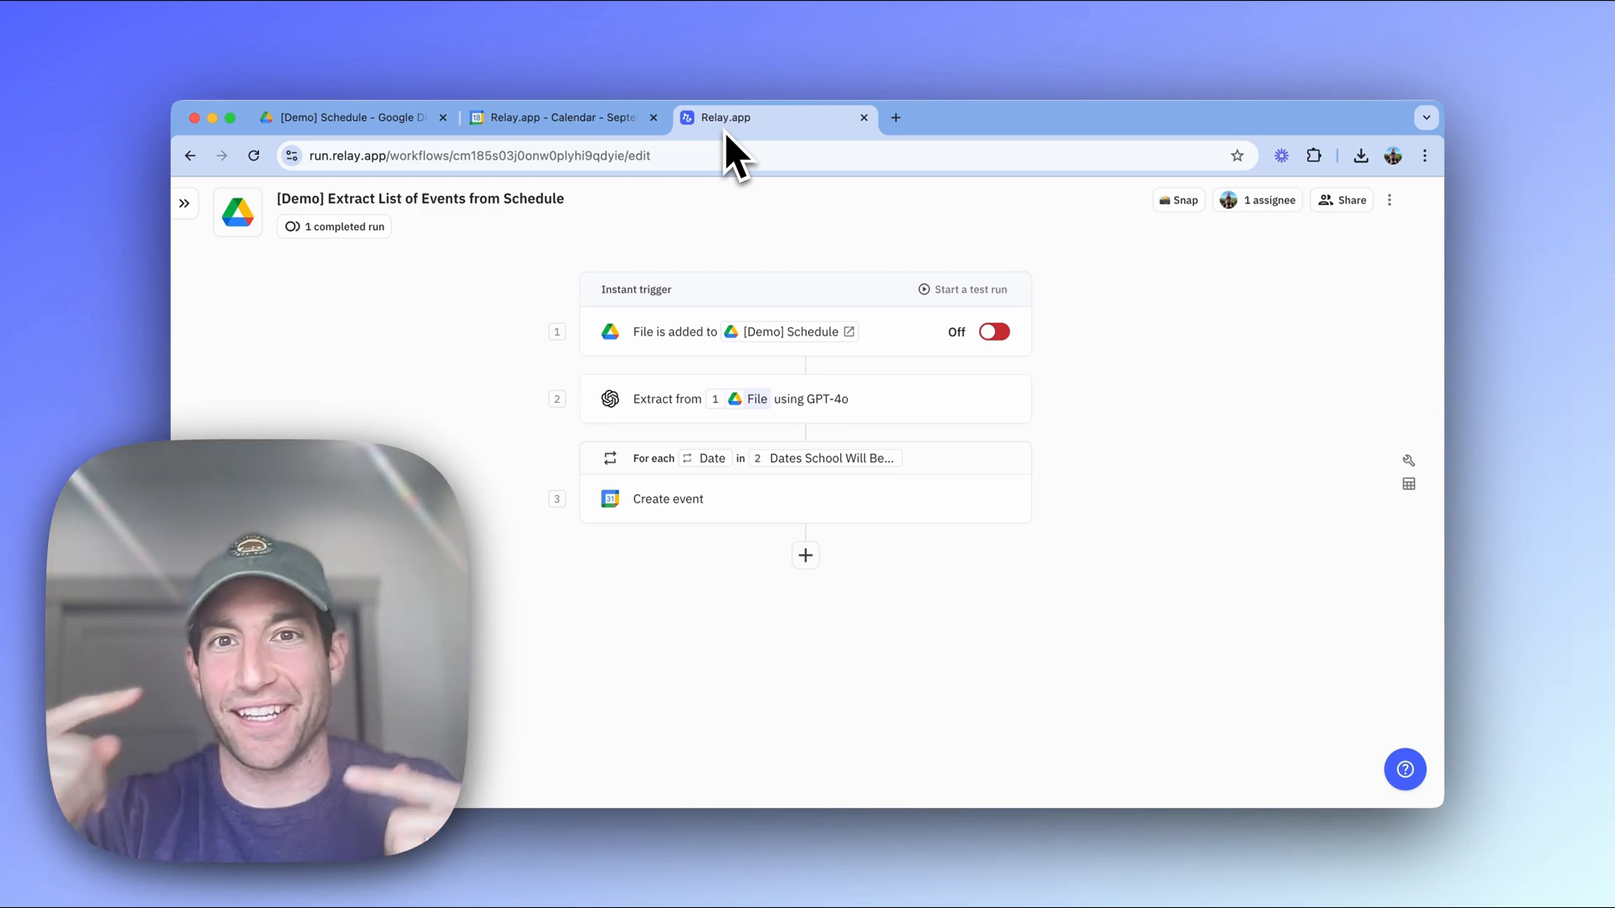
pyautogui.moveTo(1050, 371)
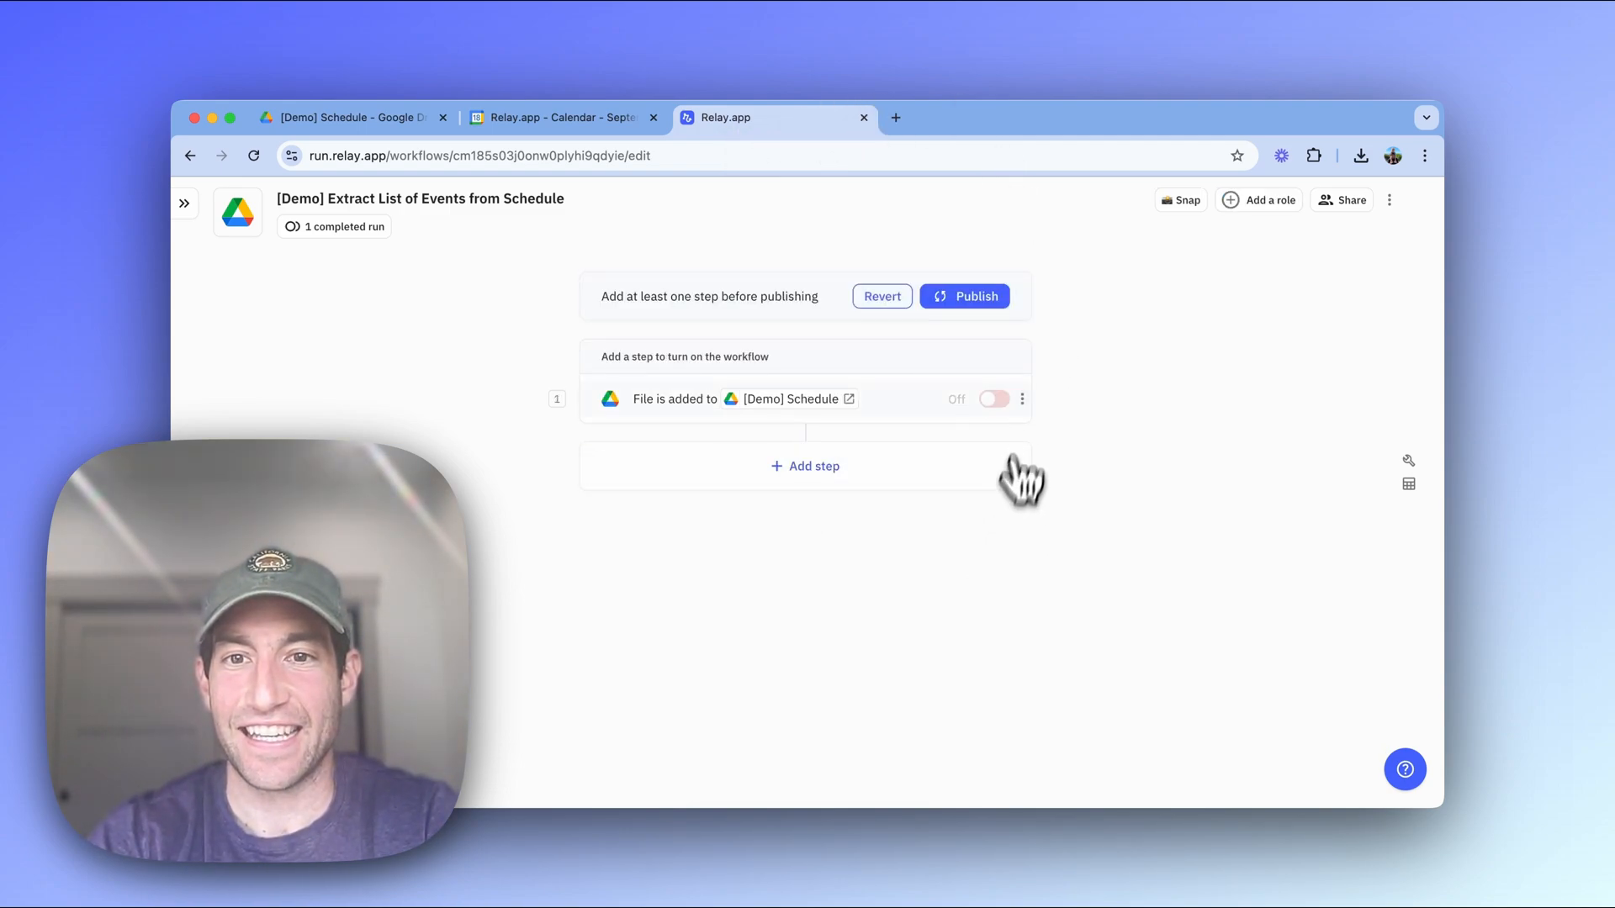
pyautogui.click(1020, 399)
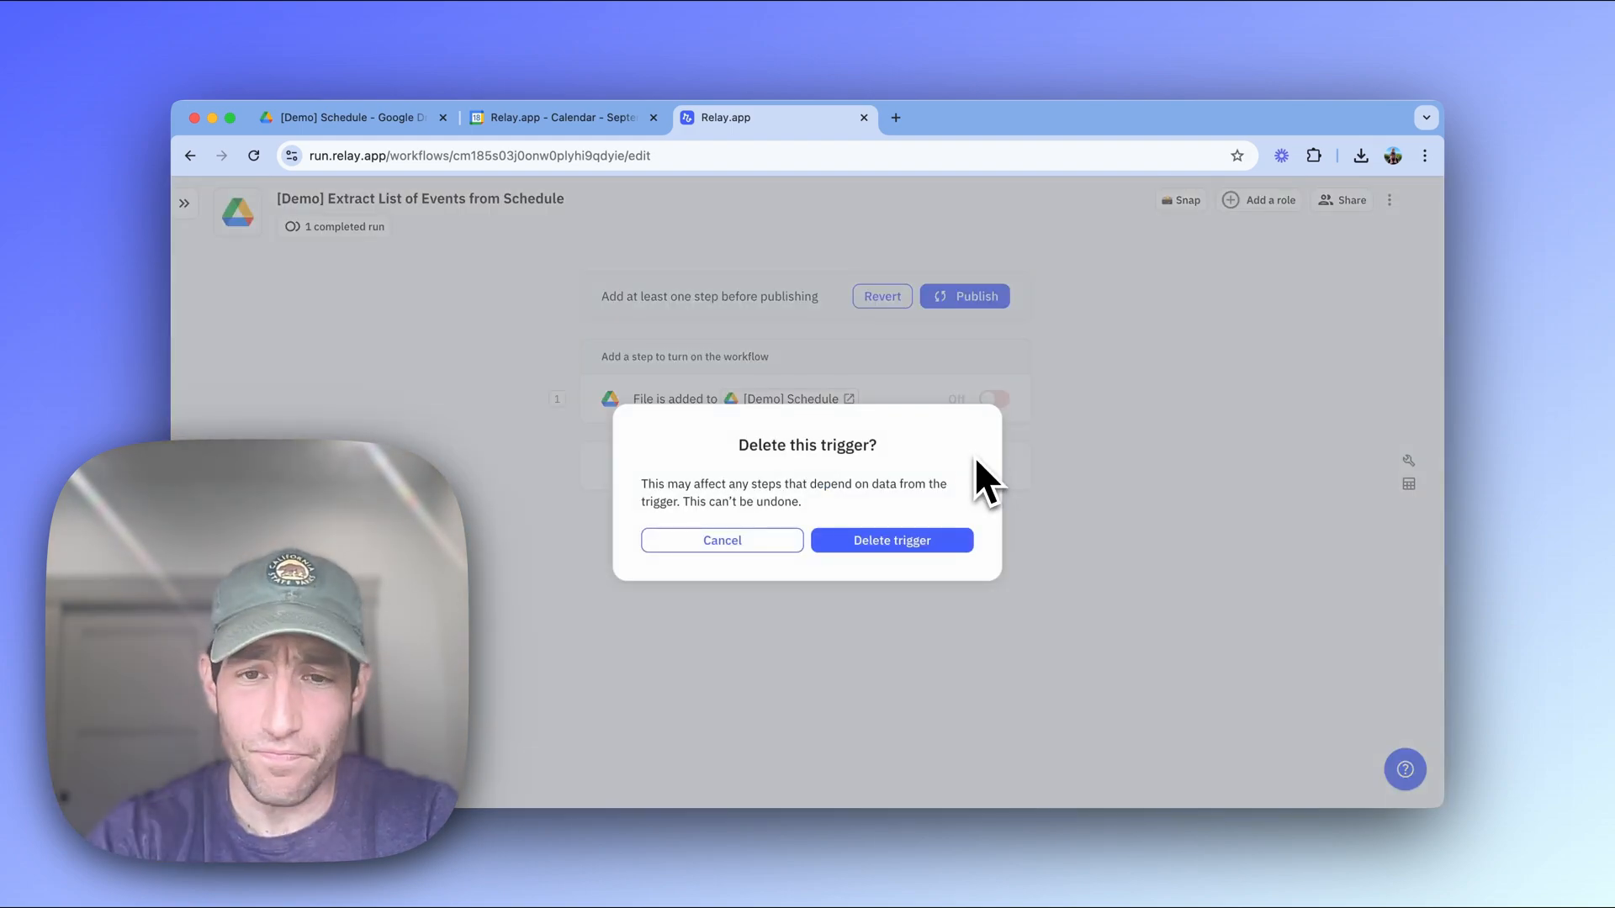
pyautogui.click(890, 540)
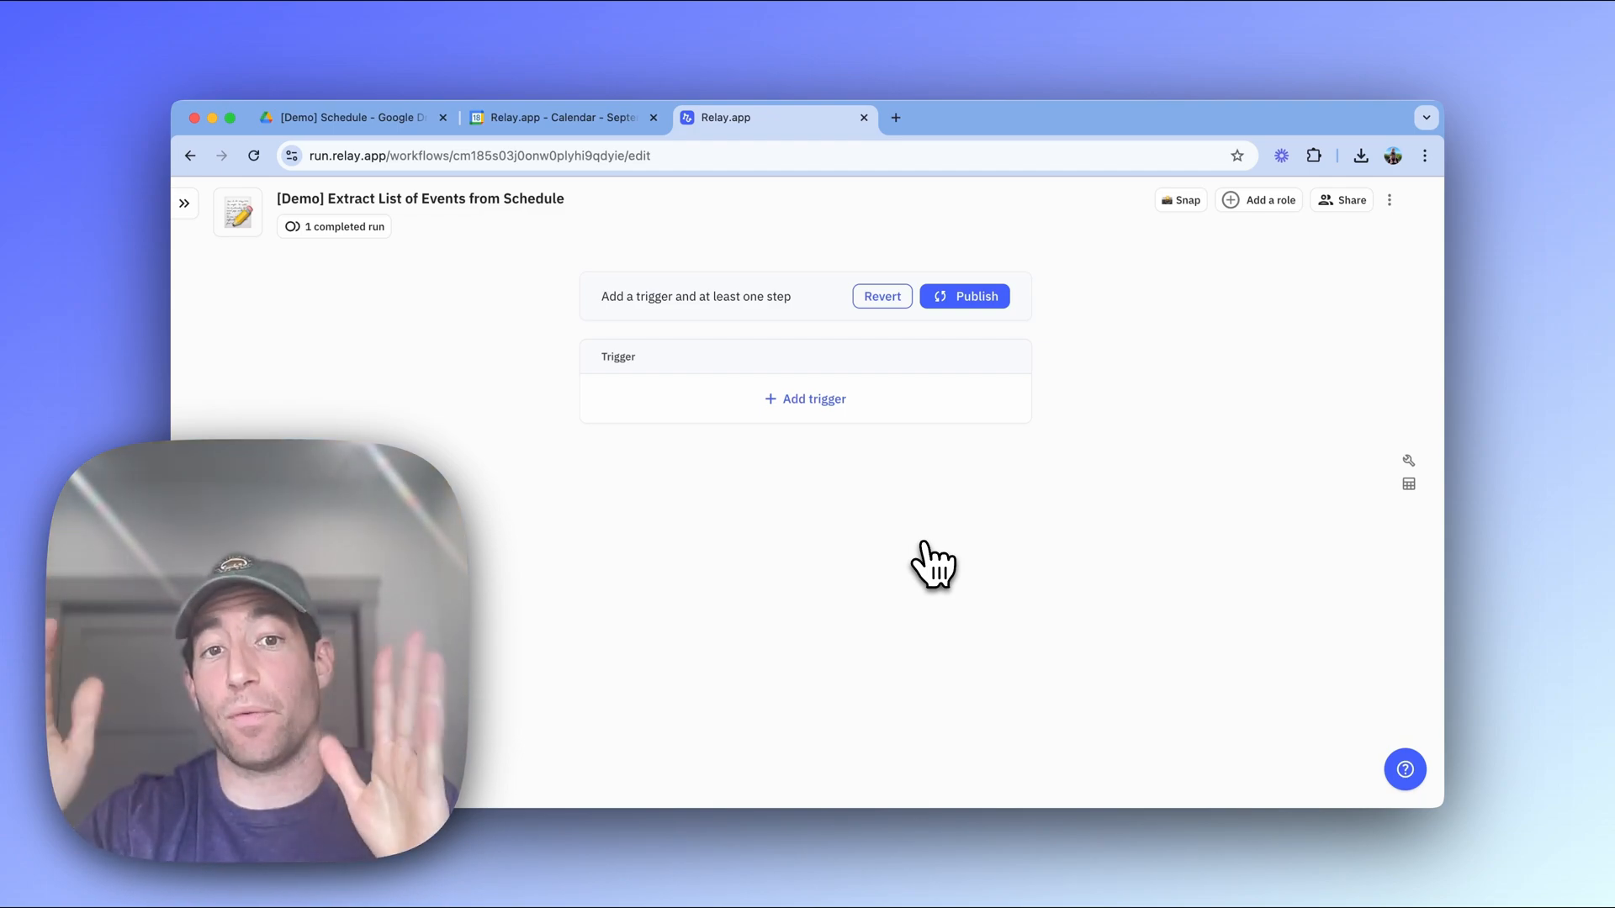
# Add a Google Drive 'File added to folder' trigger watching the [Demo] Schedule folder.
pyautogui.click(813, 398)
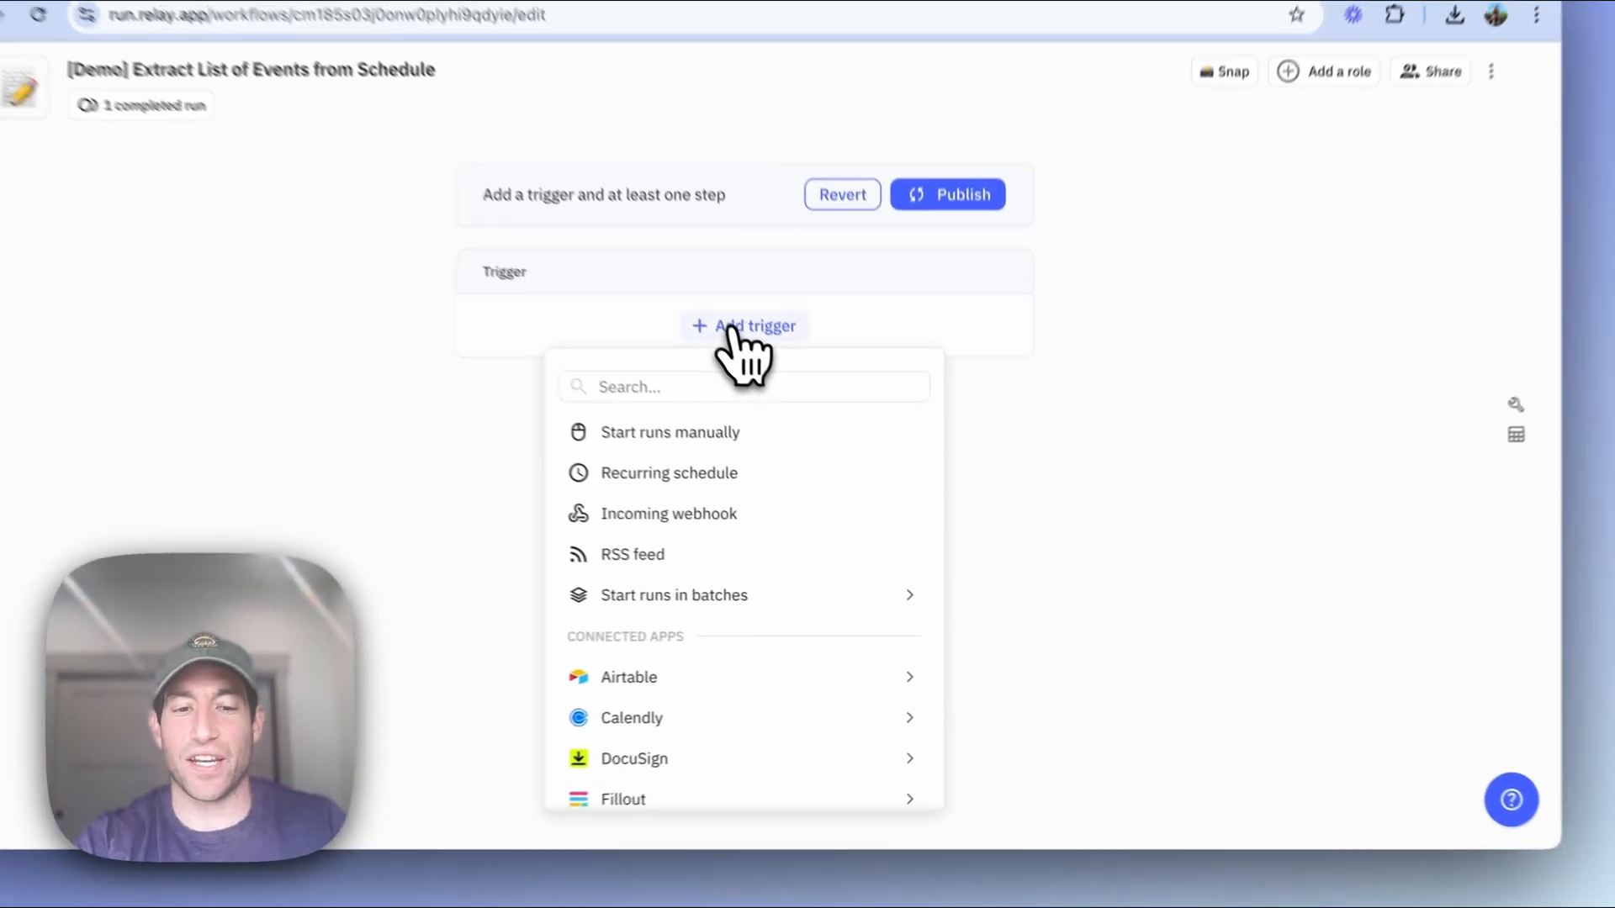
pyautogui.write('drive')
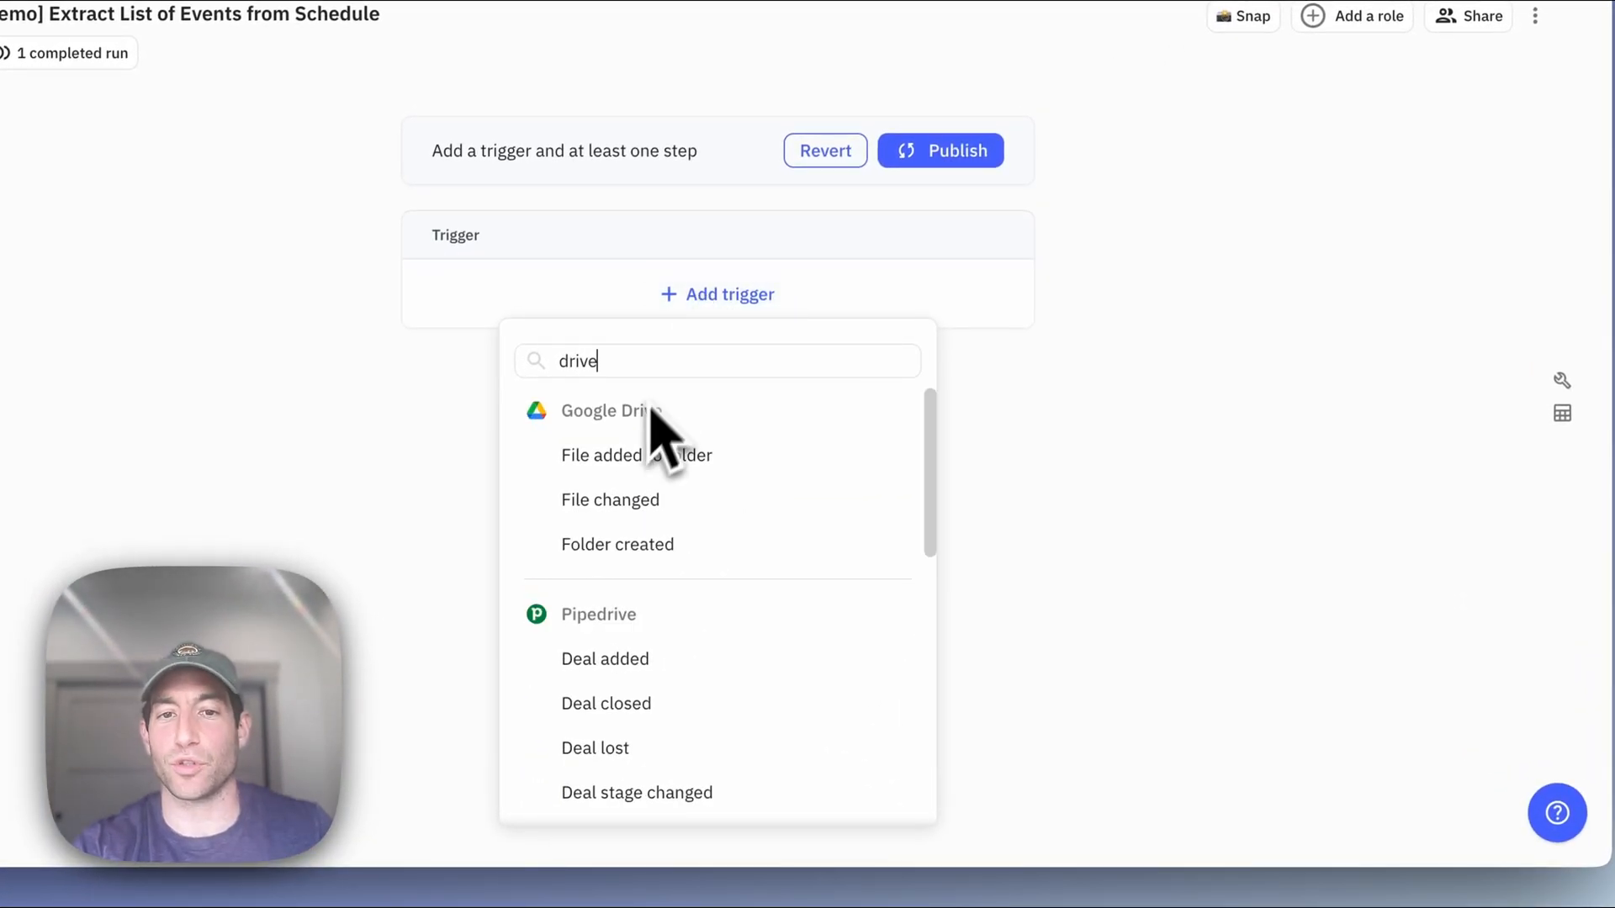
pyautogui.click(636, 455)
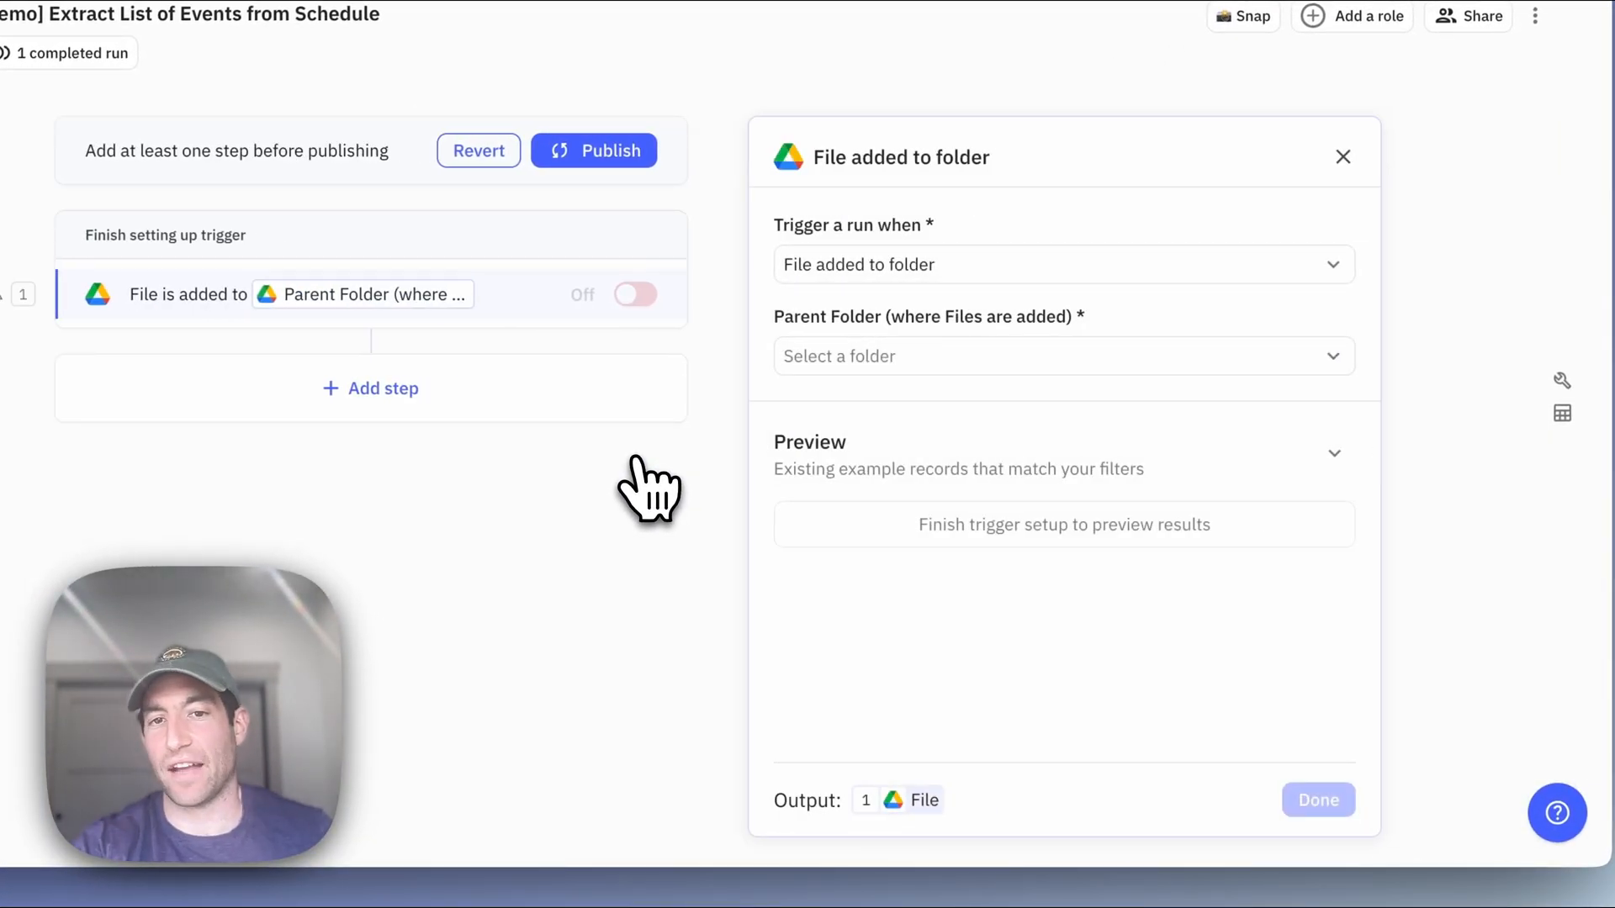
pyautogui.click(1060, 357)
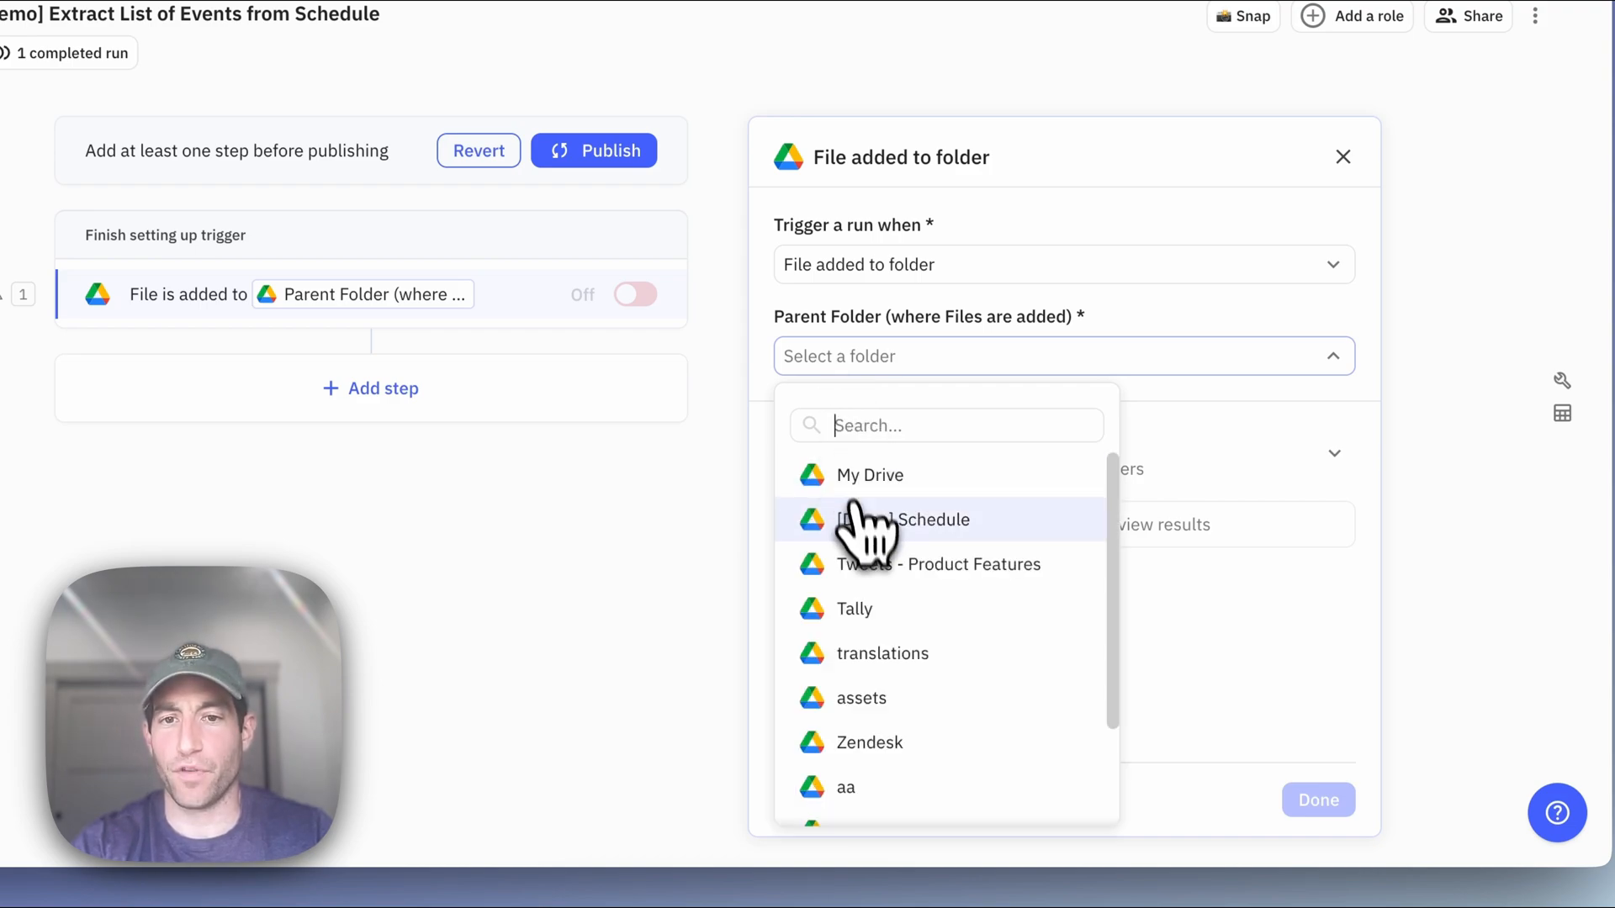
pyautogui.click(923, 519)
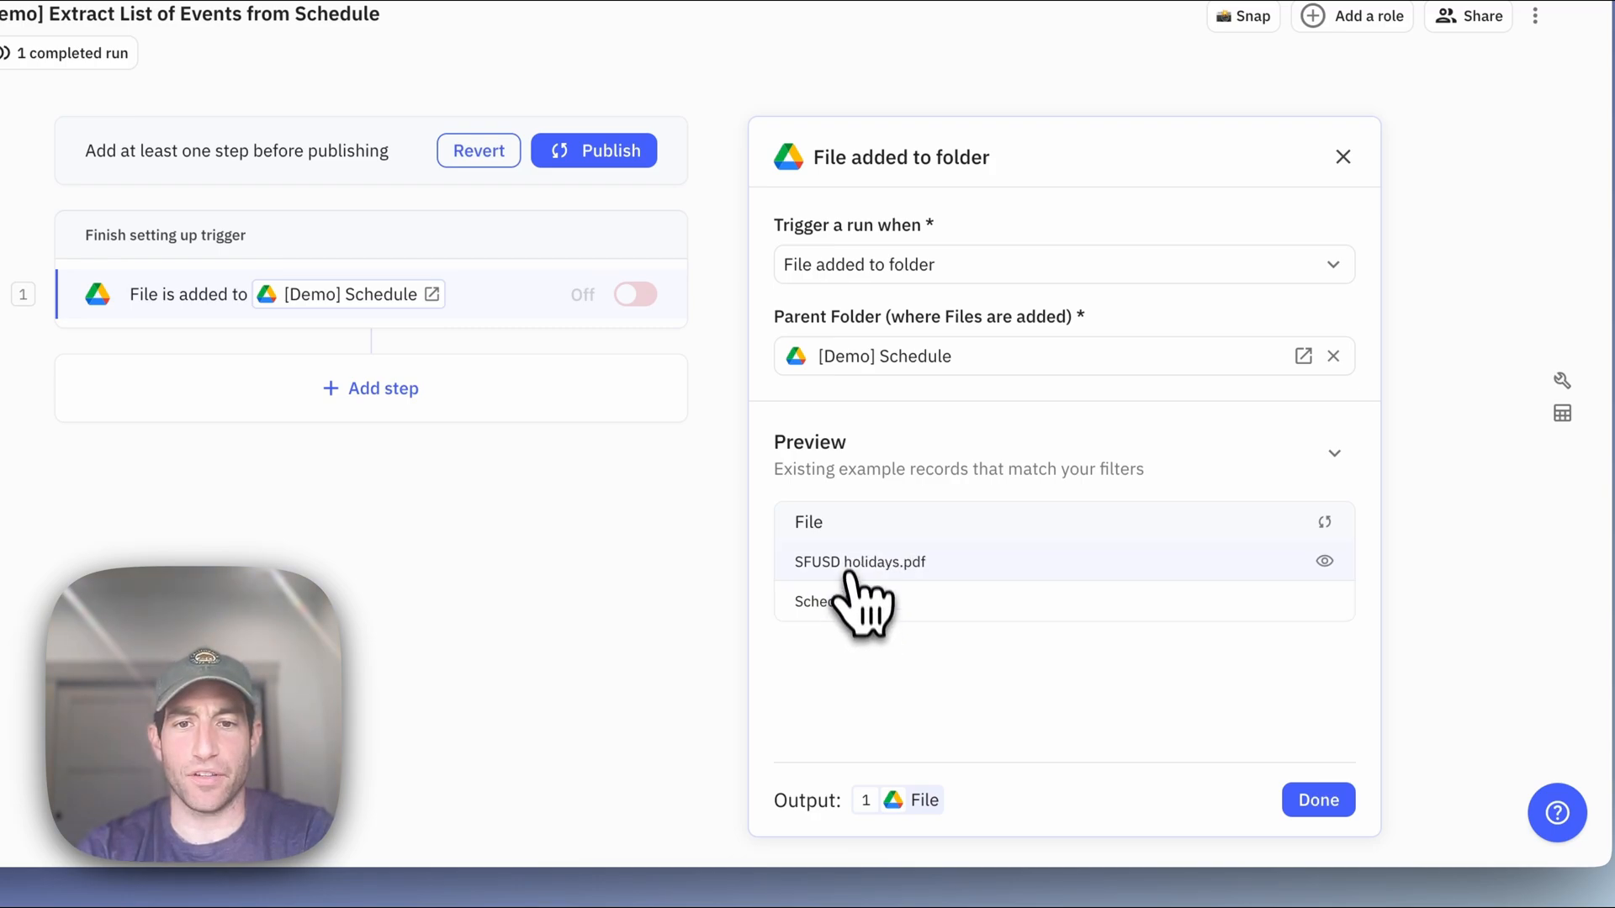
pyautogui.moveTo(855, 618)
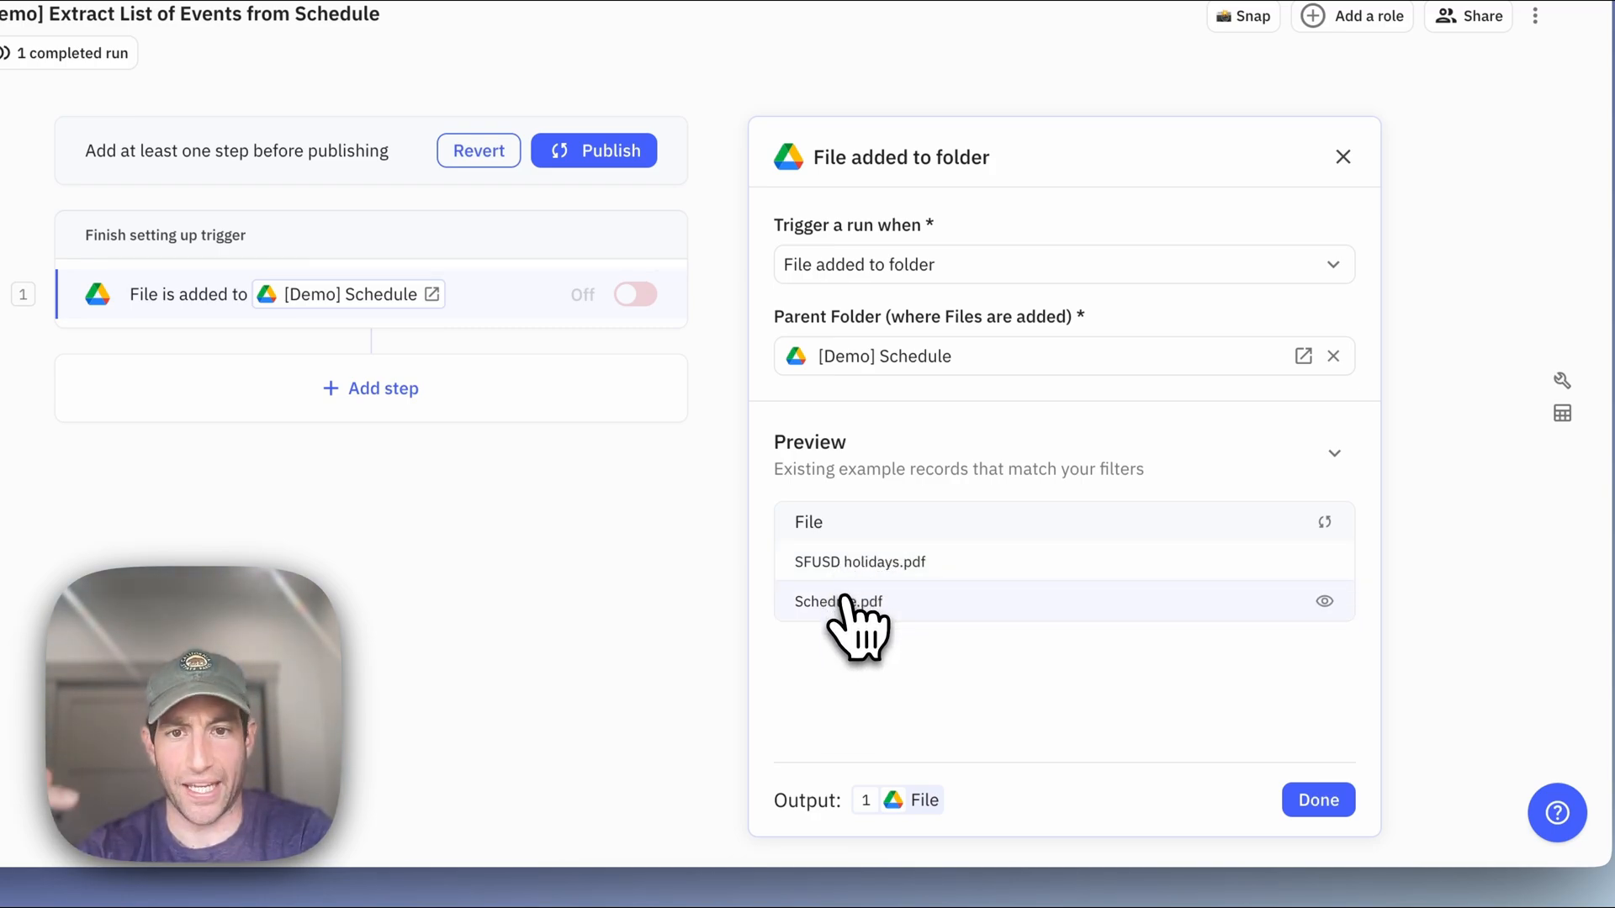
pyautogui.moveTo(859, 561)
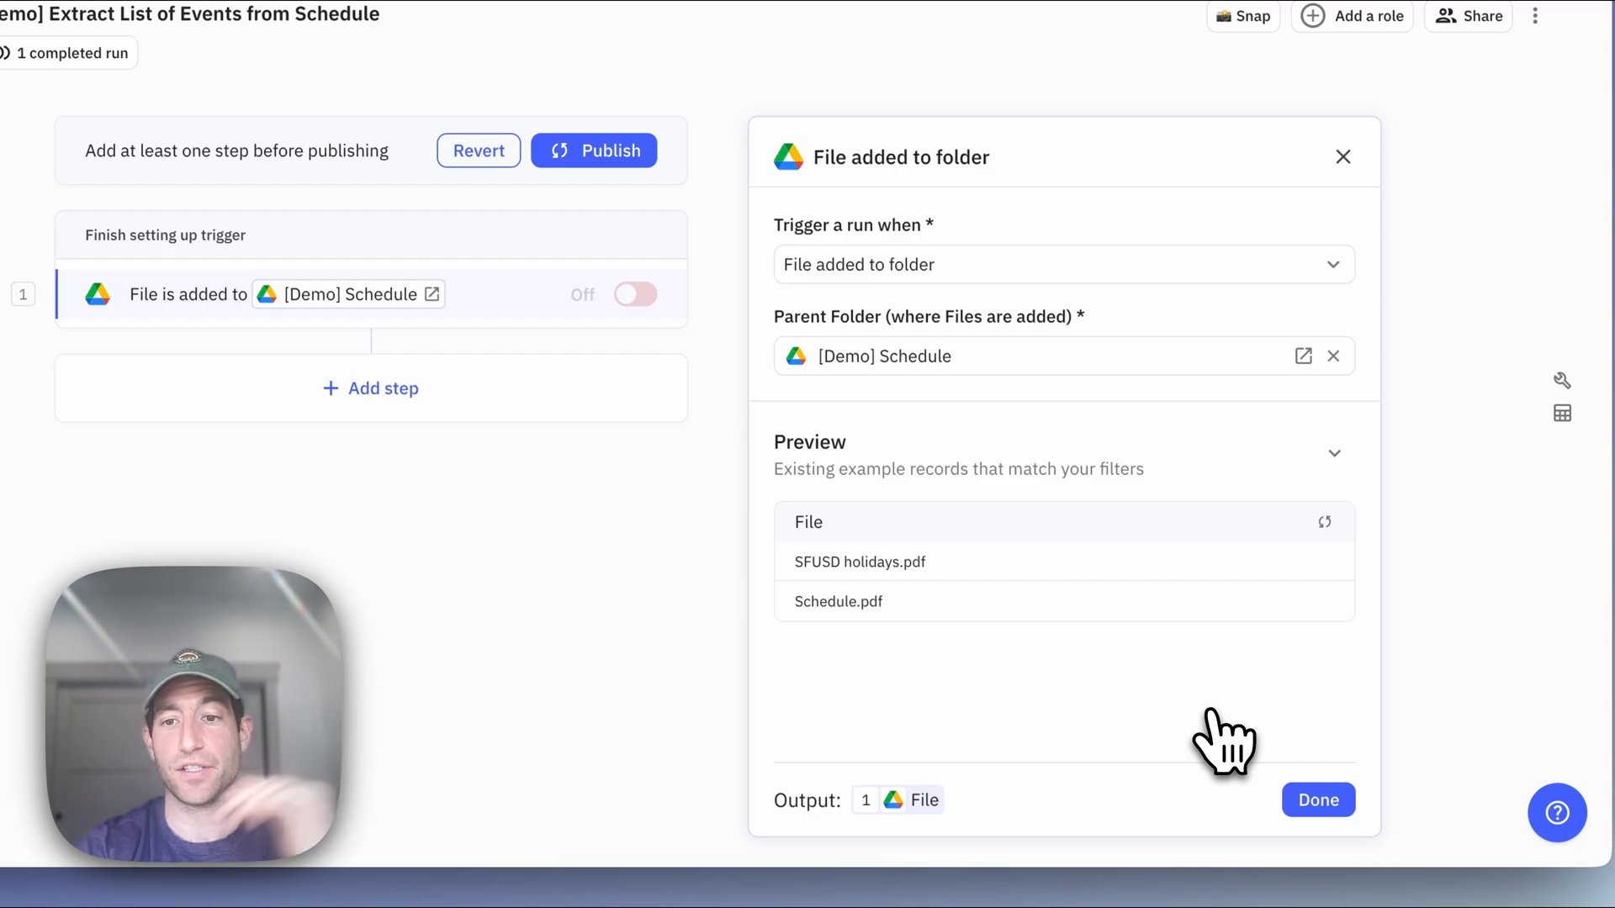
pyautogui.click(1317, 800)
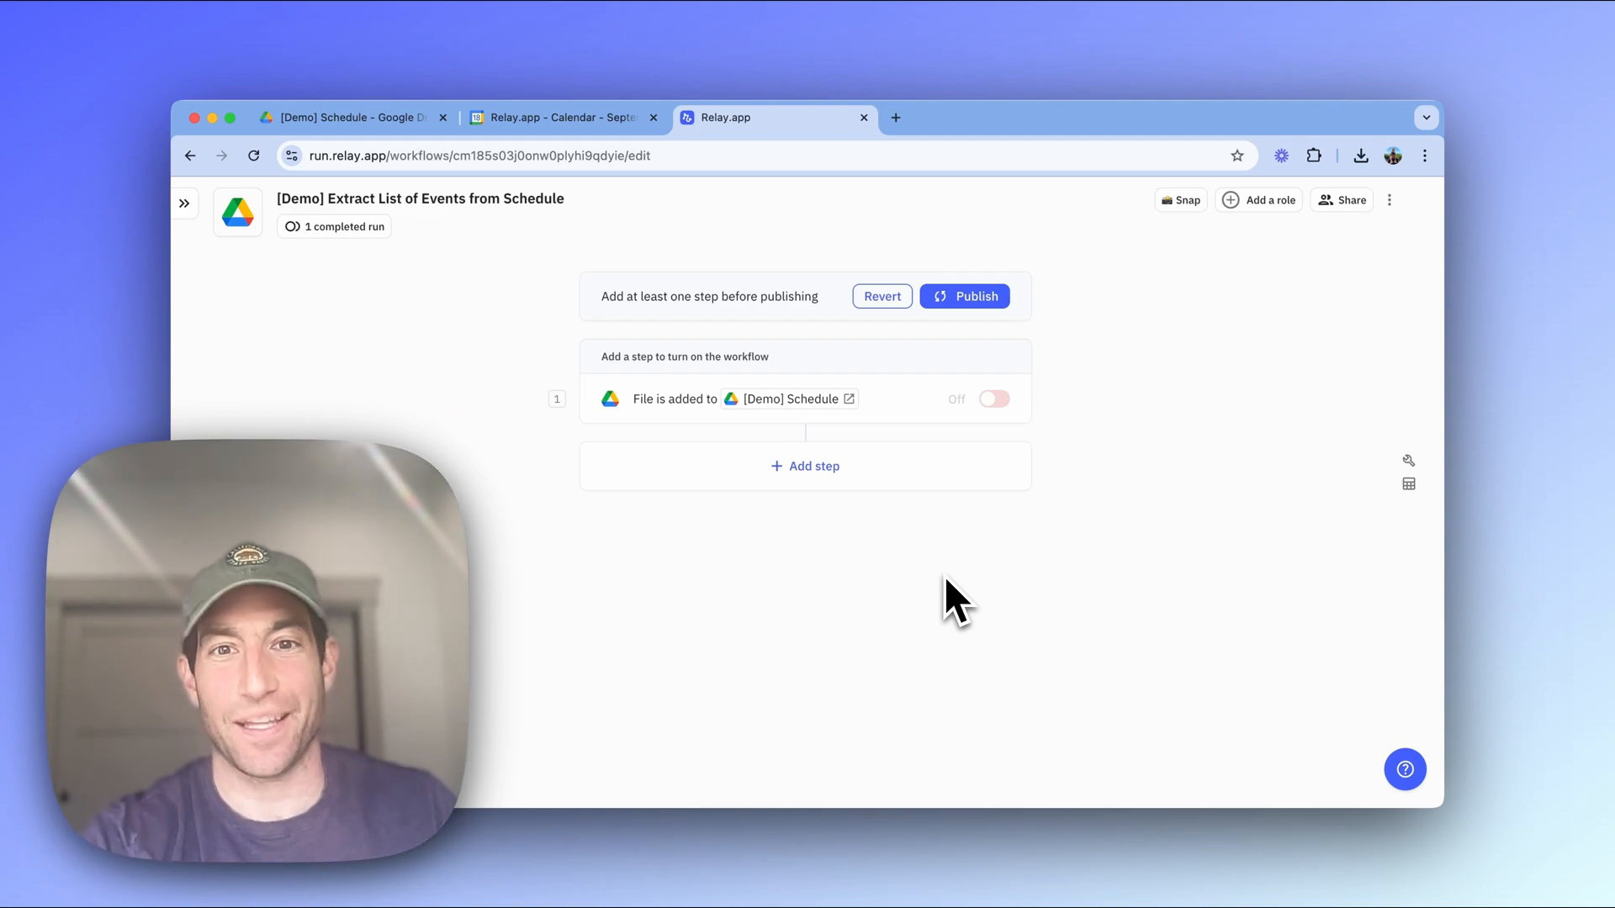
# Add an AI Extract step using OpenAI GPT-4o, extracting from the trigger's File.
pyautogui.click(814, 465)
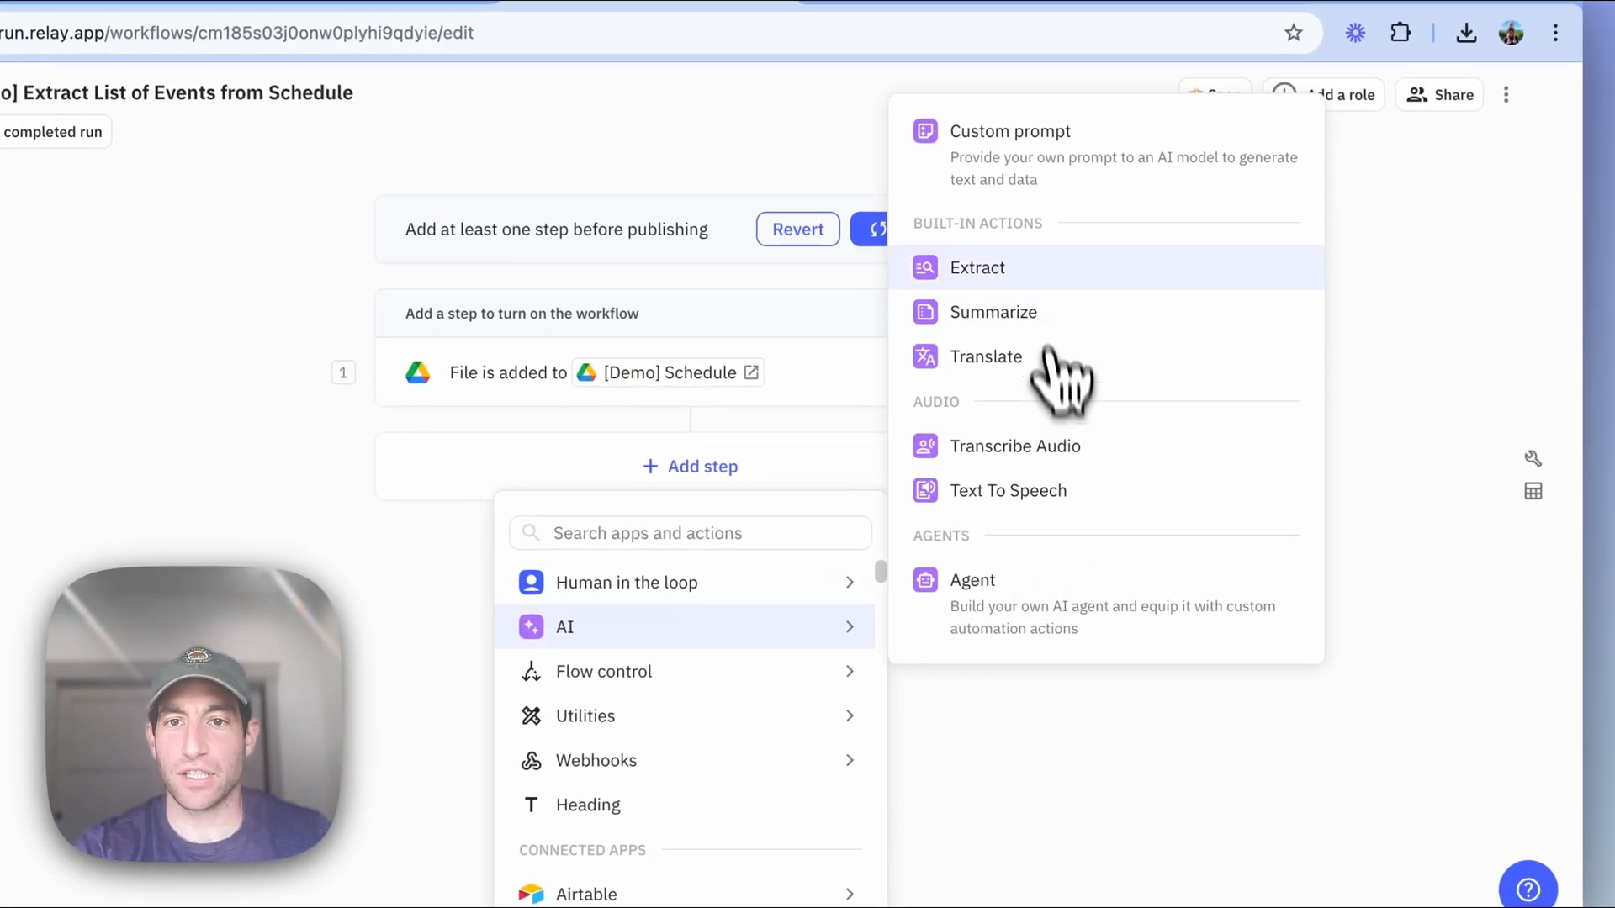
pyautogui.click(977, 267)
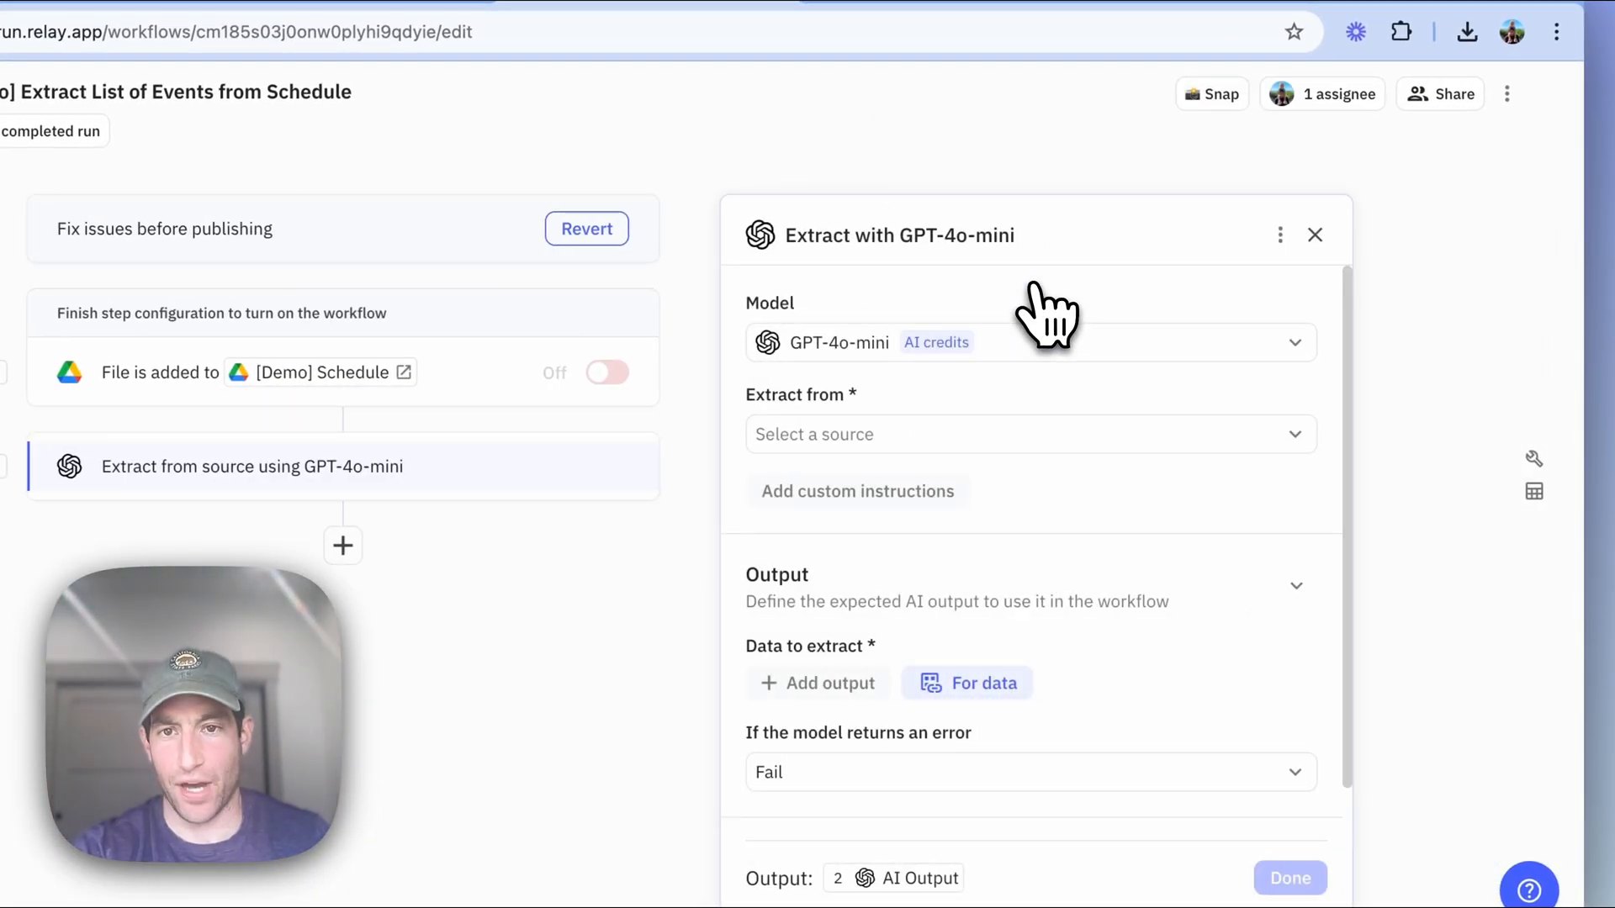
pyautogui.click(1029, 342)
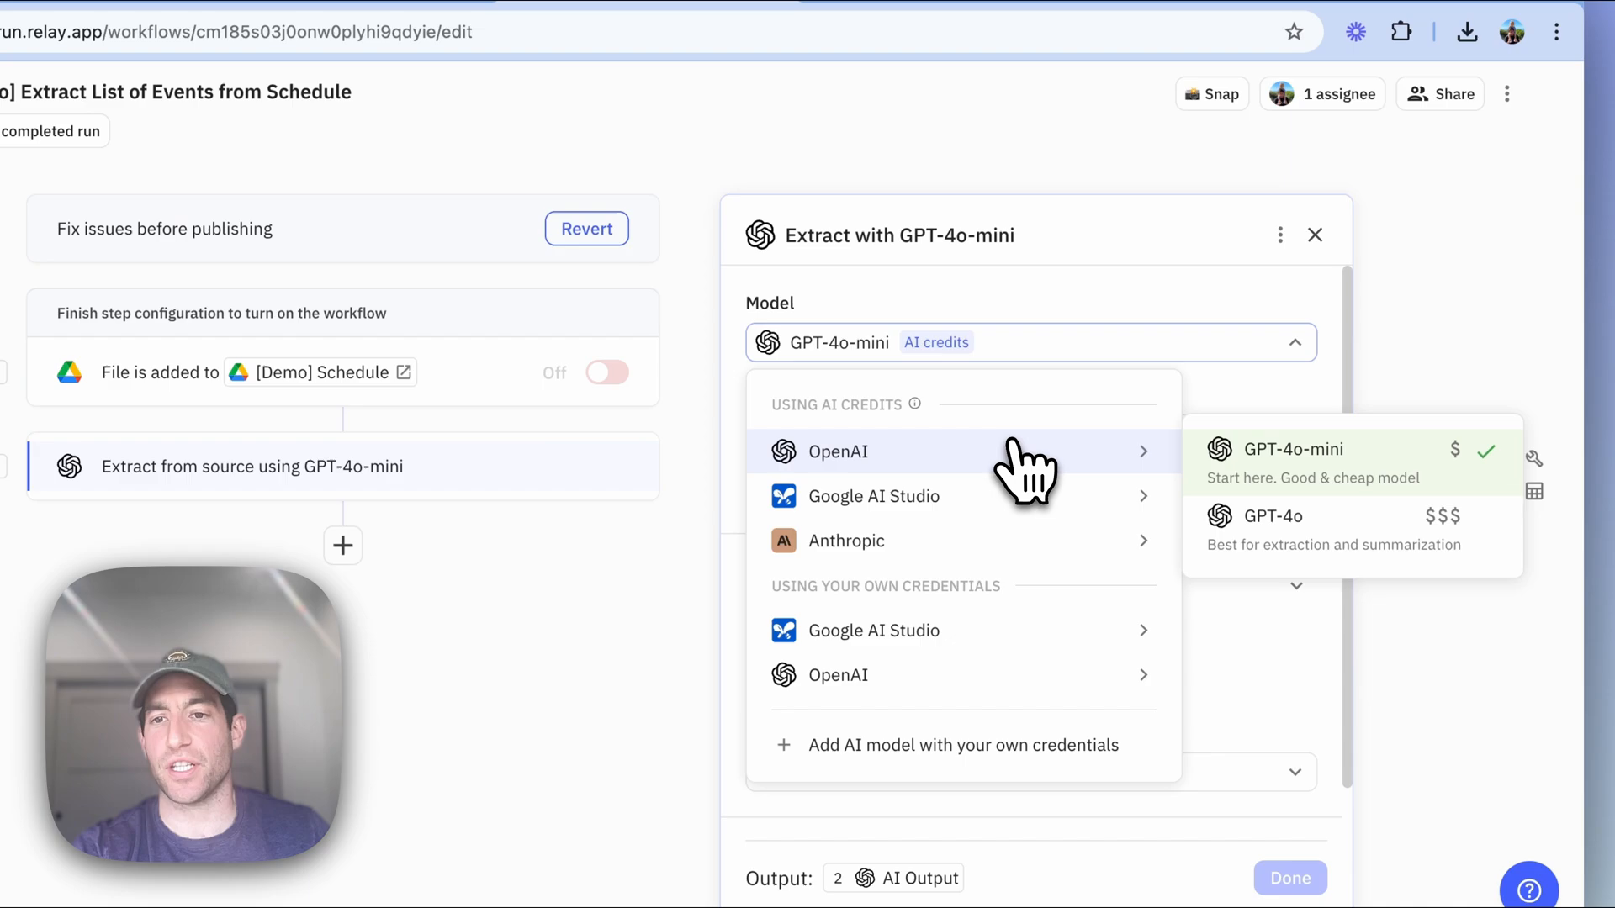
pyautogui.click(1272, 515)
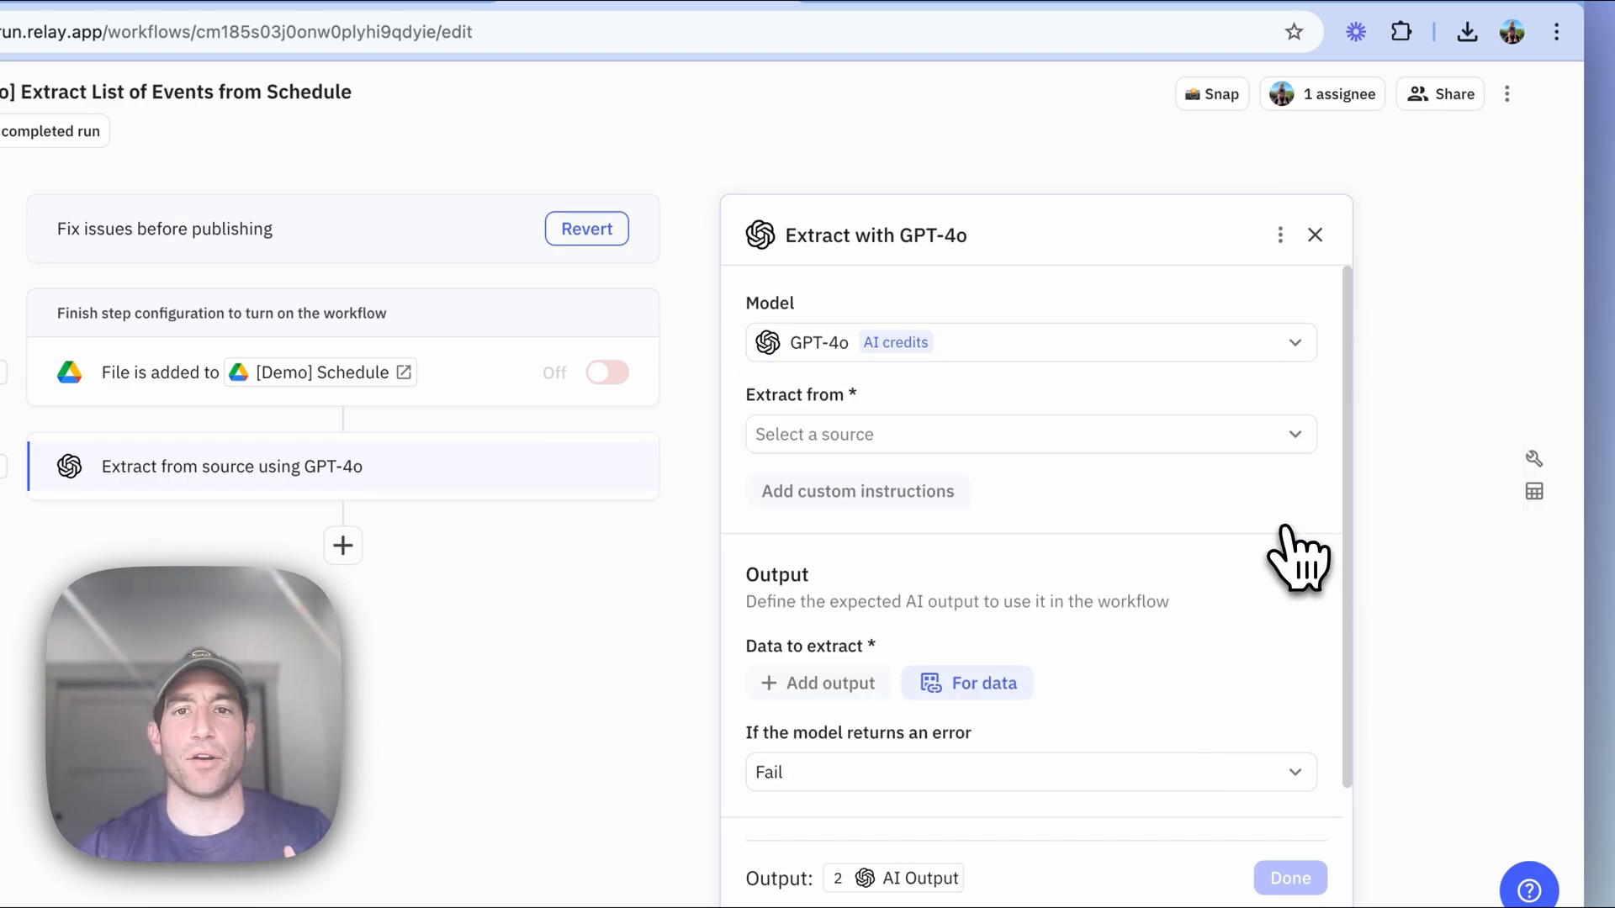
pyautogui.moveTo(1303, 561)
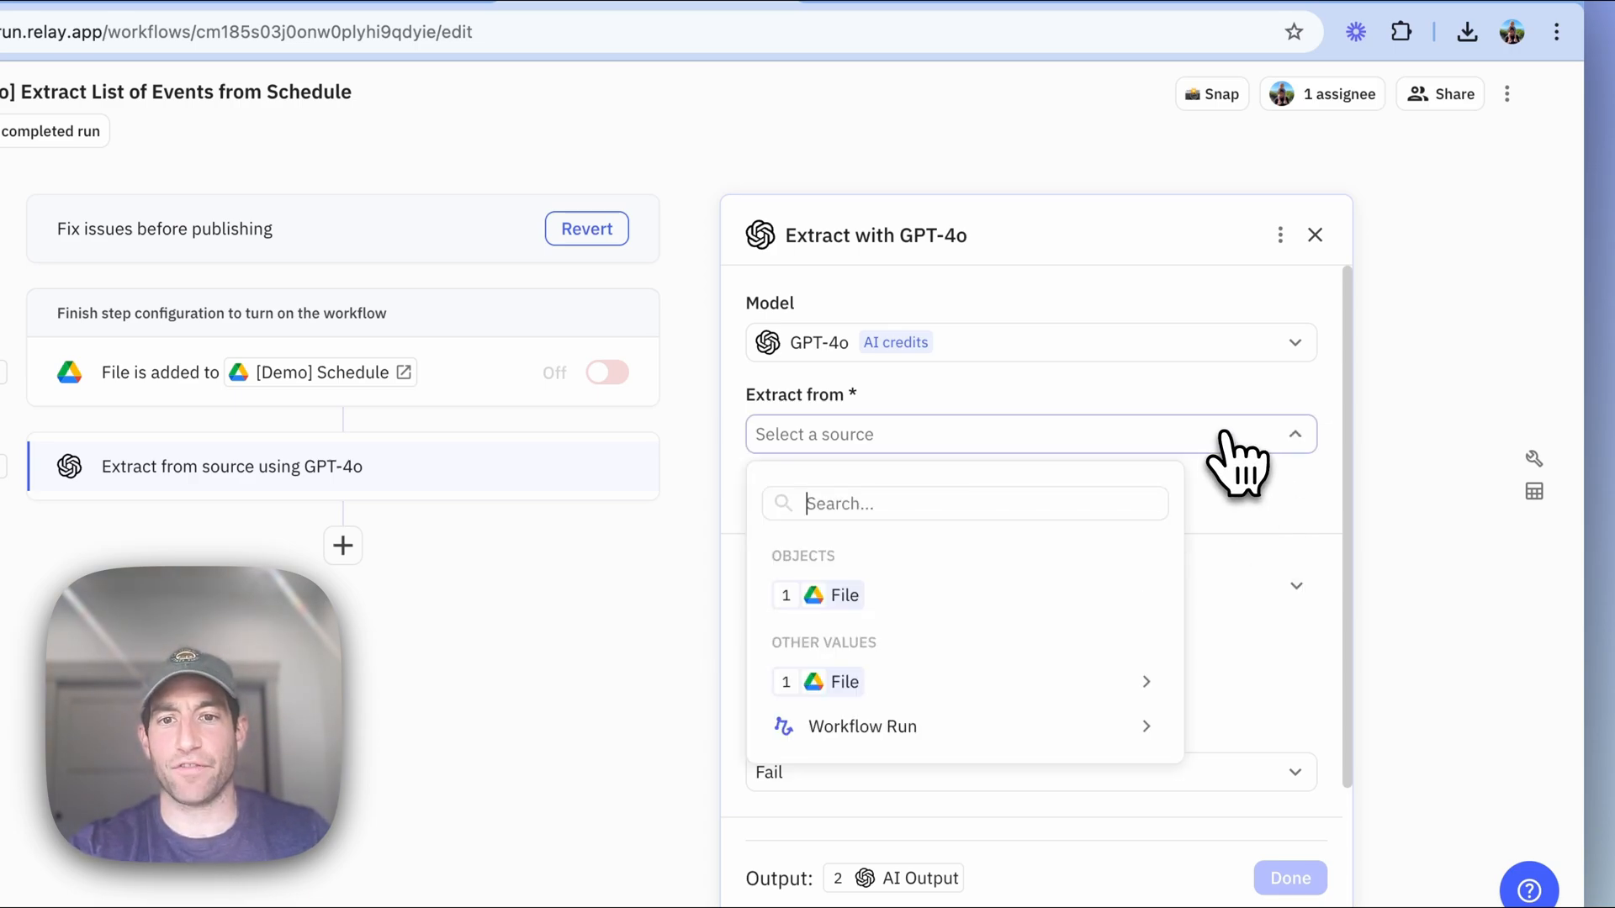
pyautogui.click(843, 595)
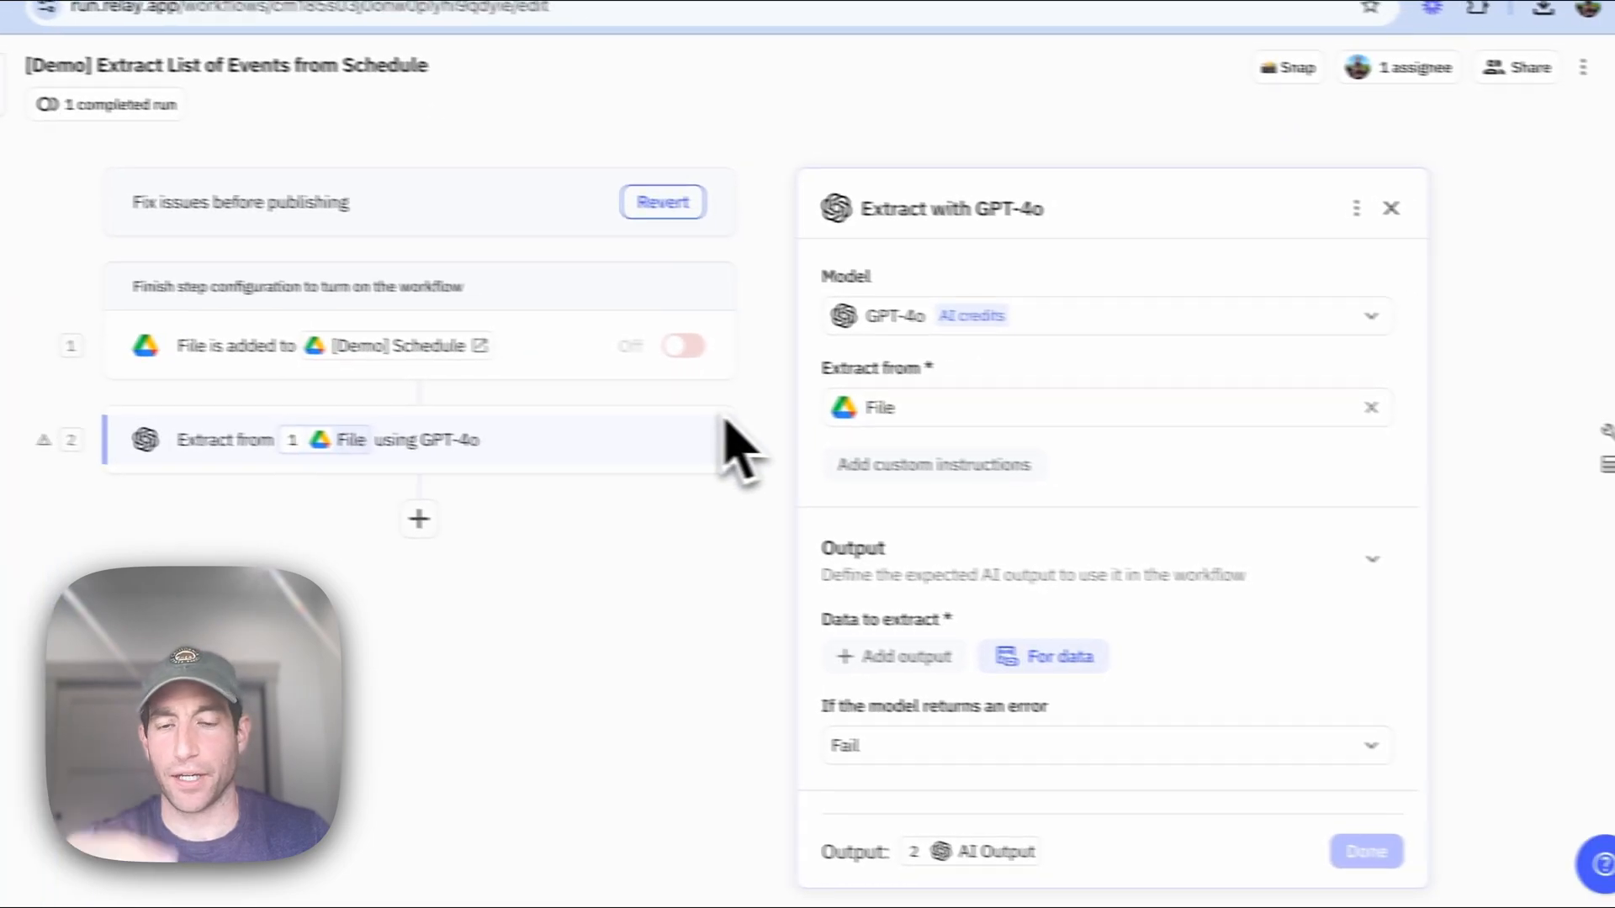
# Add an extraction output named 'List of Dates School is Closed' and save it.
pyautogui.click(907, 656)
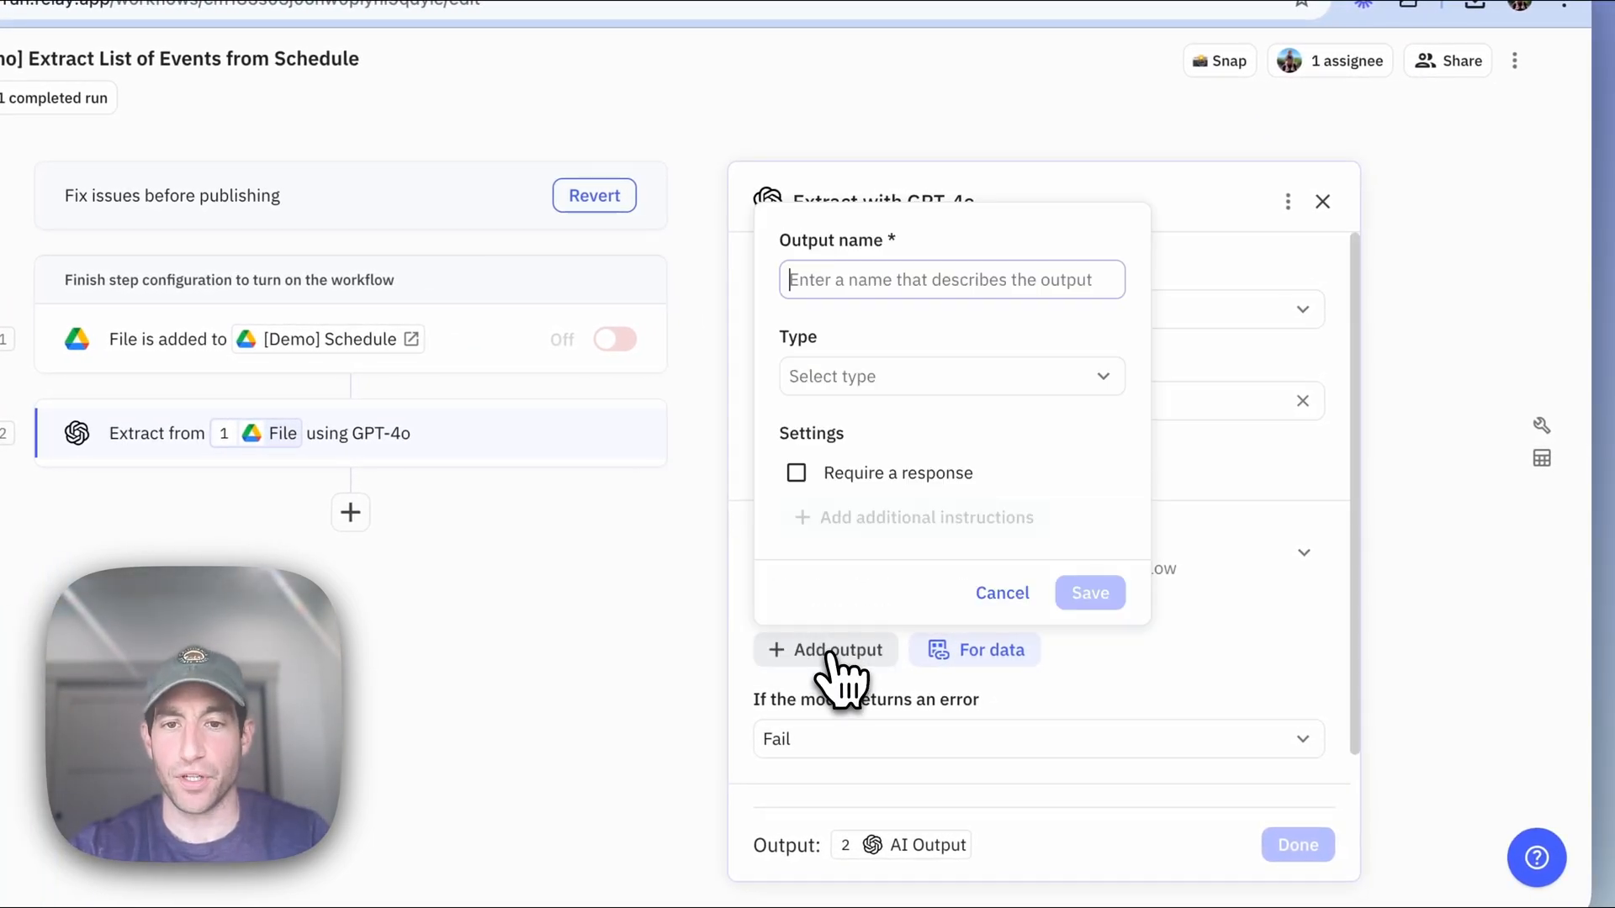
pyautogui.moveTo(881, 417)
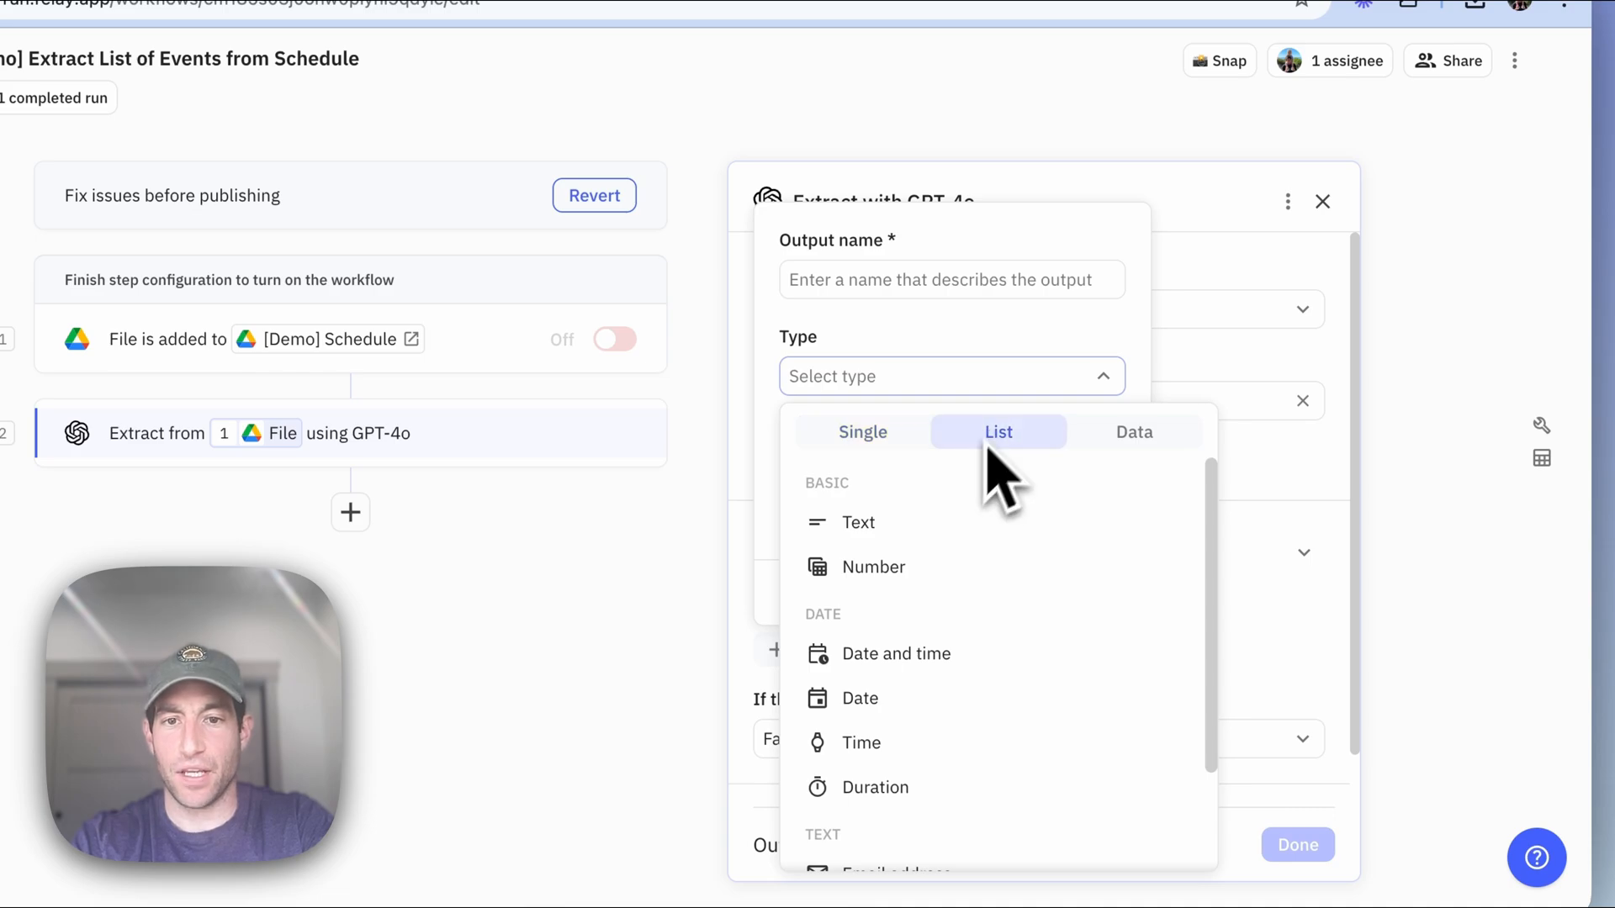
pyautogui.click(860, 697)
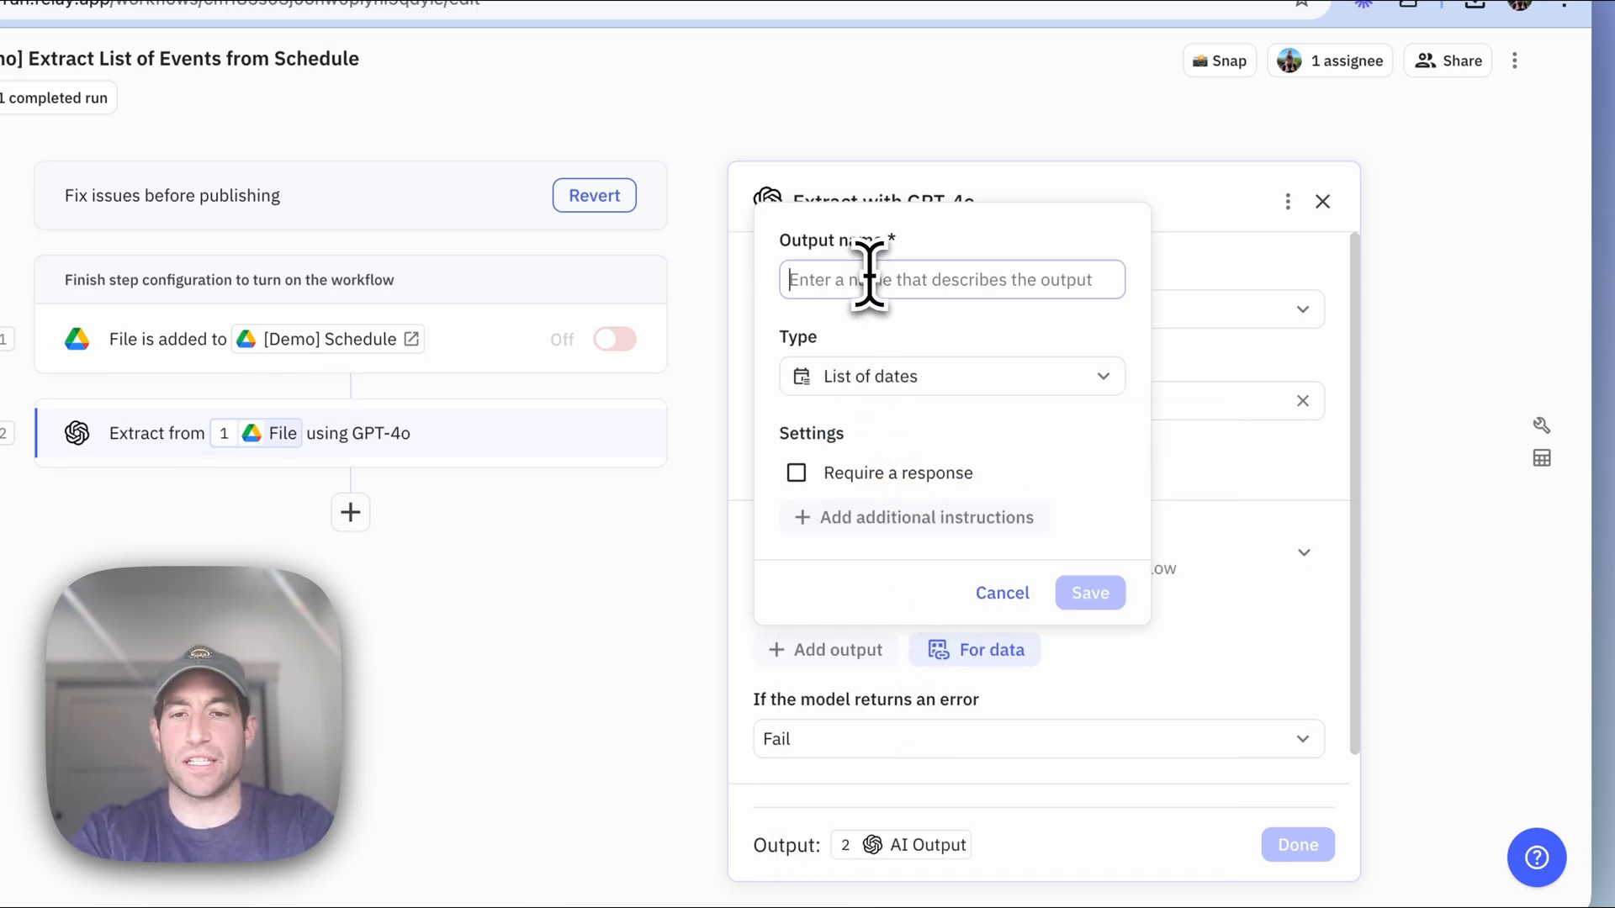
pyautogui.write('List of Dates')
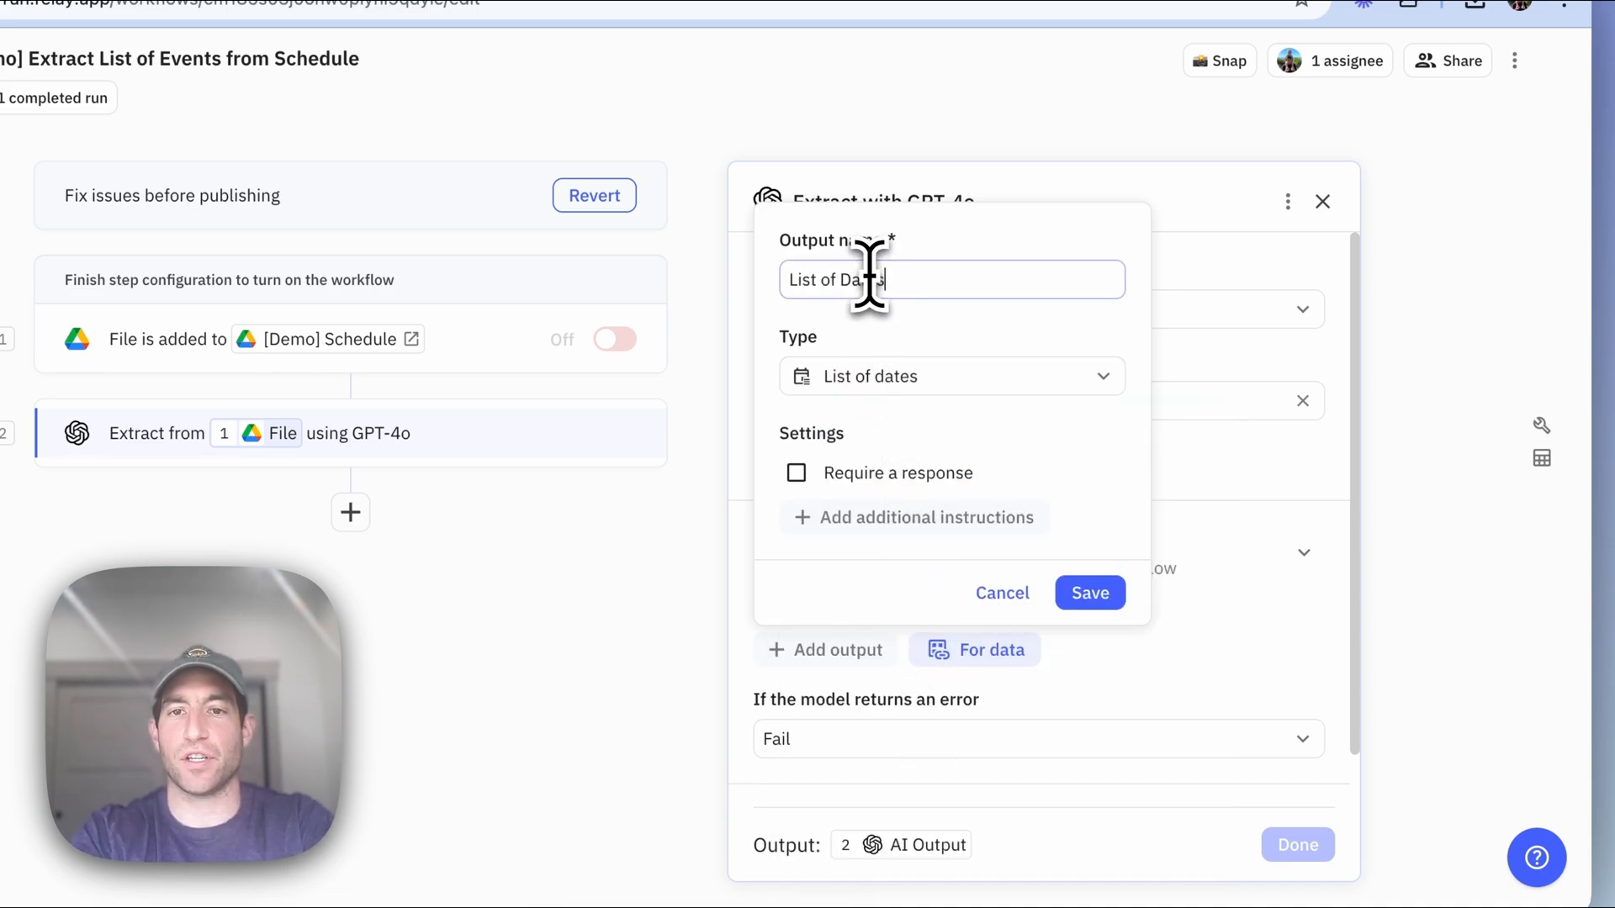
pyautogui.write('School is C')
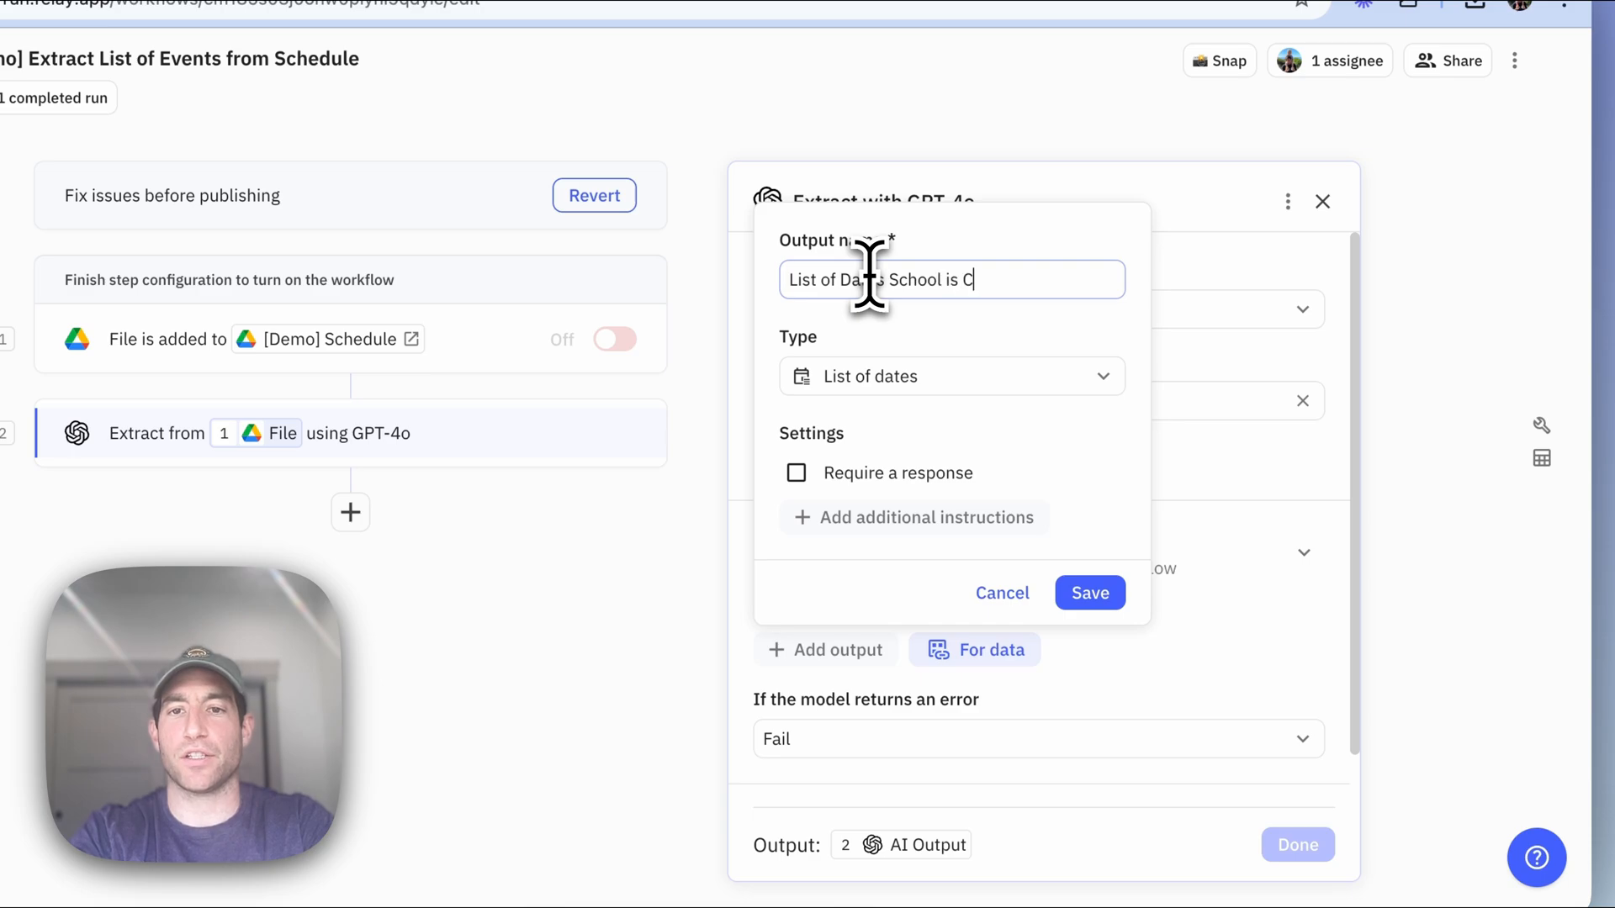
pyautogui.click(1088, 592)
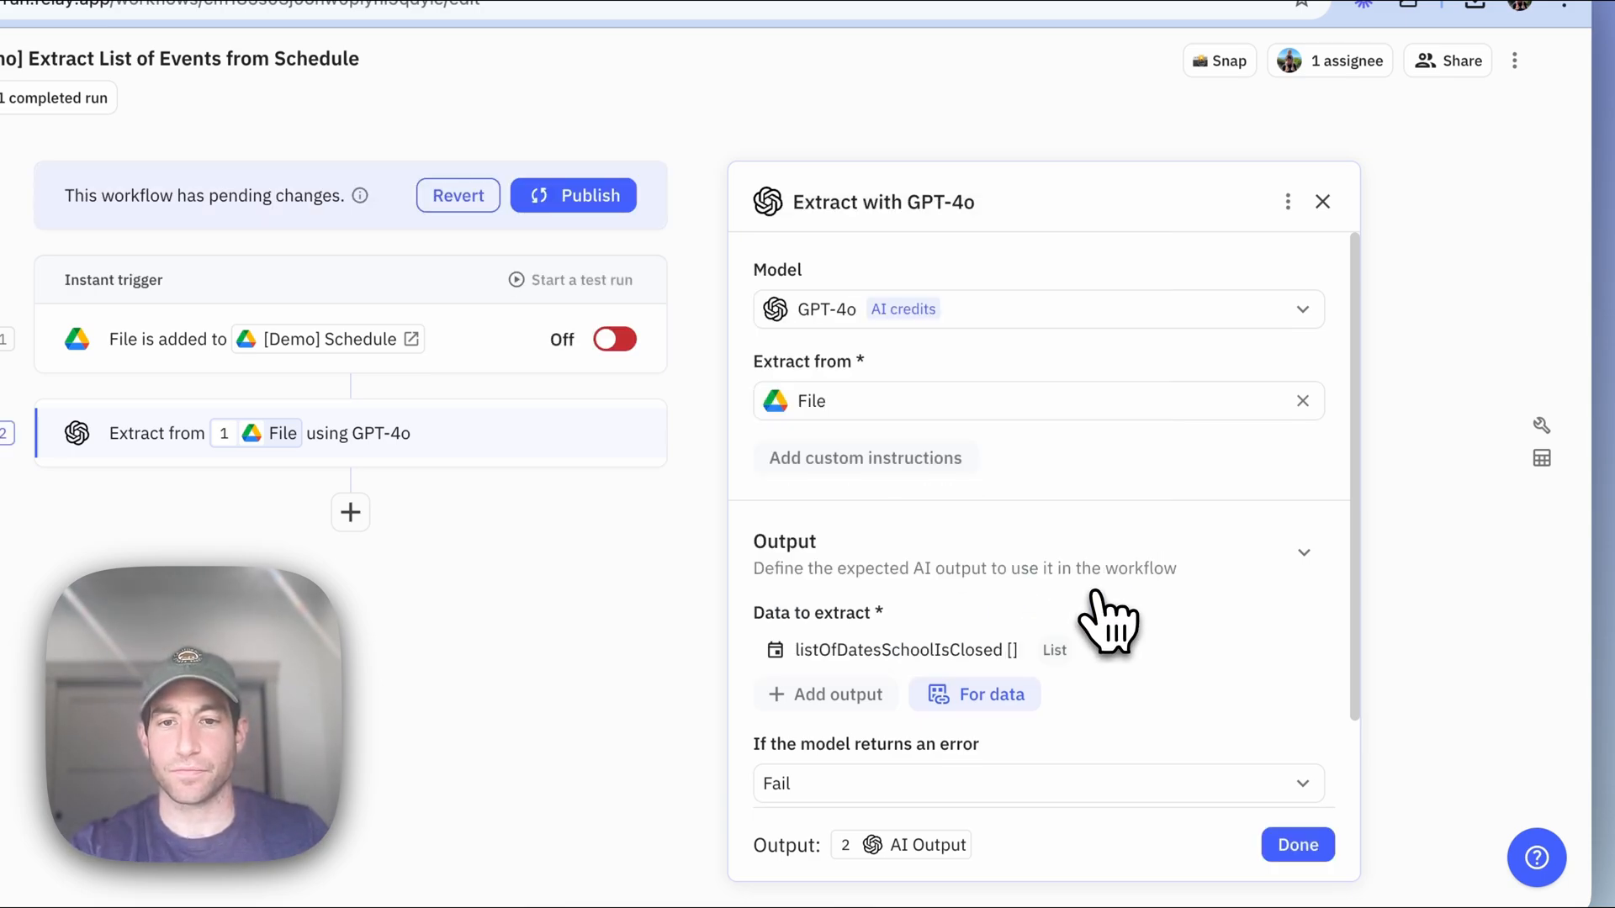
pyautogui.moveTo(932, 690)
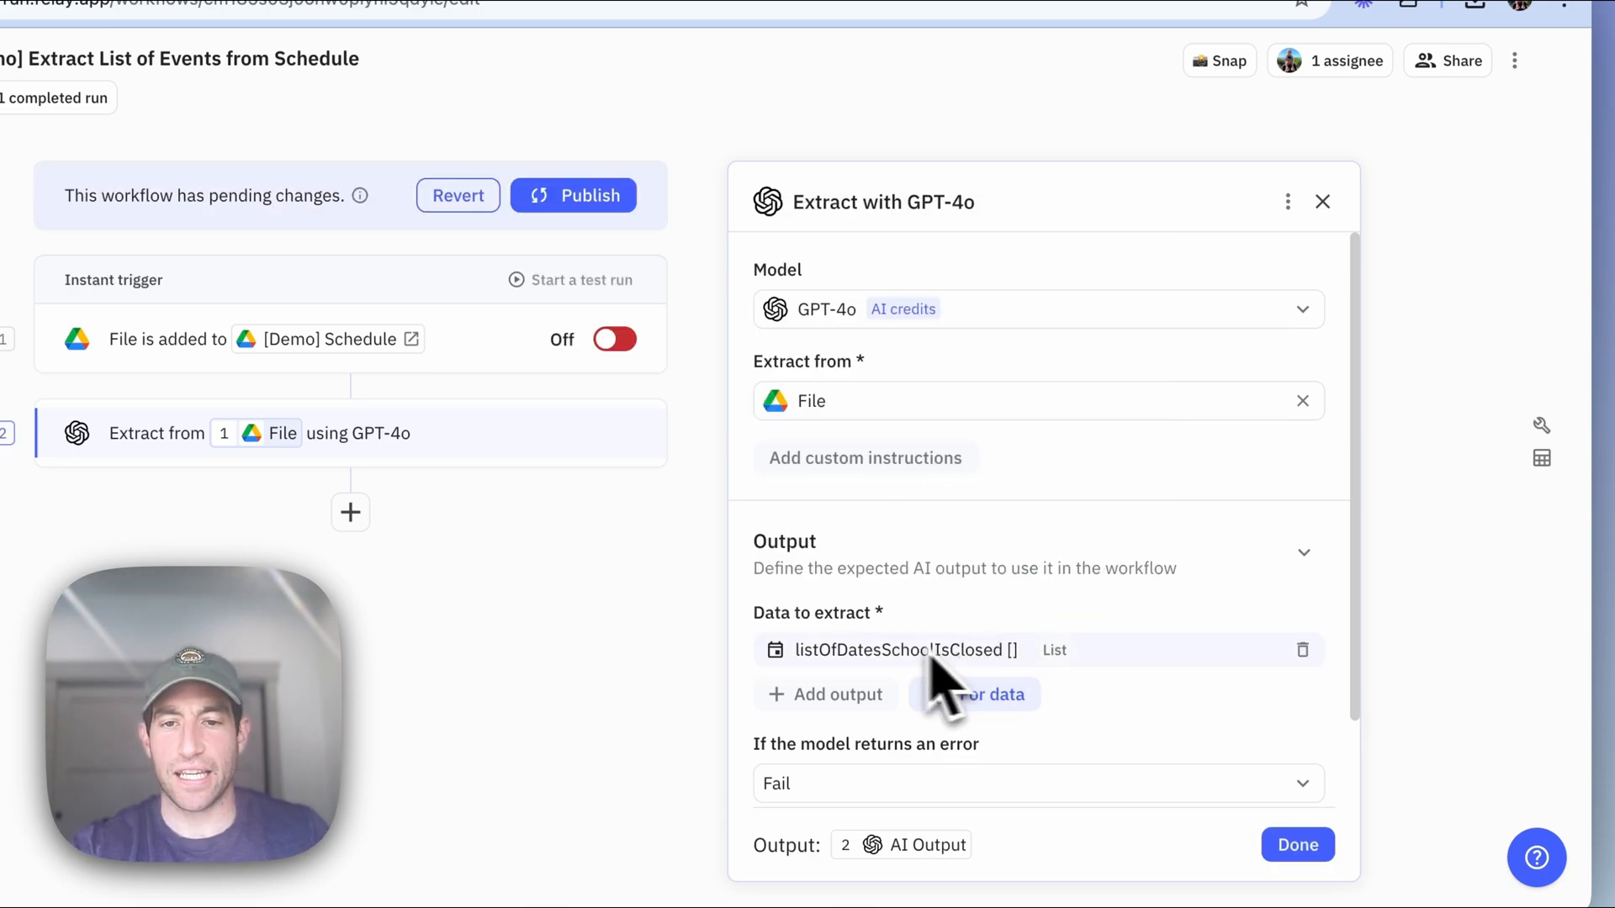
pyautogui.moveTo(932, 706)
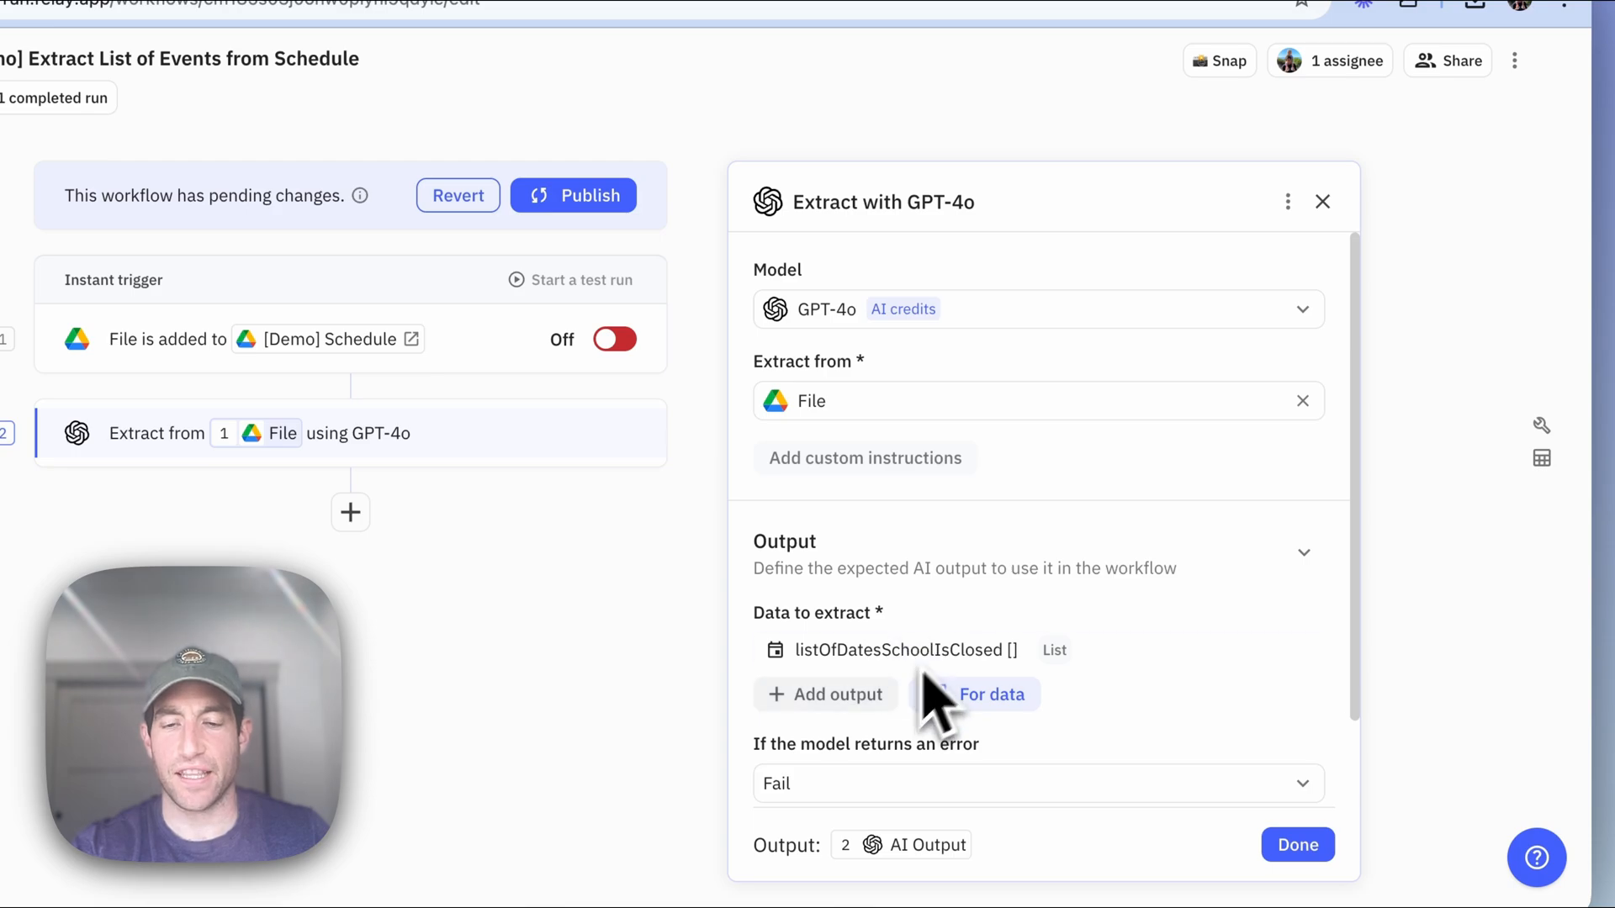
pyautogui.moveTo(927, 696)
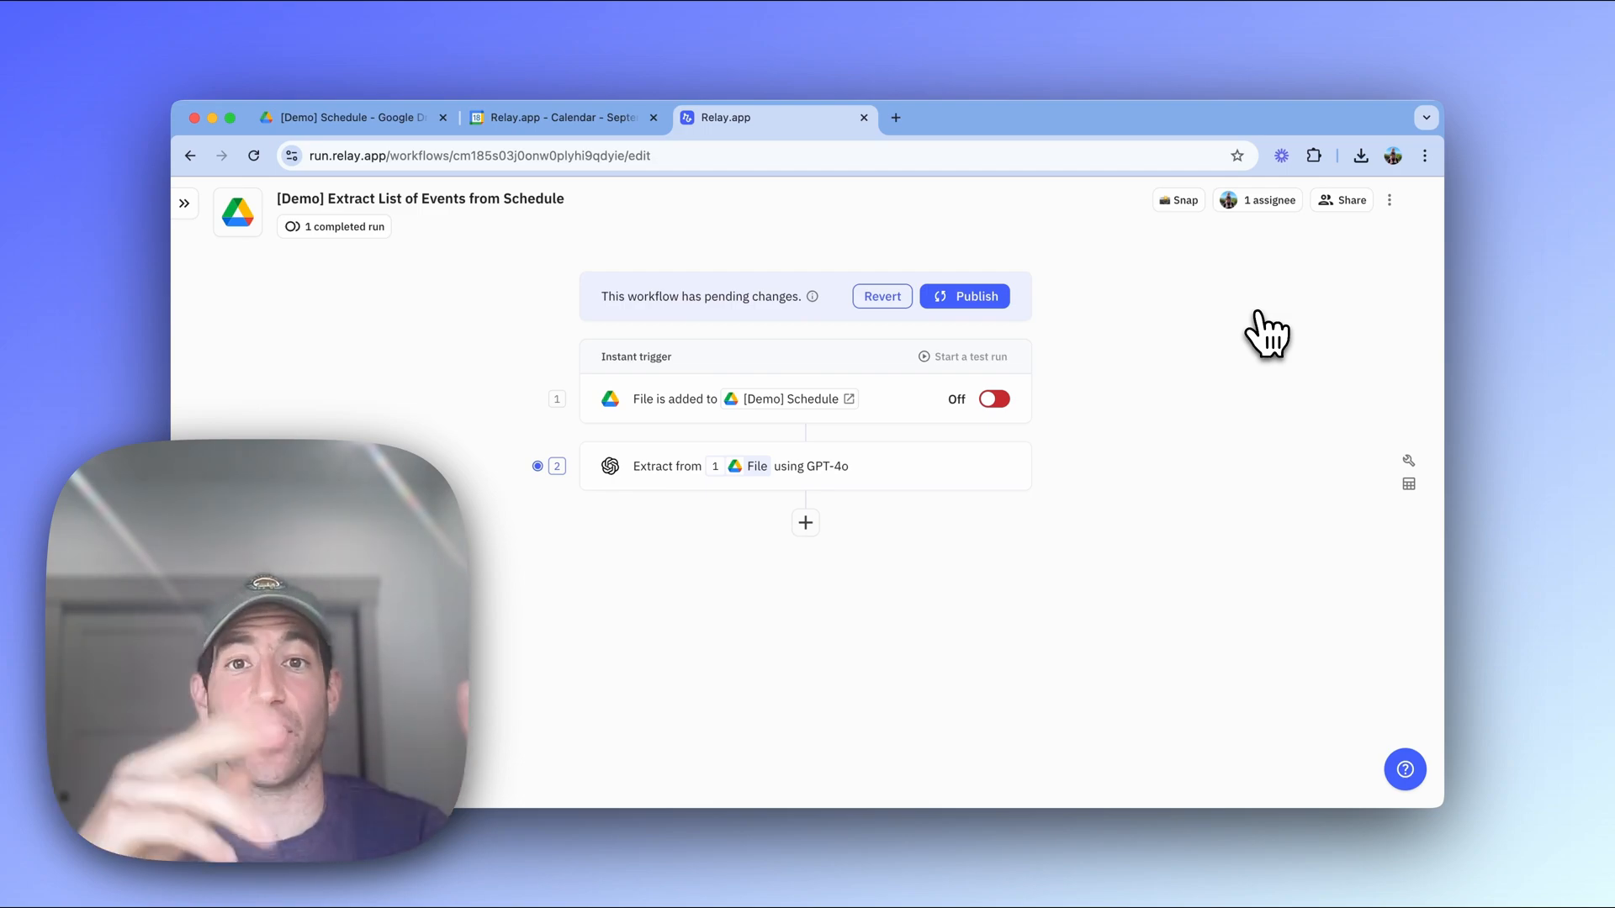
pyautogui.moveTo(889, 533)
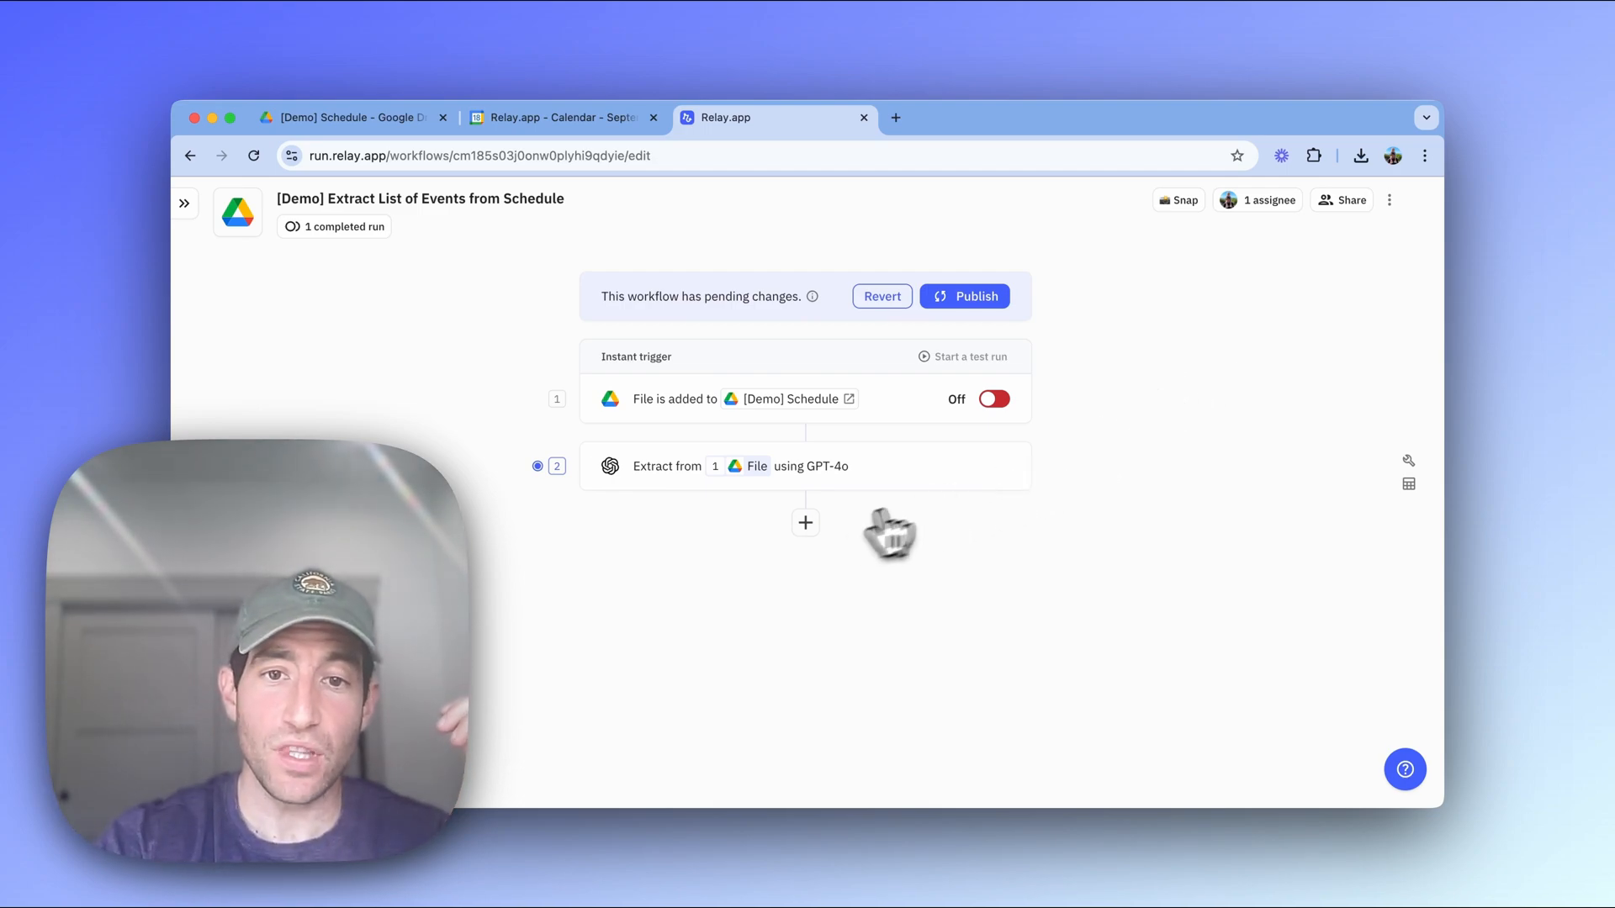
# Add an Iterator step looping over the AI output listOfDatesSchoolIsClosed.
pyautogui.click(806, 523)
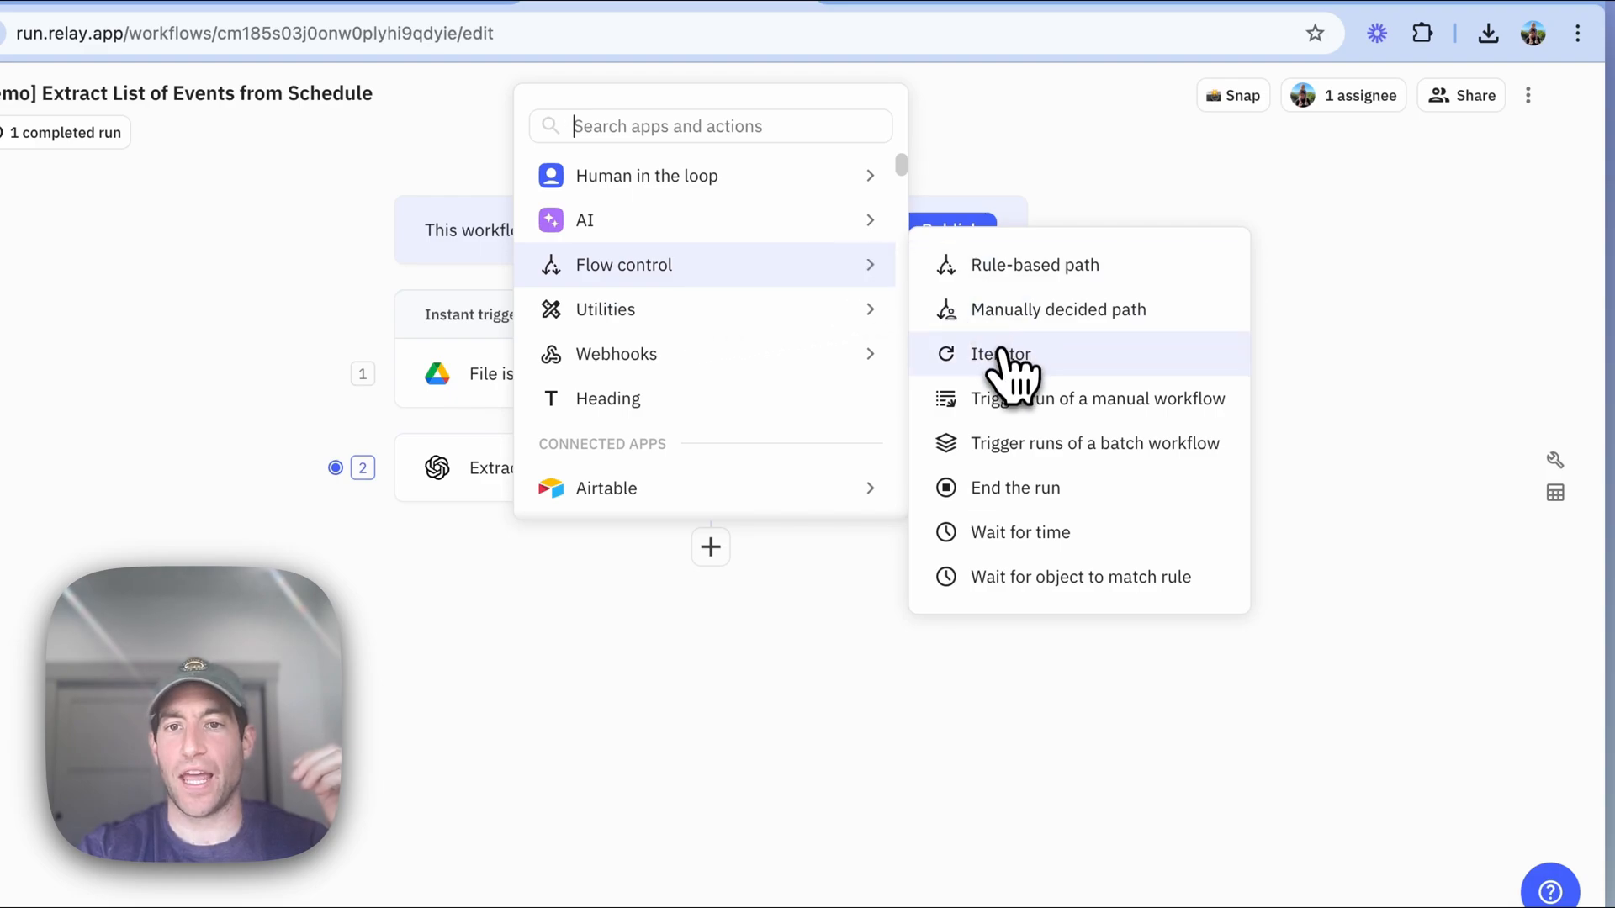
pyautogui.click(1000, 354)
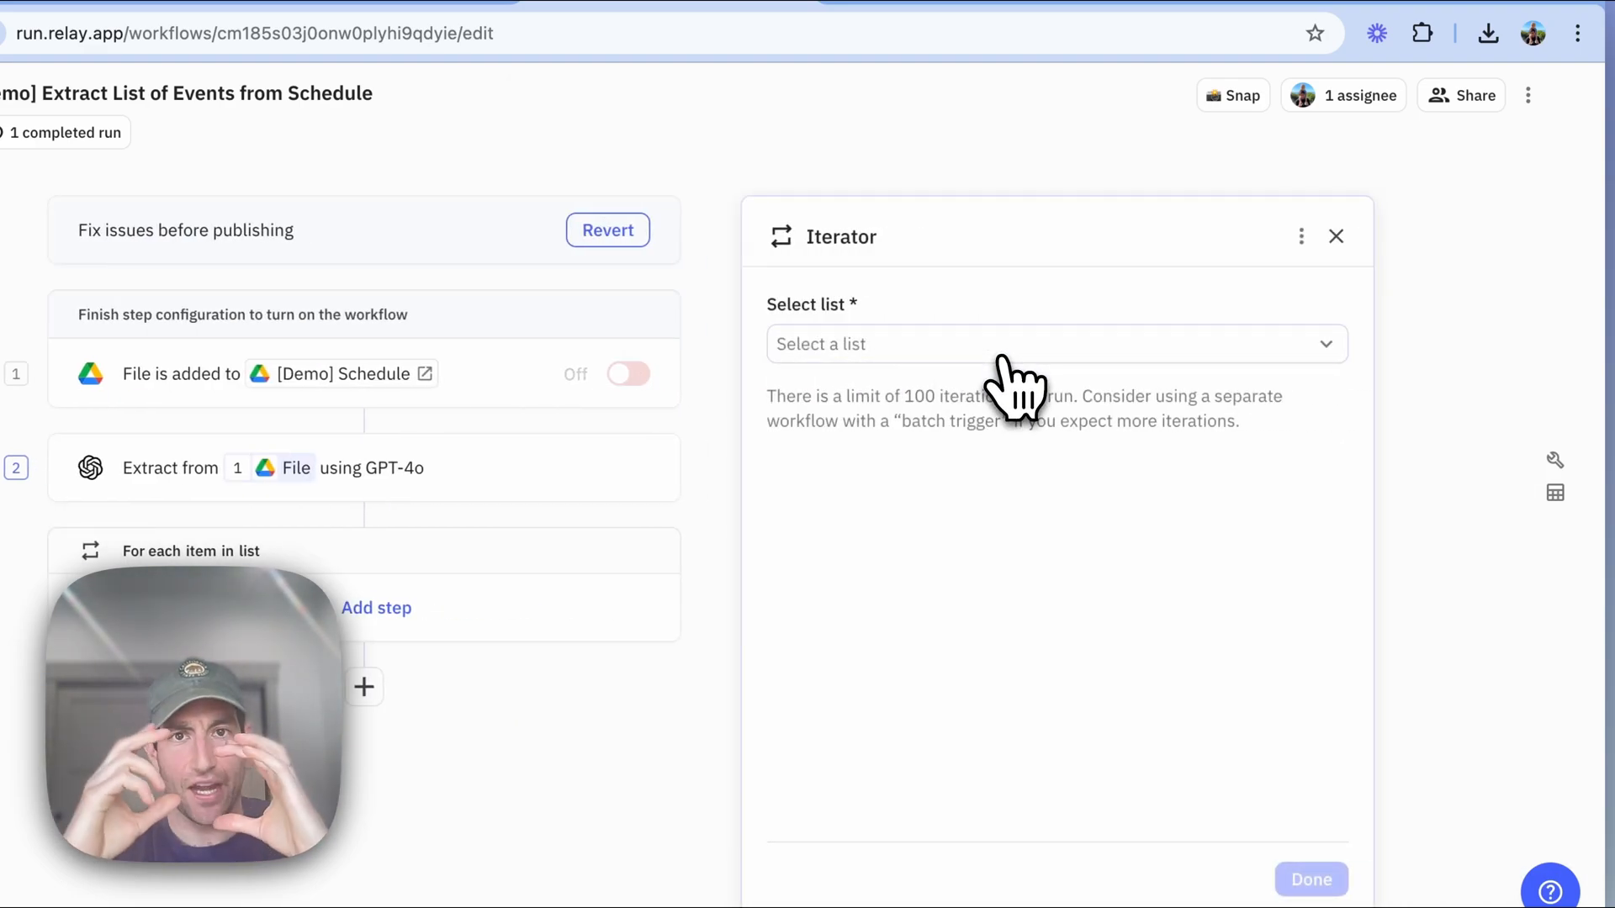
pyautogui.moveTo(989, 299)
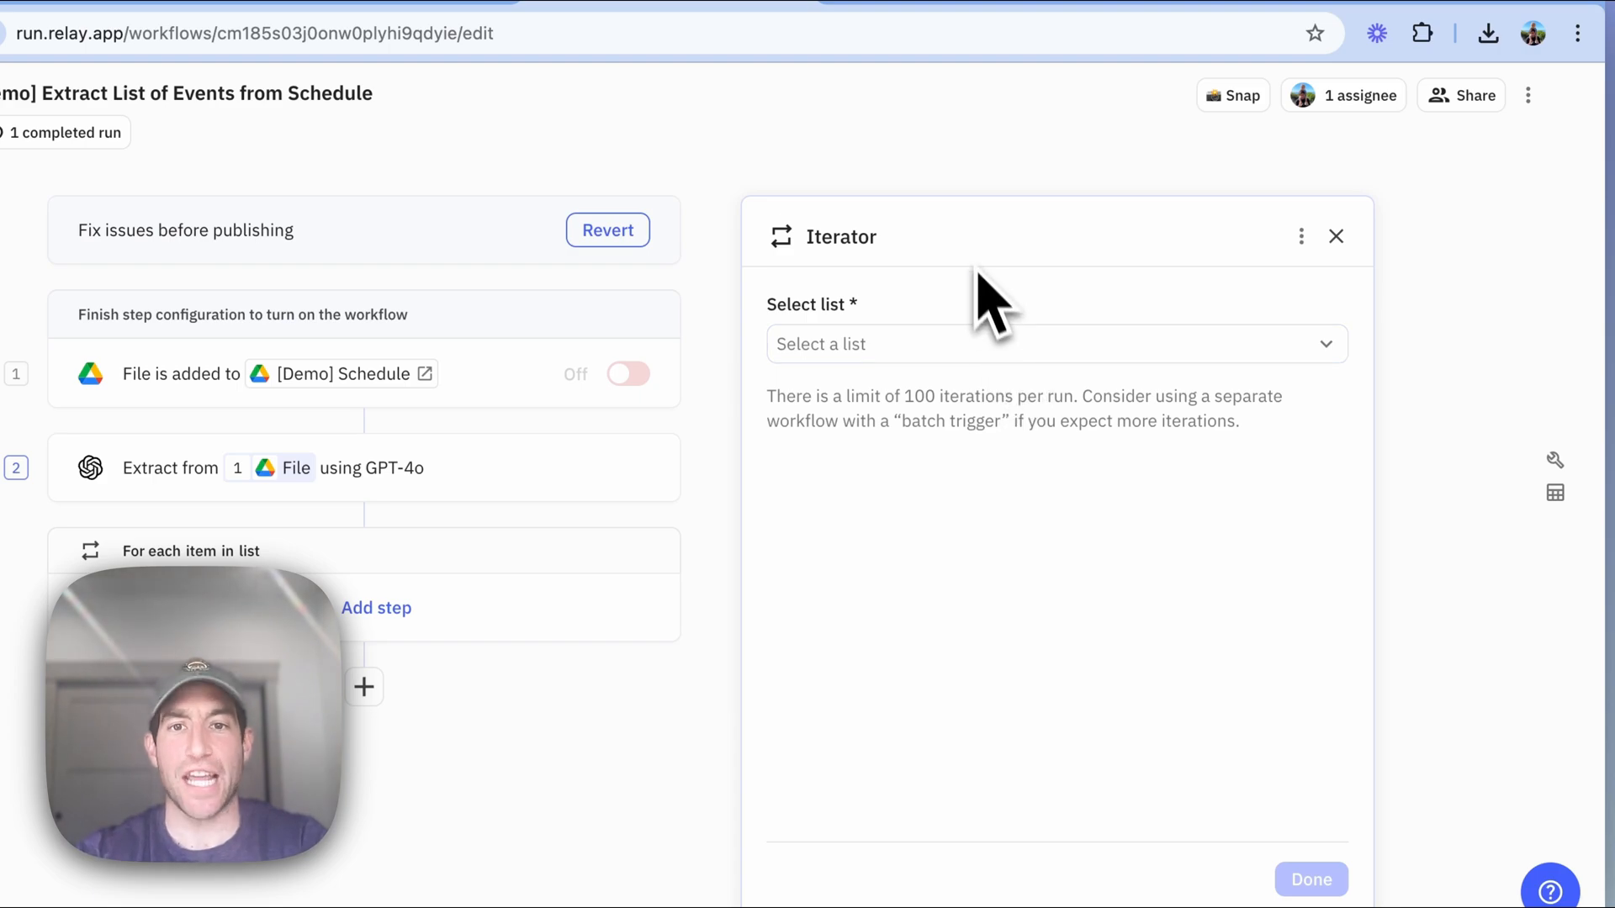
pyautogui.click(1056, 344)
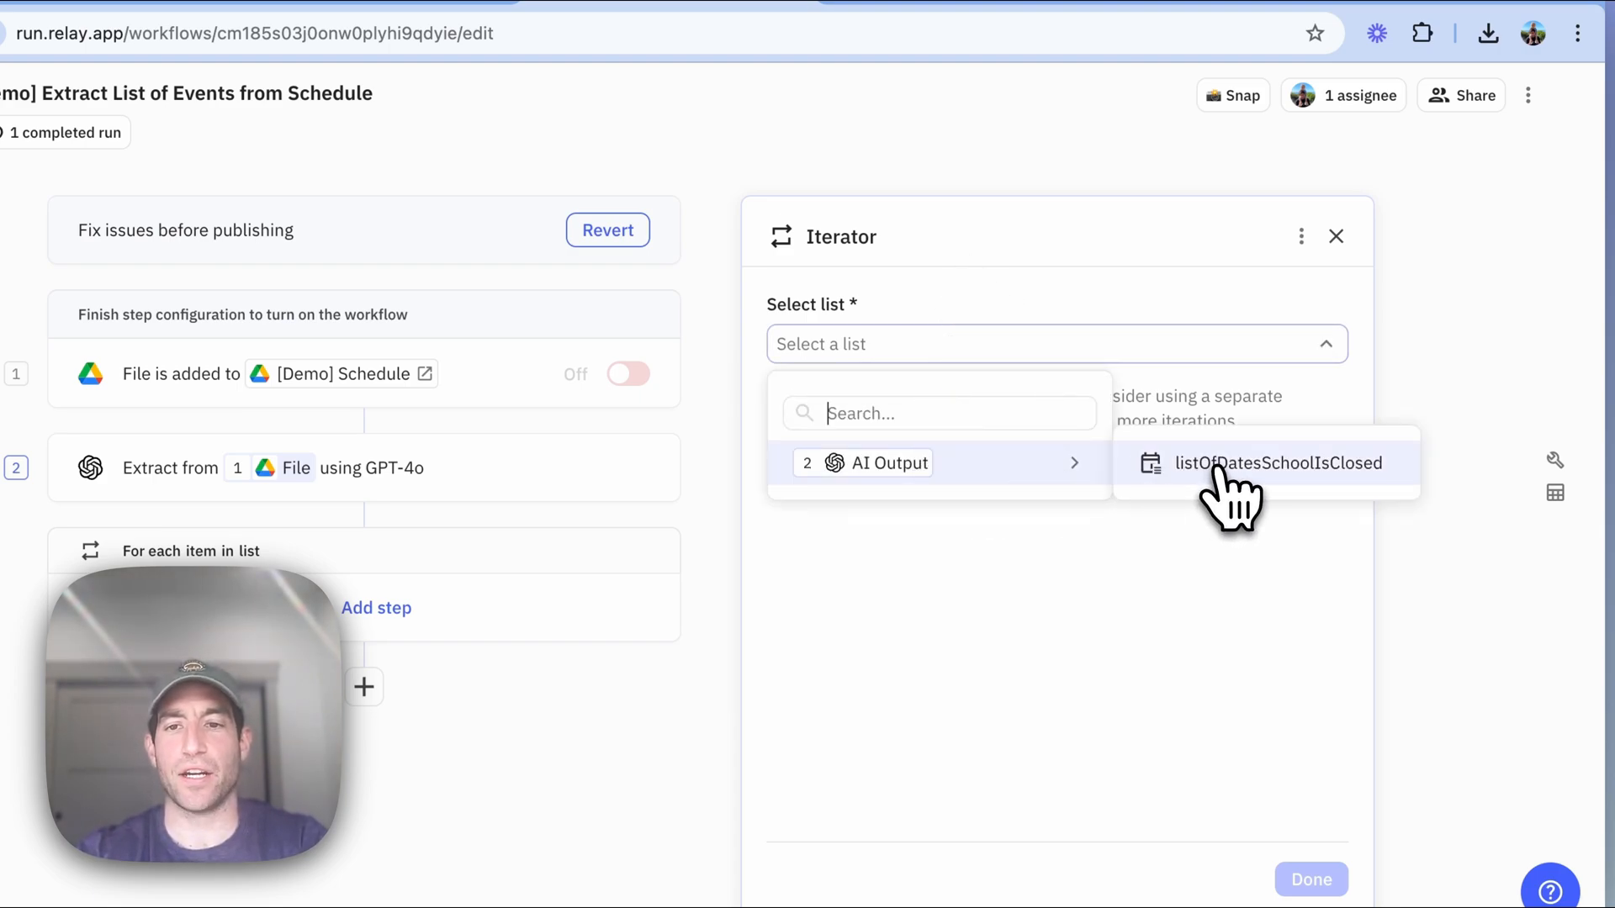
pyautogui.click(1278, 462)
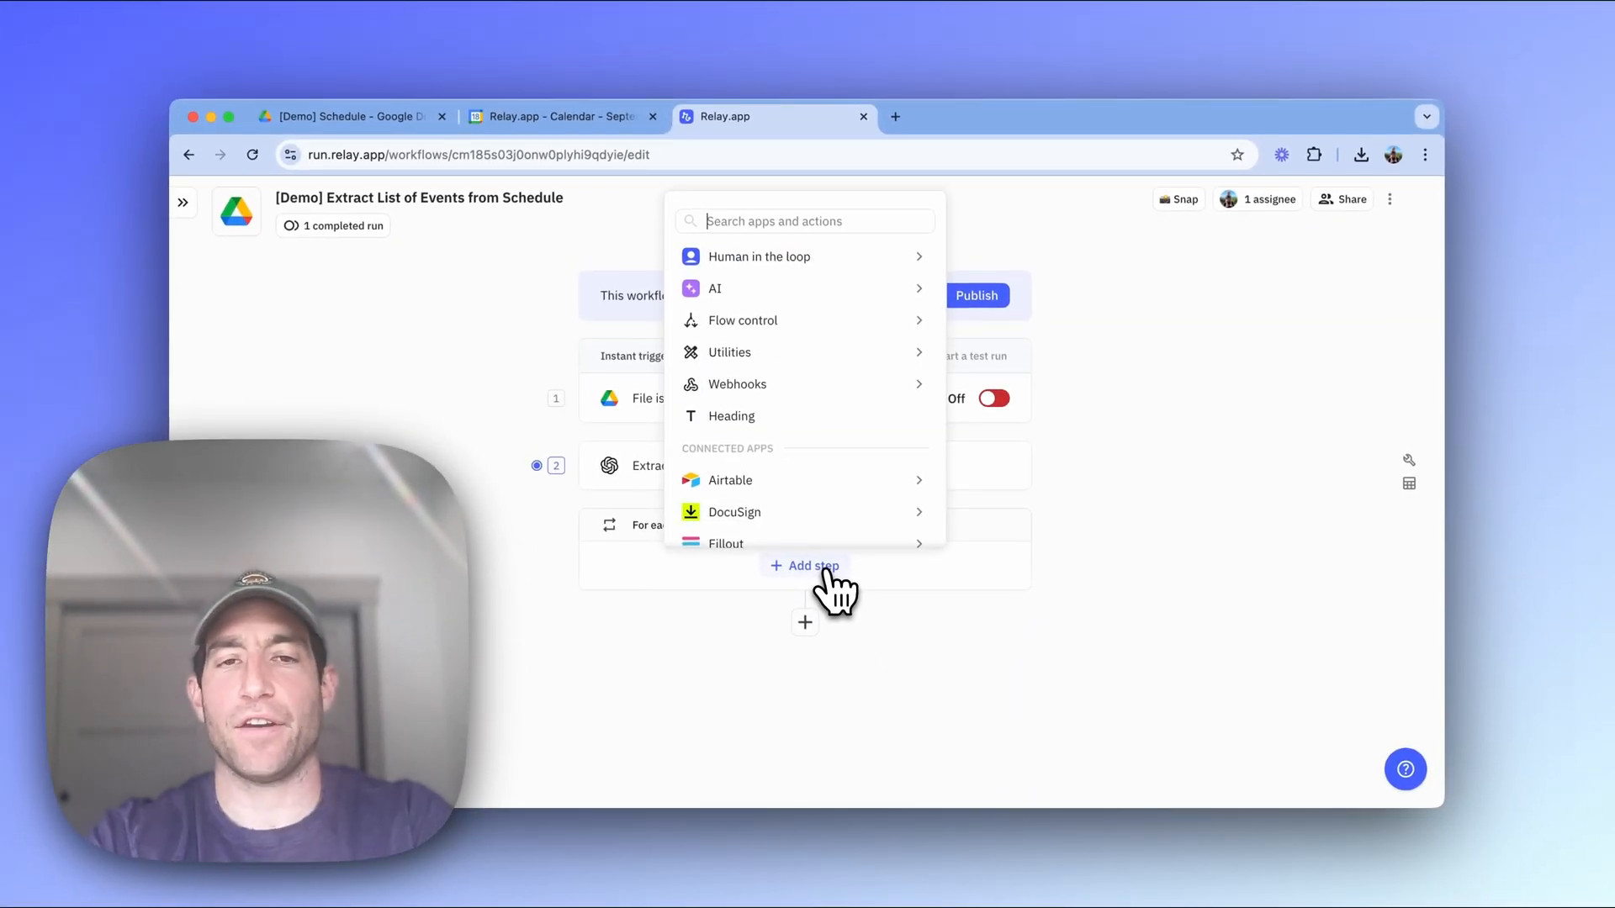
# Add a Google Calendar Create event step targeting the [Demo] School Schedule calendar.
pyautogui.write('create')
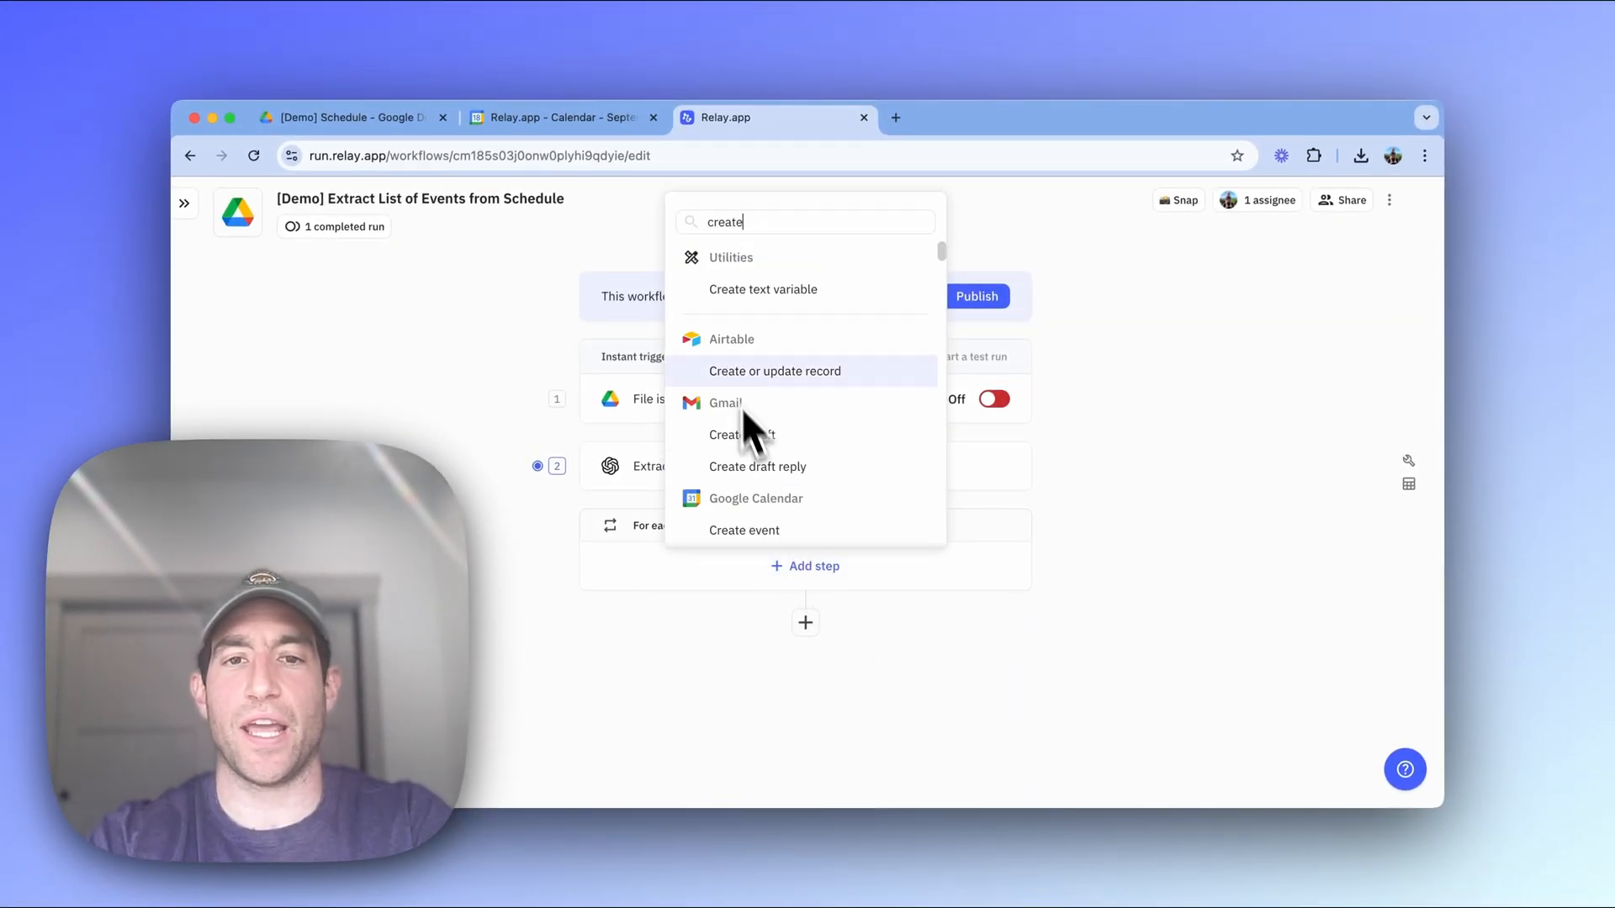
pyautogui.click(743, 529)
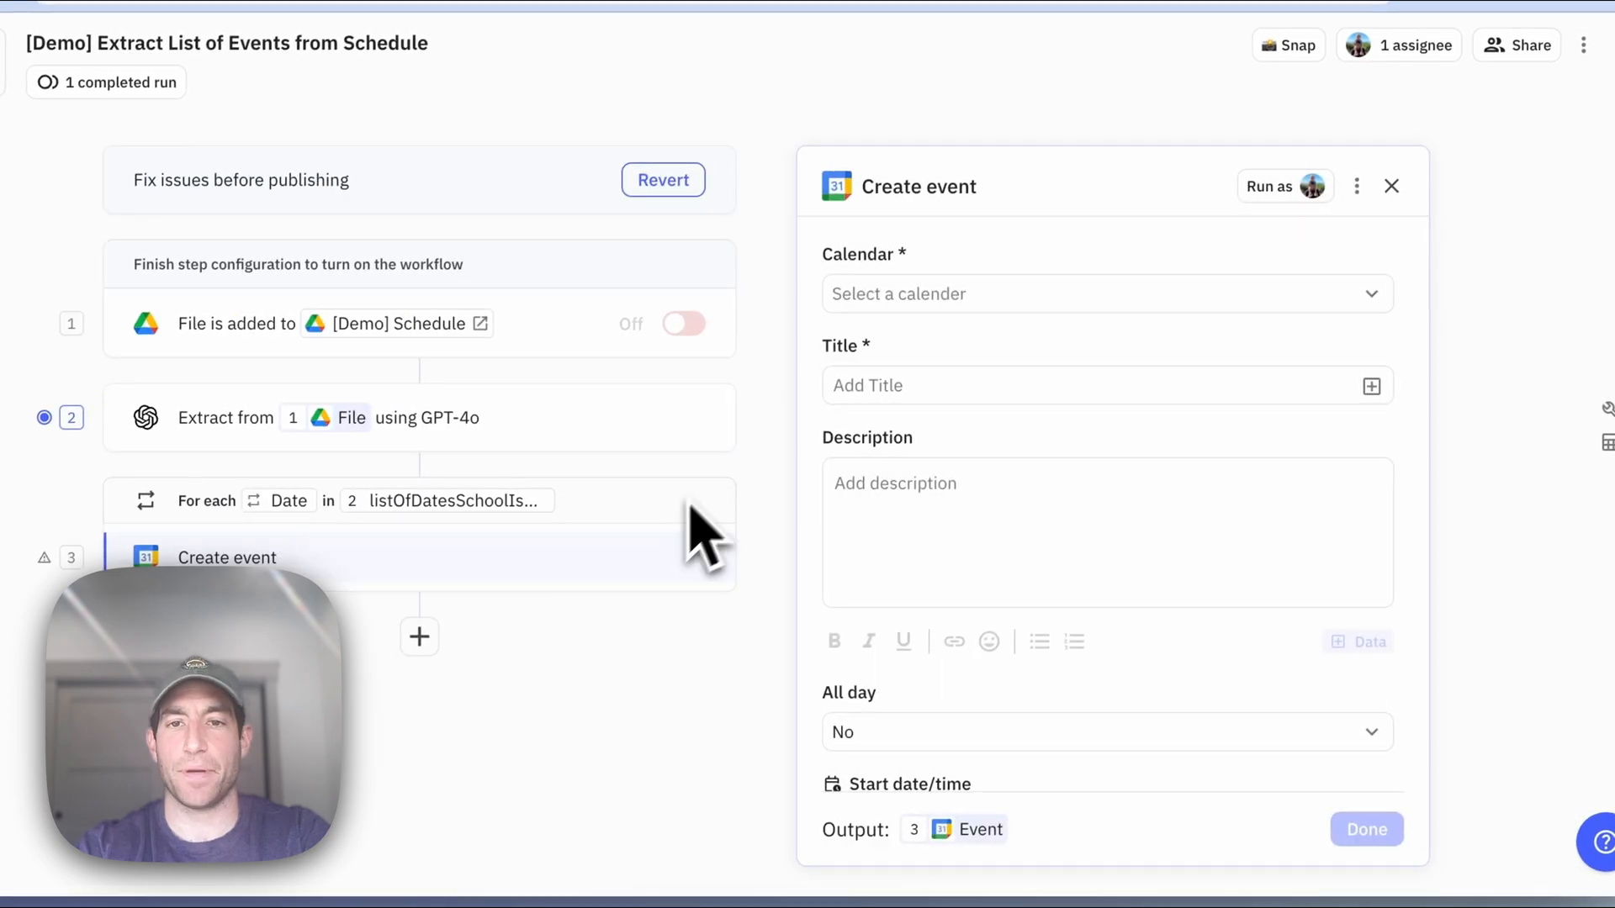
pyautogui.click(1106, 294)
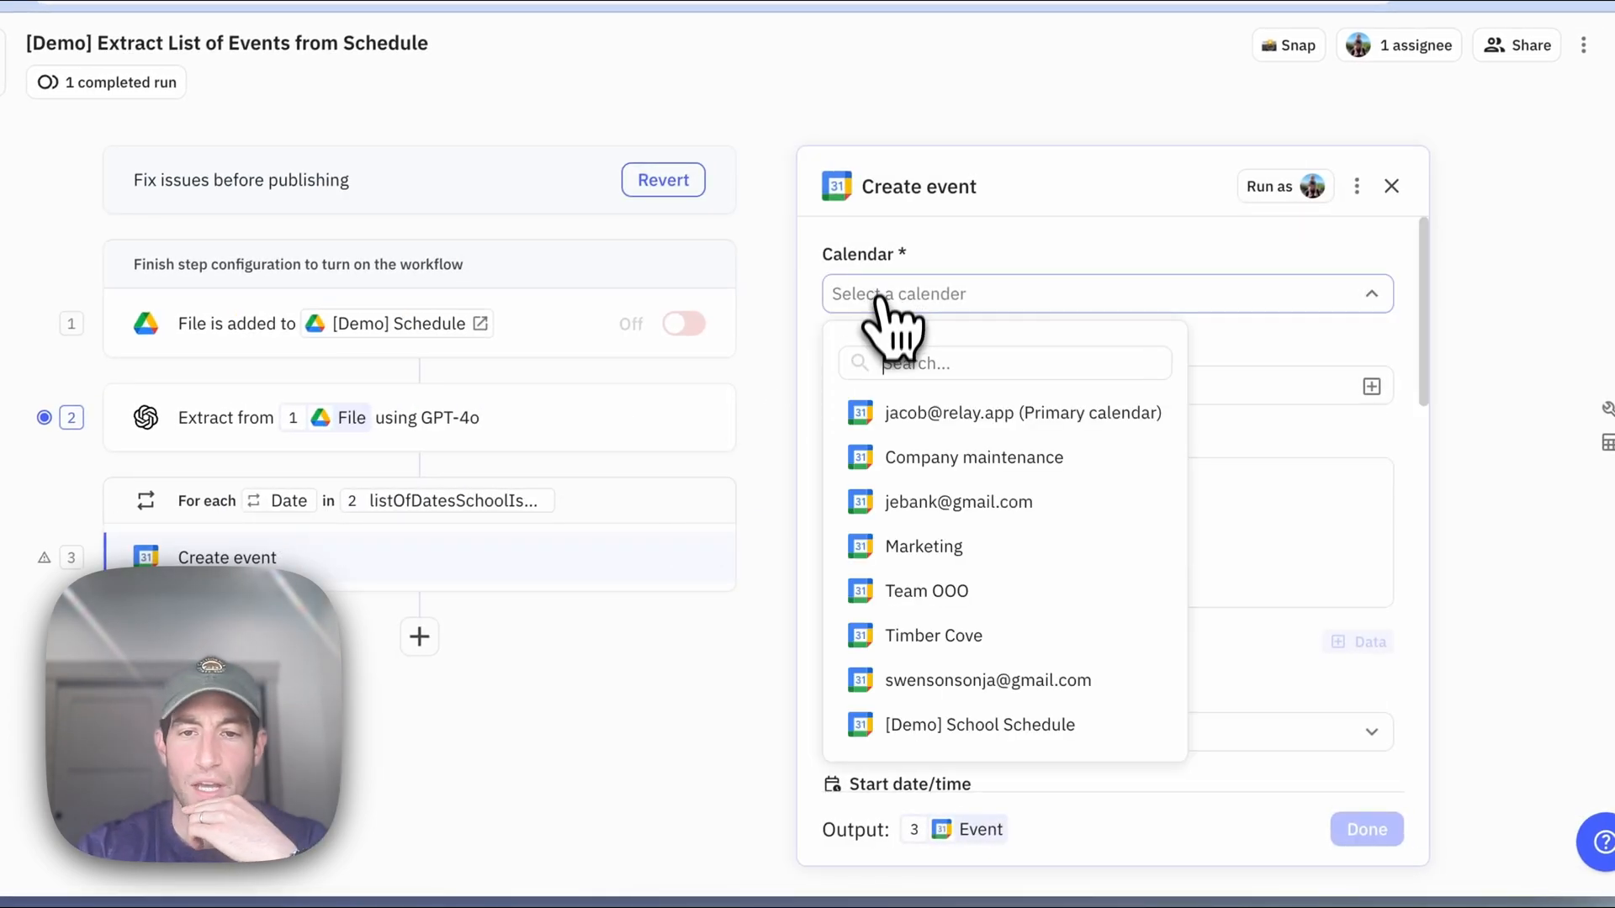
pyautogui.click(978, 724)
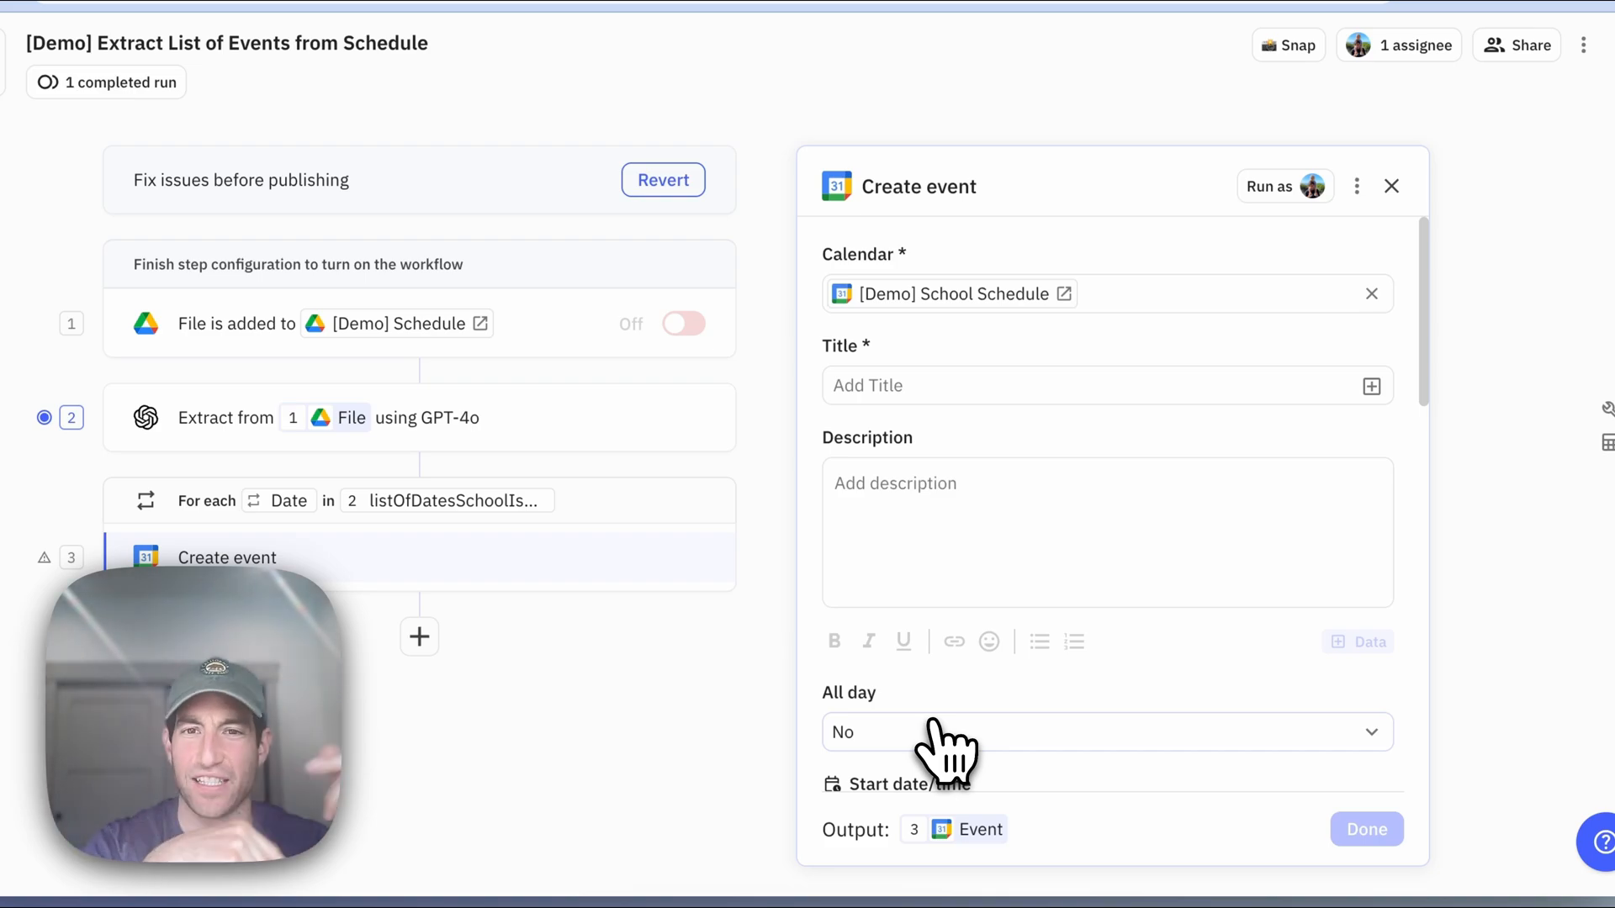
# Title the events 'School Closed!' and set them to all-day.
pyautogui.click(1029, 385)
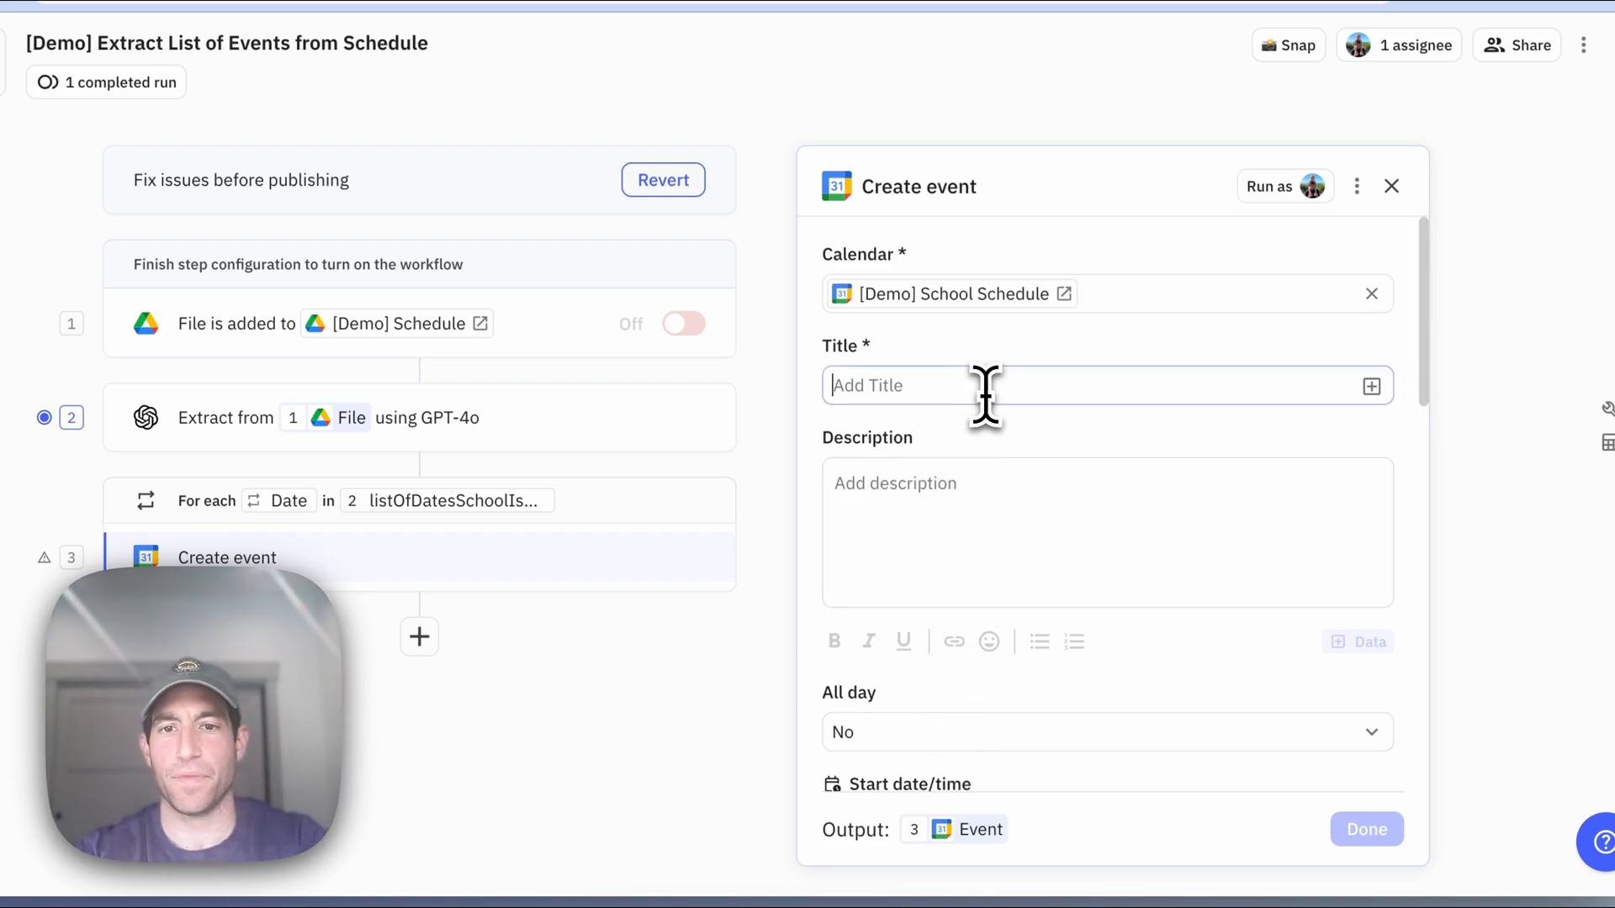
pyautogui.write('School C')
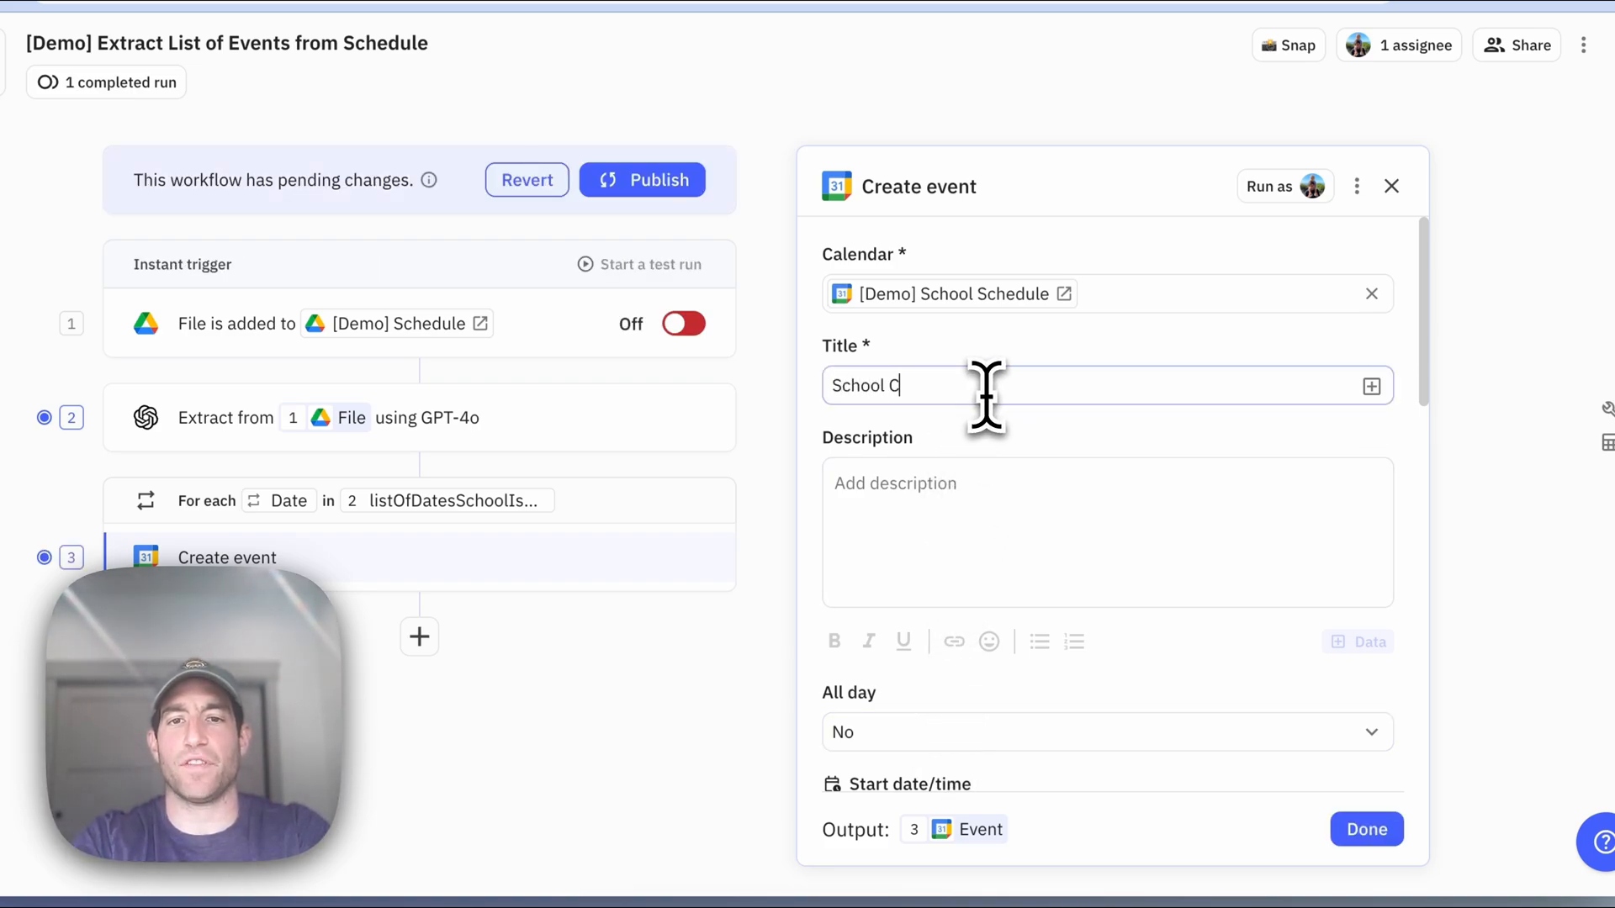
pyautogui.write('losed!')
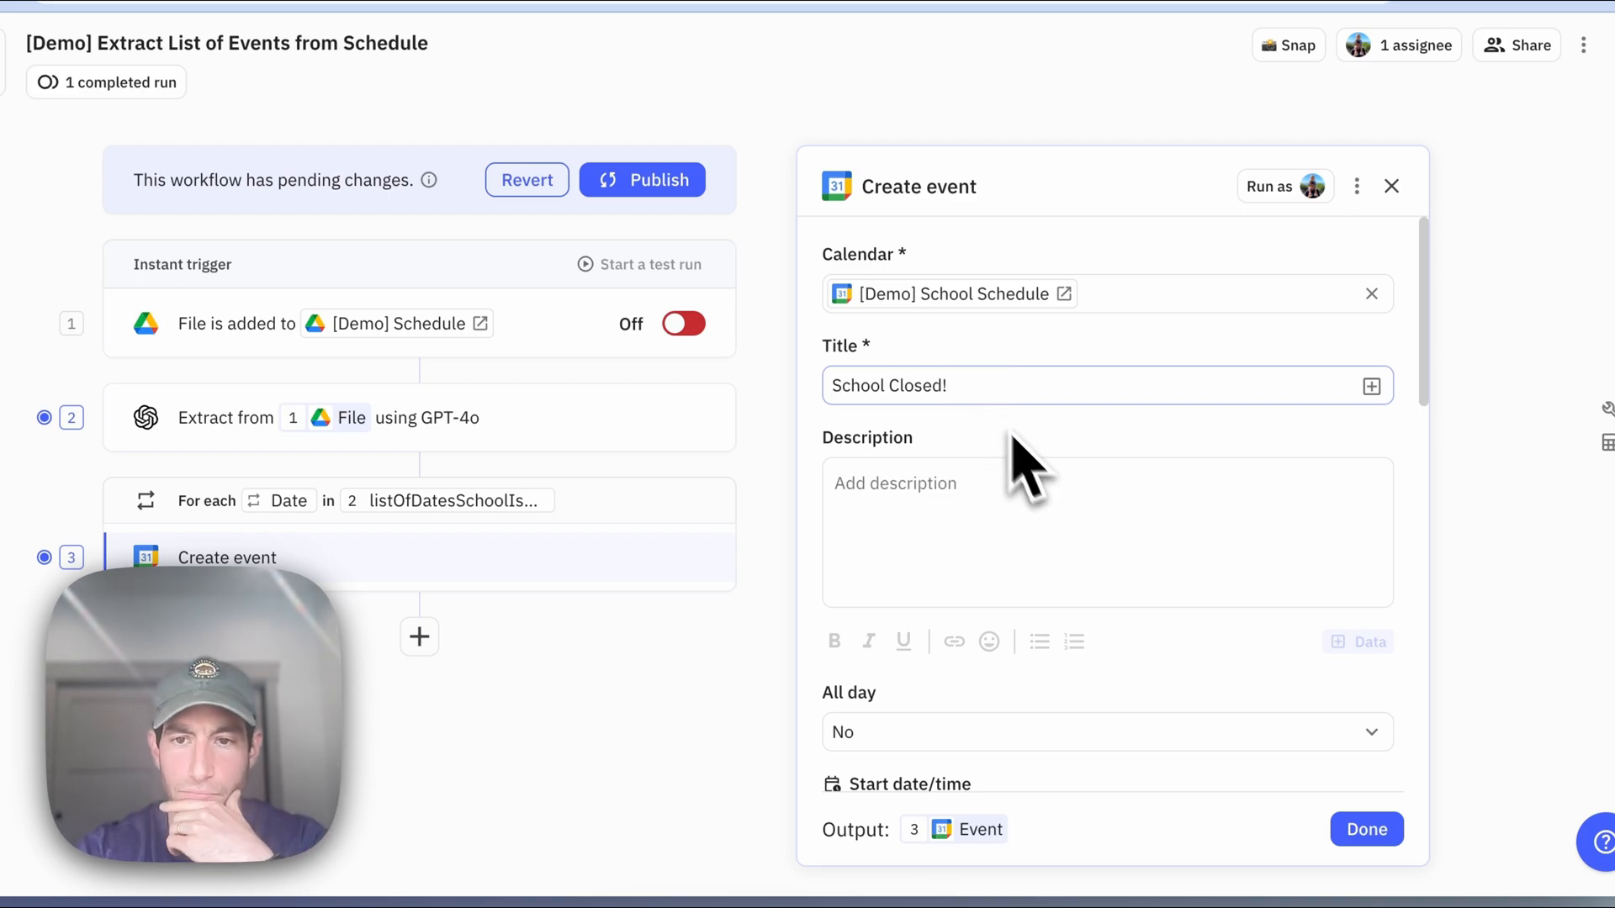
pyautogui.click(1106, 732)
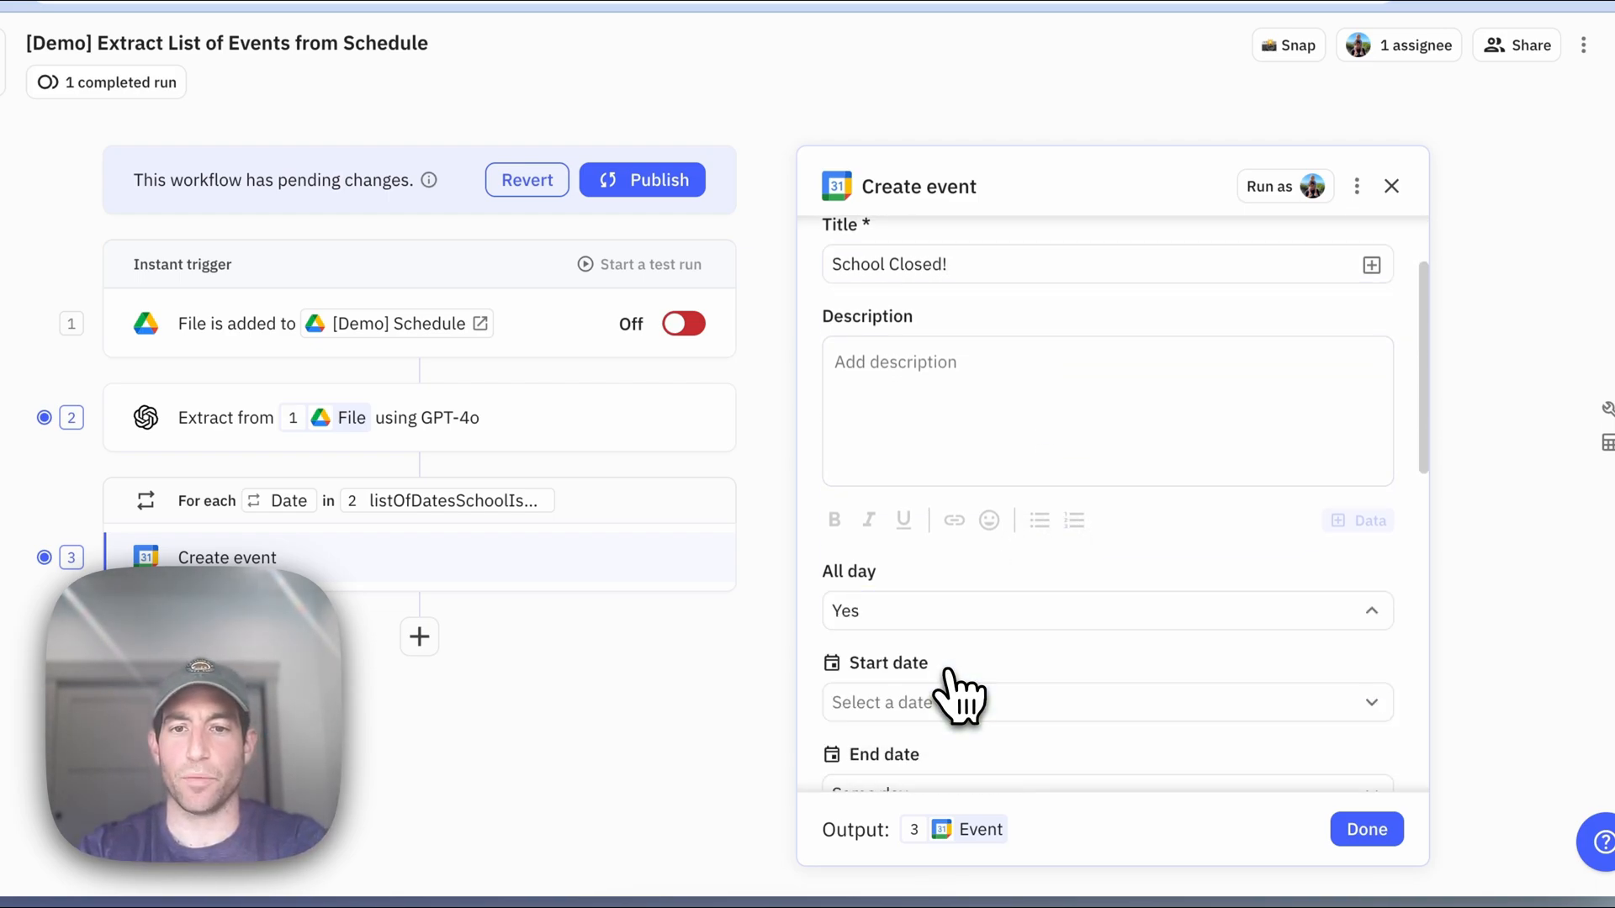
# Set each event's start date to the looped date.
pyautogui.scroll(-3)
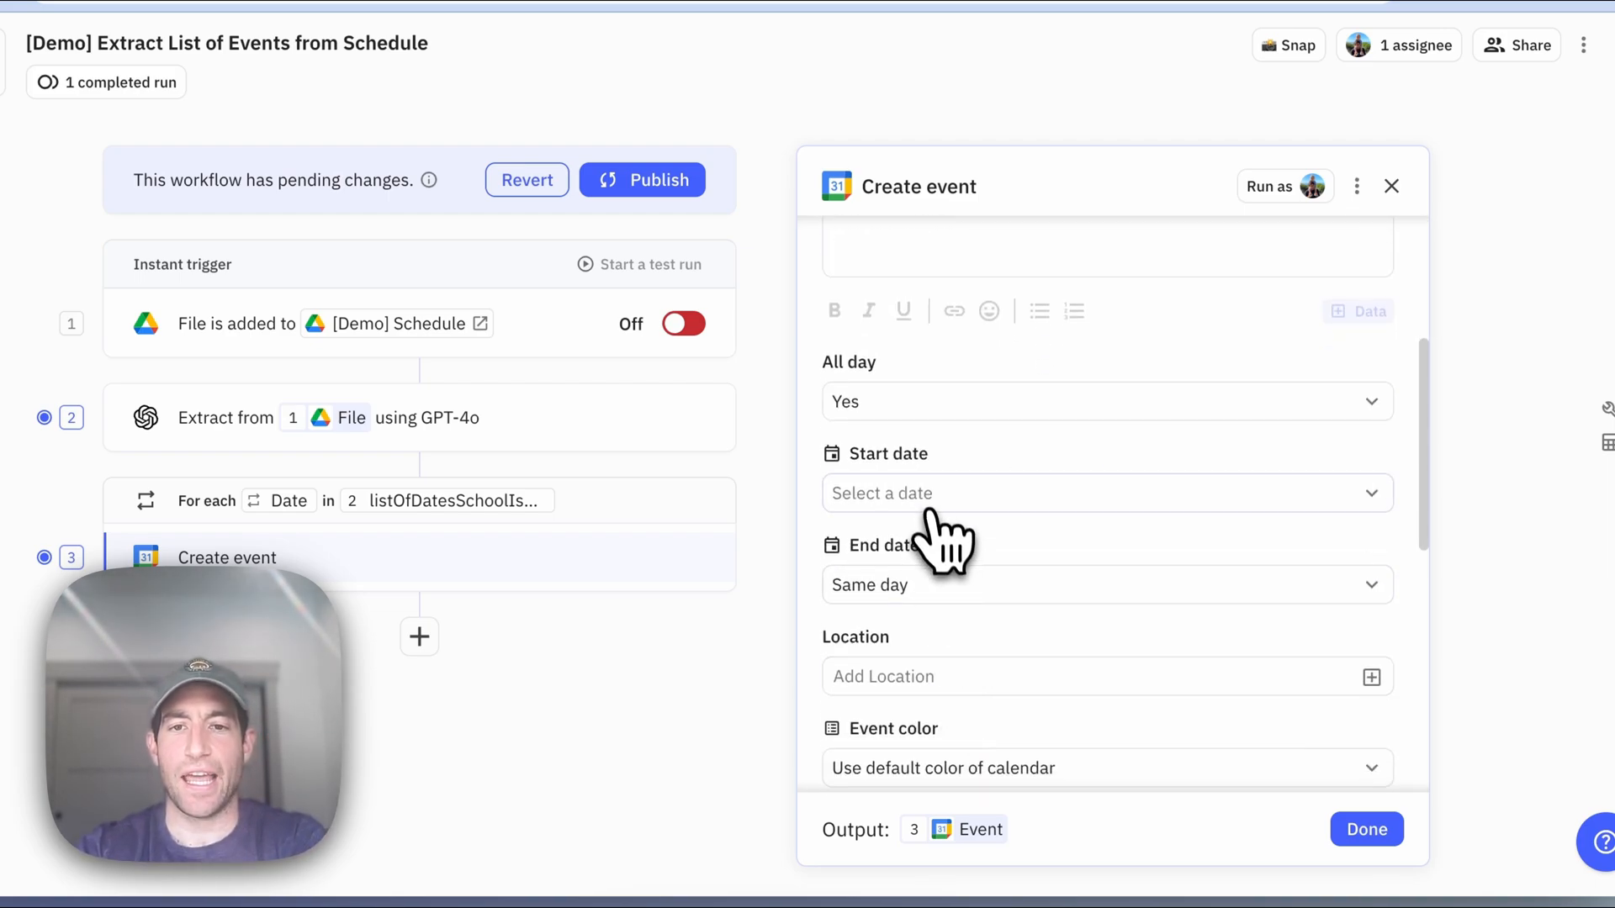
pyautogui.click(1107, 492)
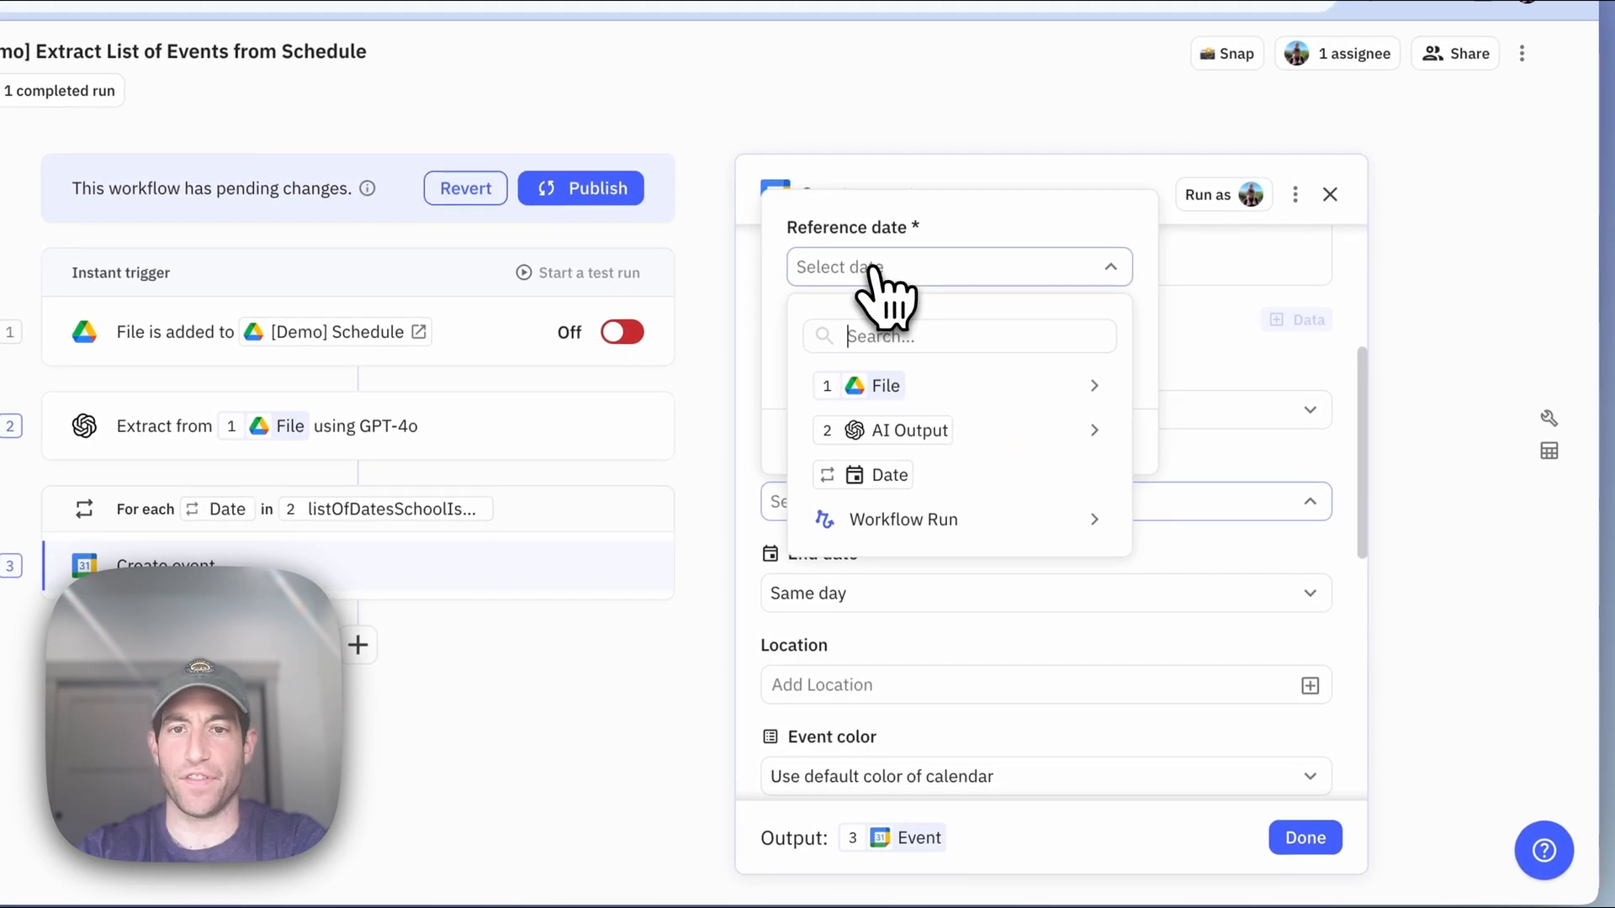
pyautogui.moveTo(889, 475)
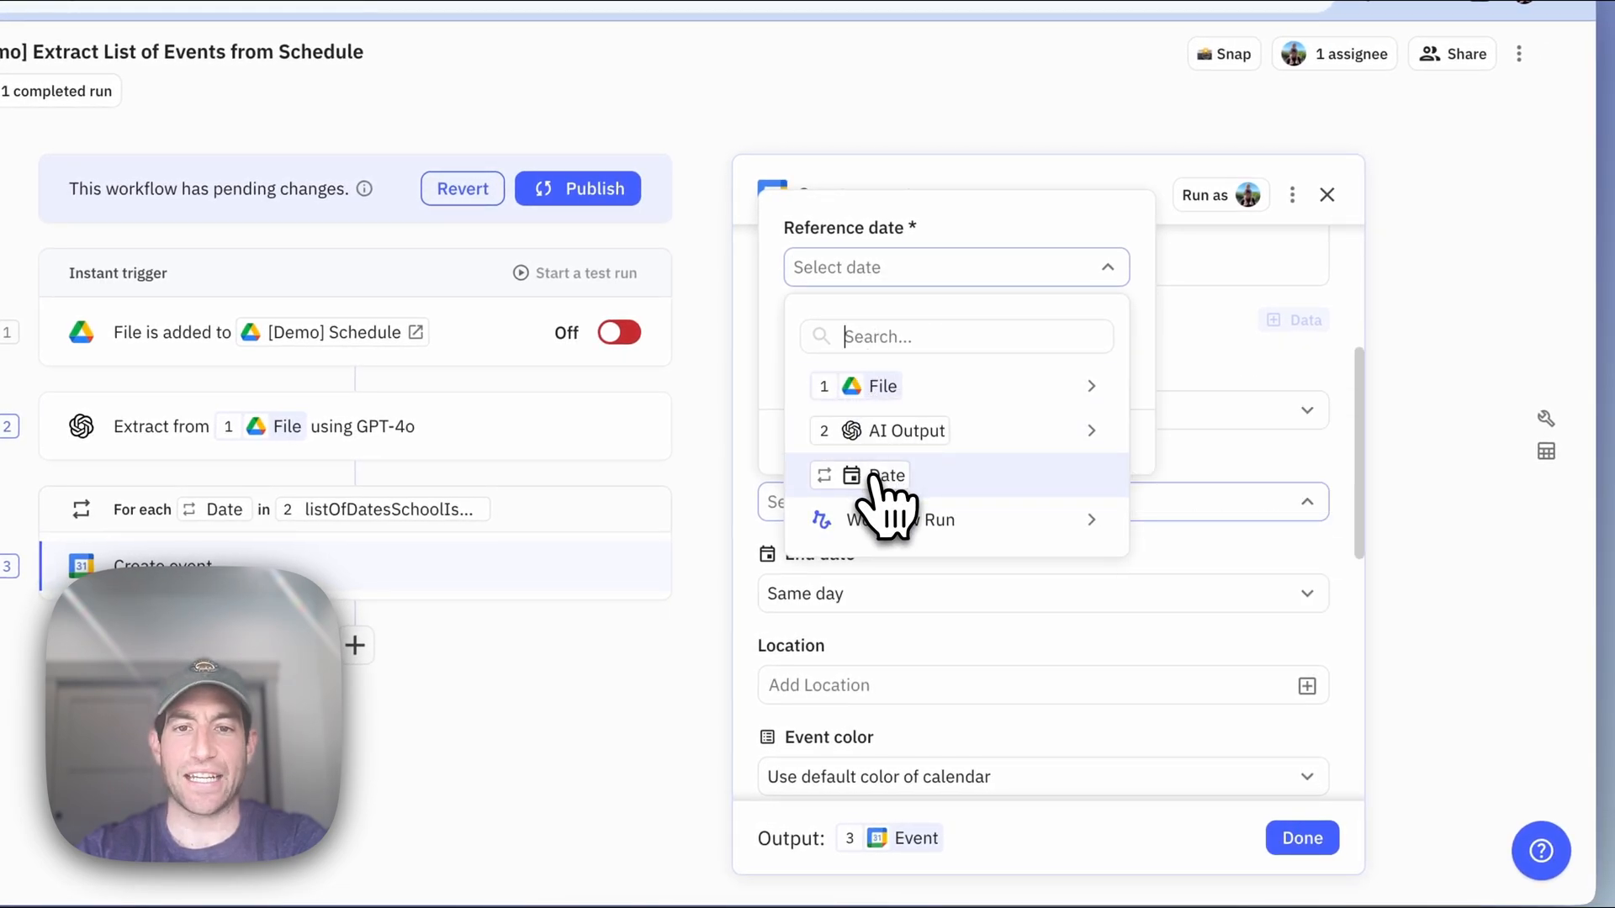
pyautogui.moveTo(845, 504)
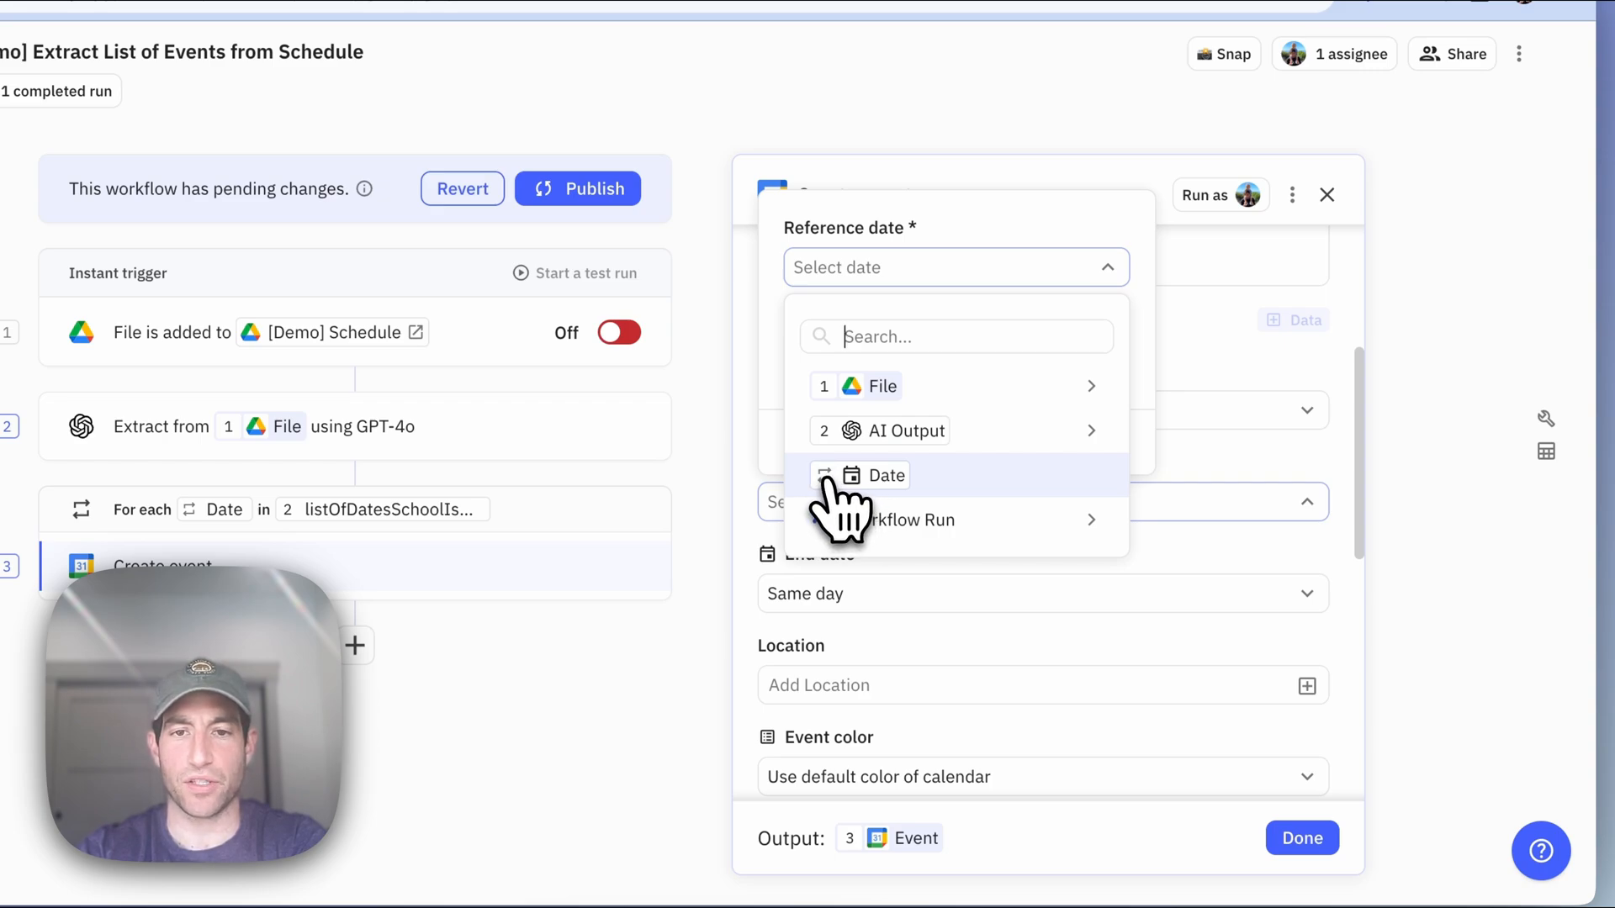
pyautogui.click(886, 475)
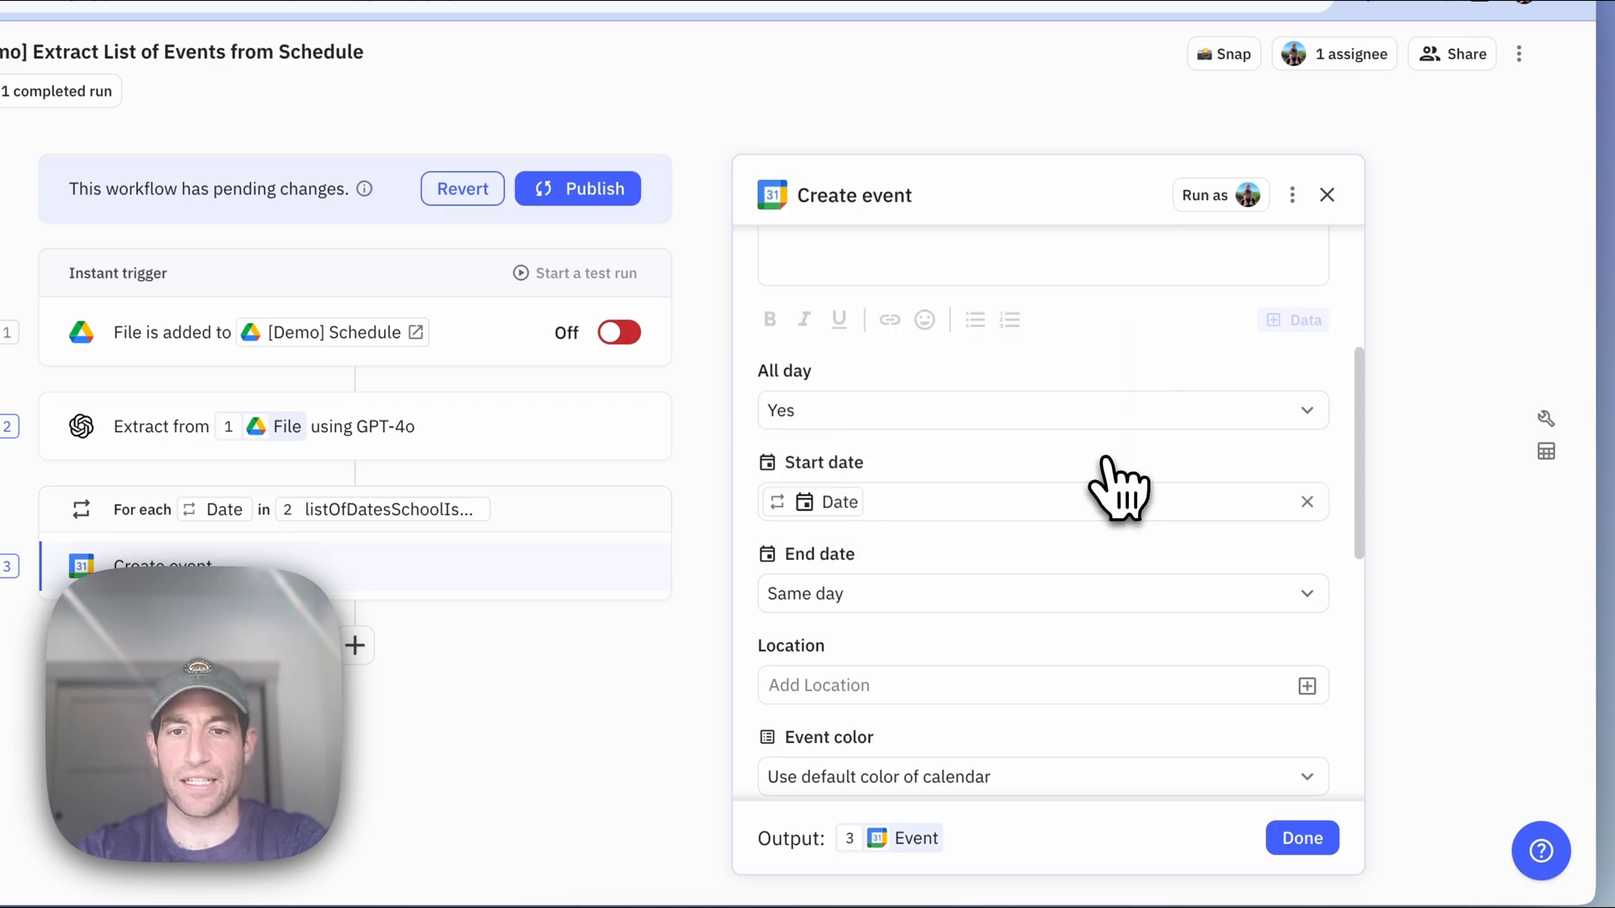
# Color the events Tangerine and set Send invite notification to No.
pyautogui.scroll(-3)
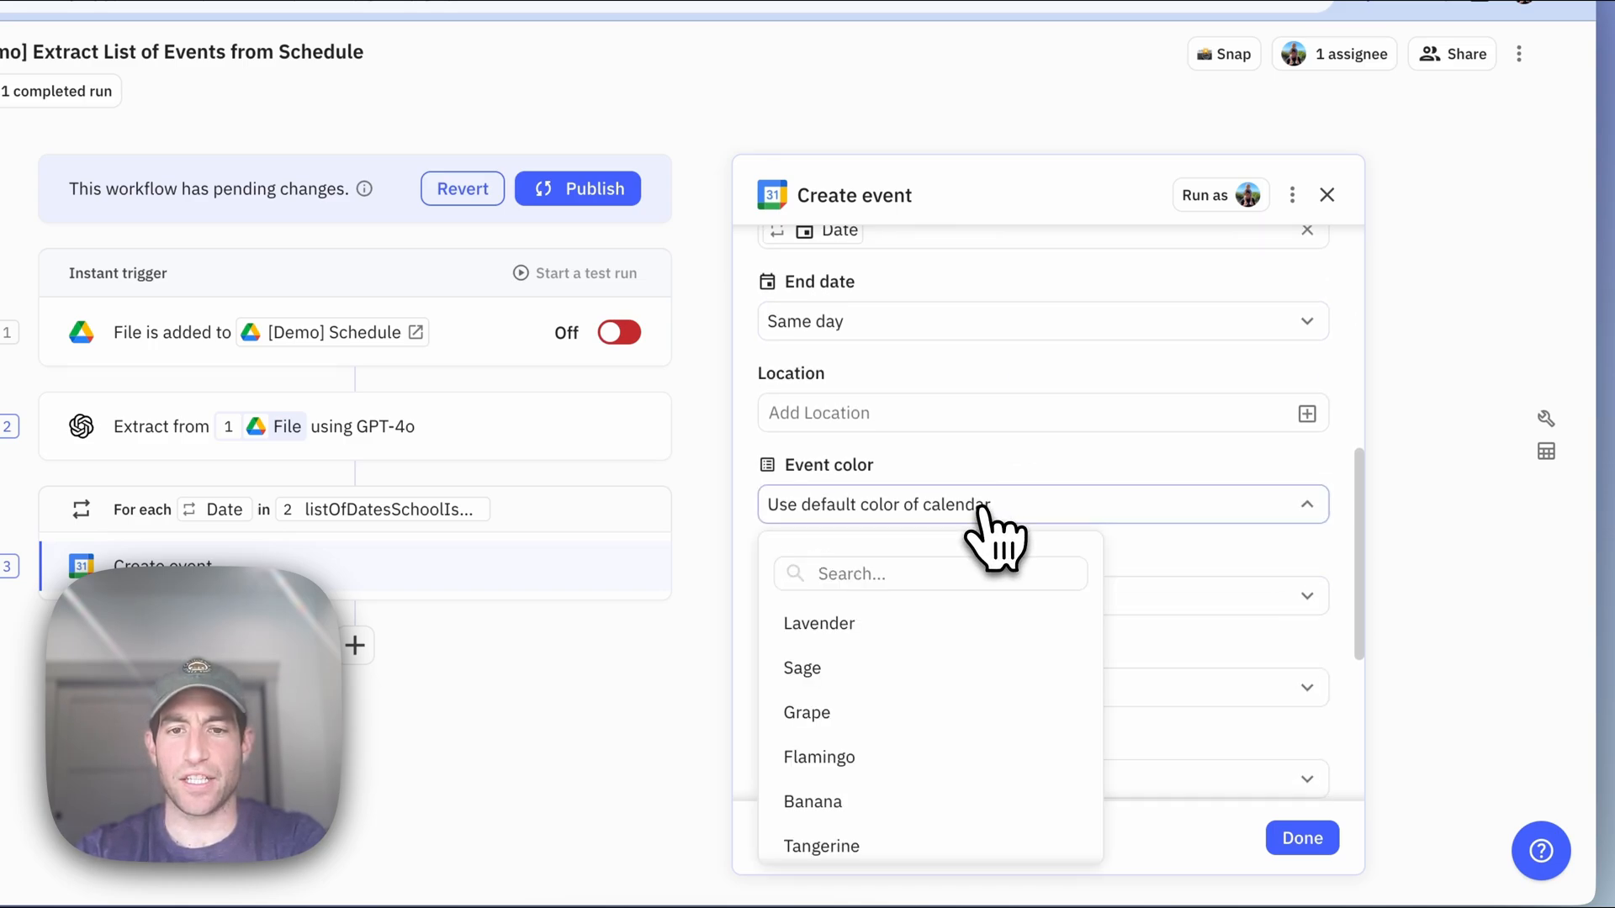
pyautogui.scroll(-3)
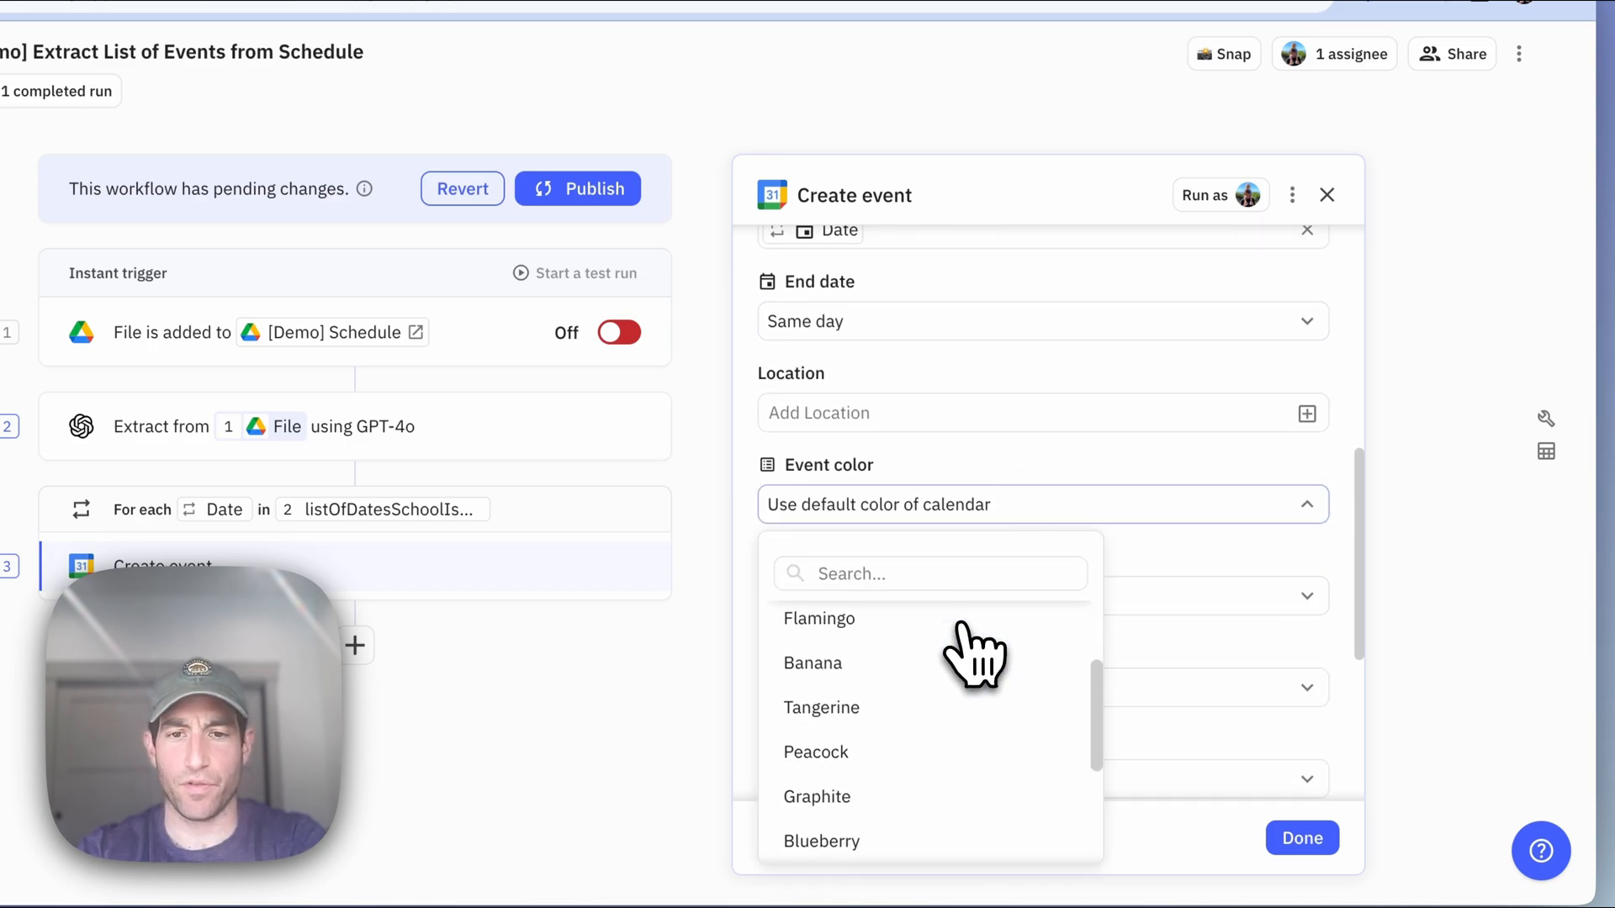
pyautogui.moveTo(924, 708)
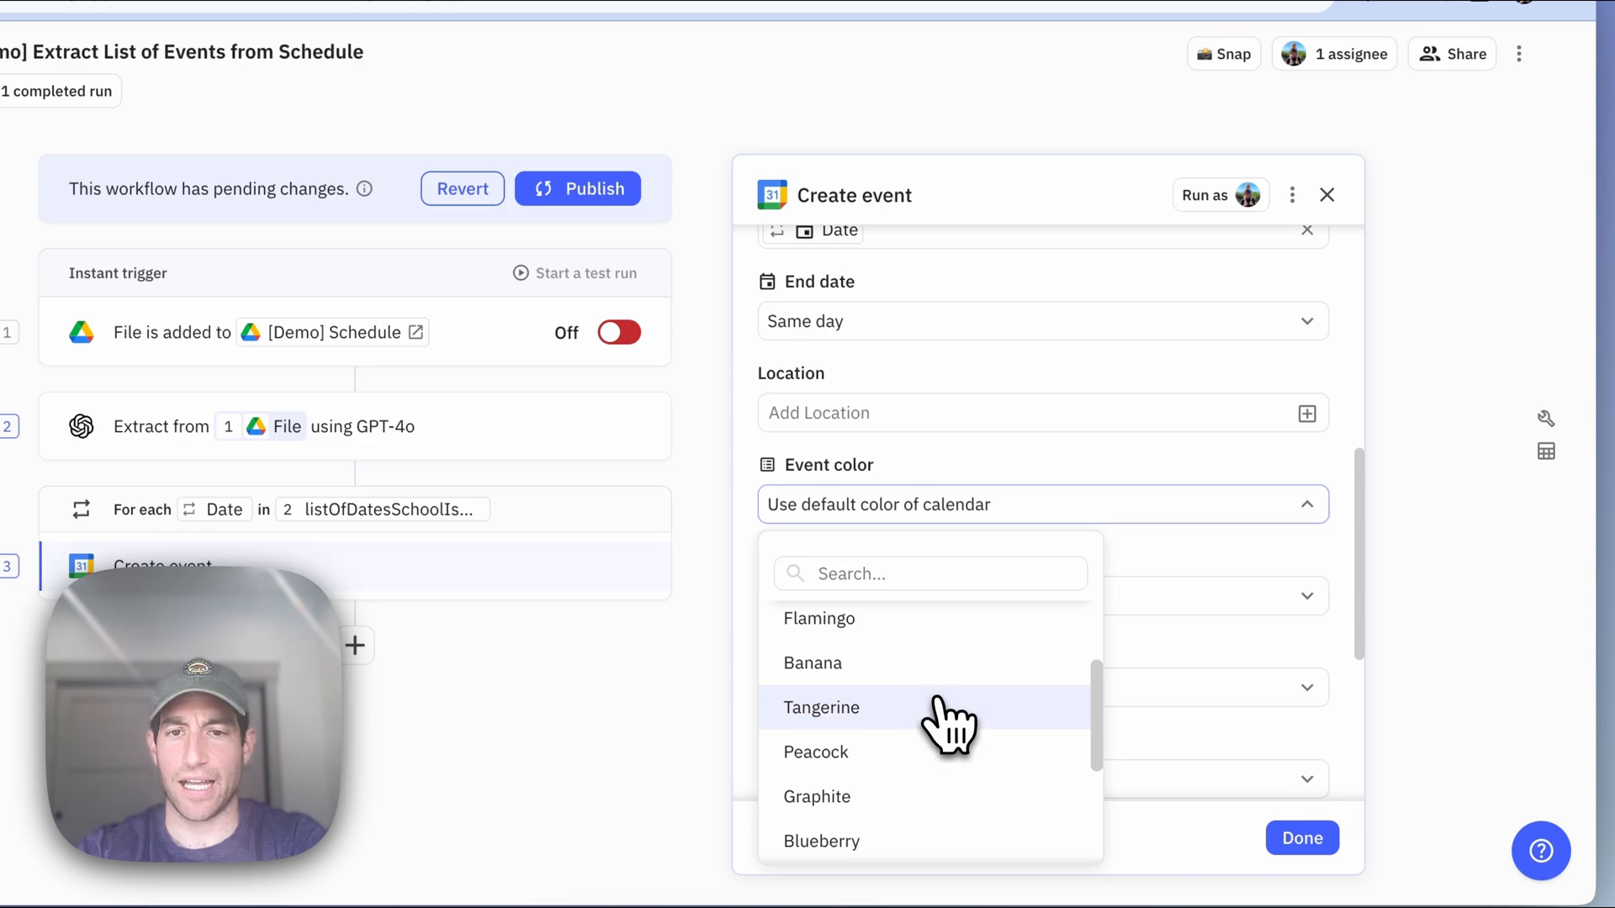
pyautogui.click(821, 707)
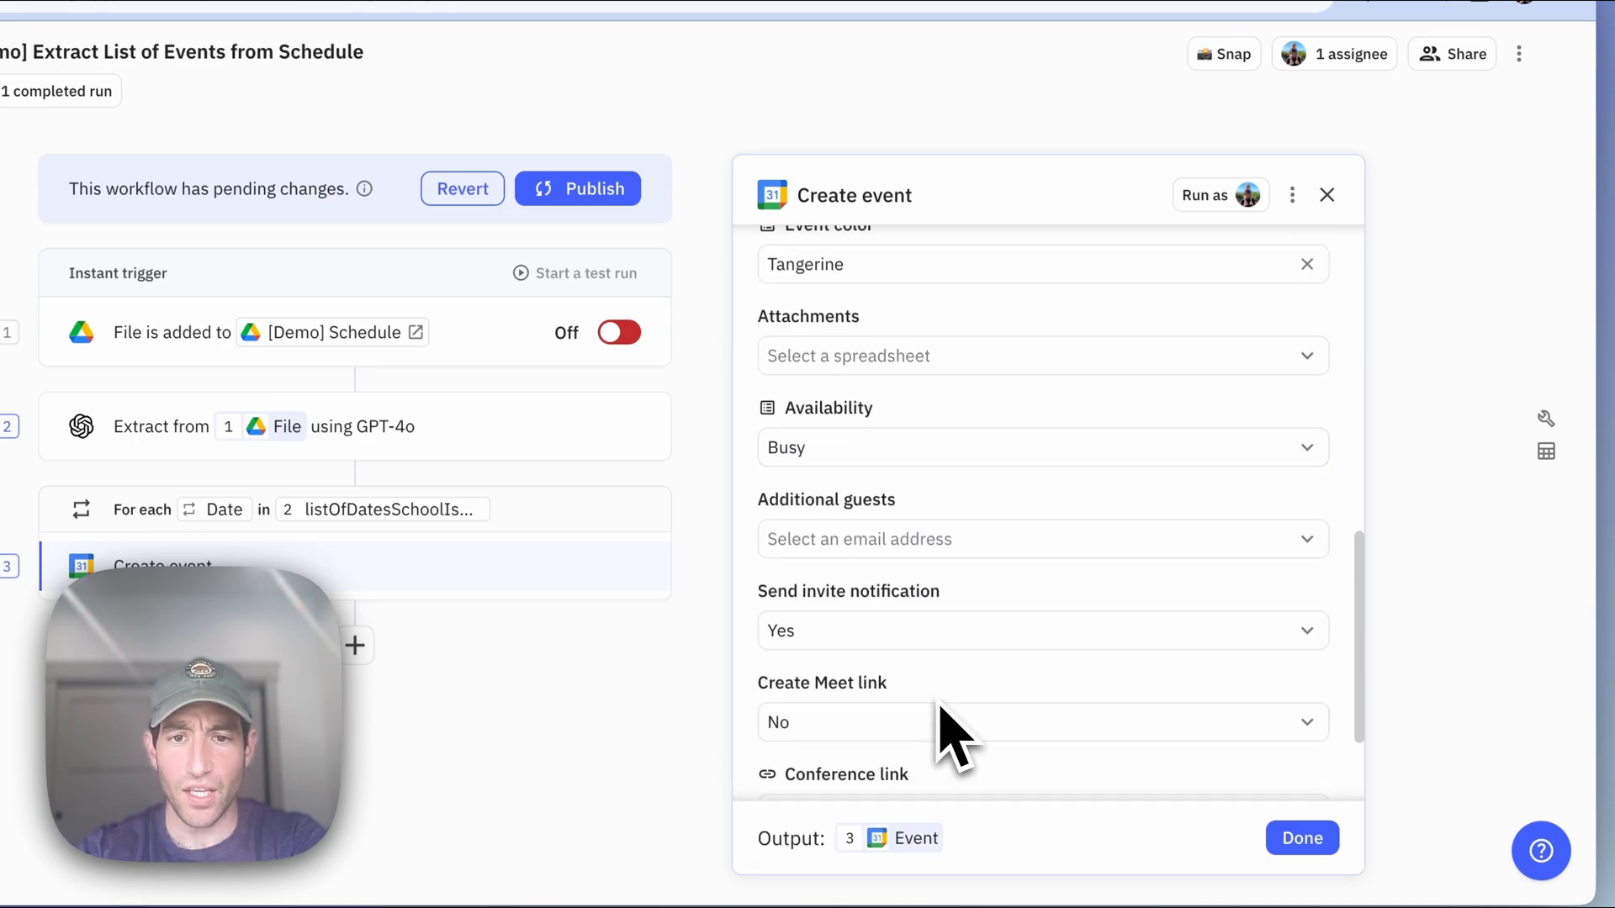
pyautogui.scroll(-3)
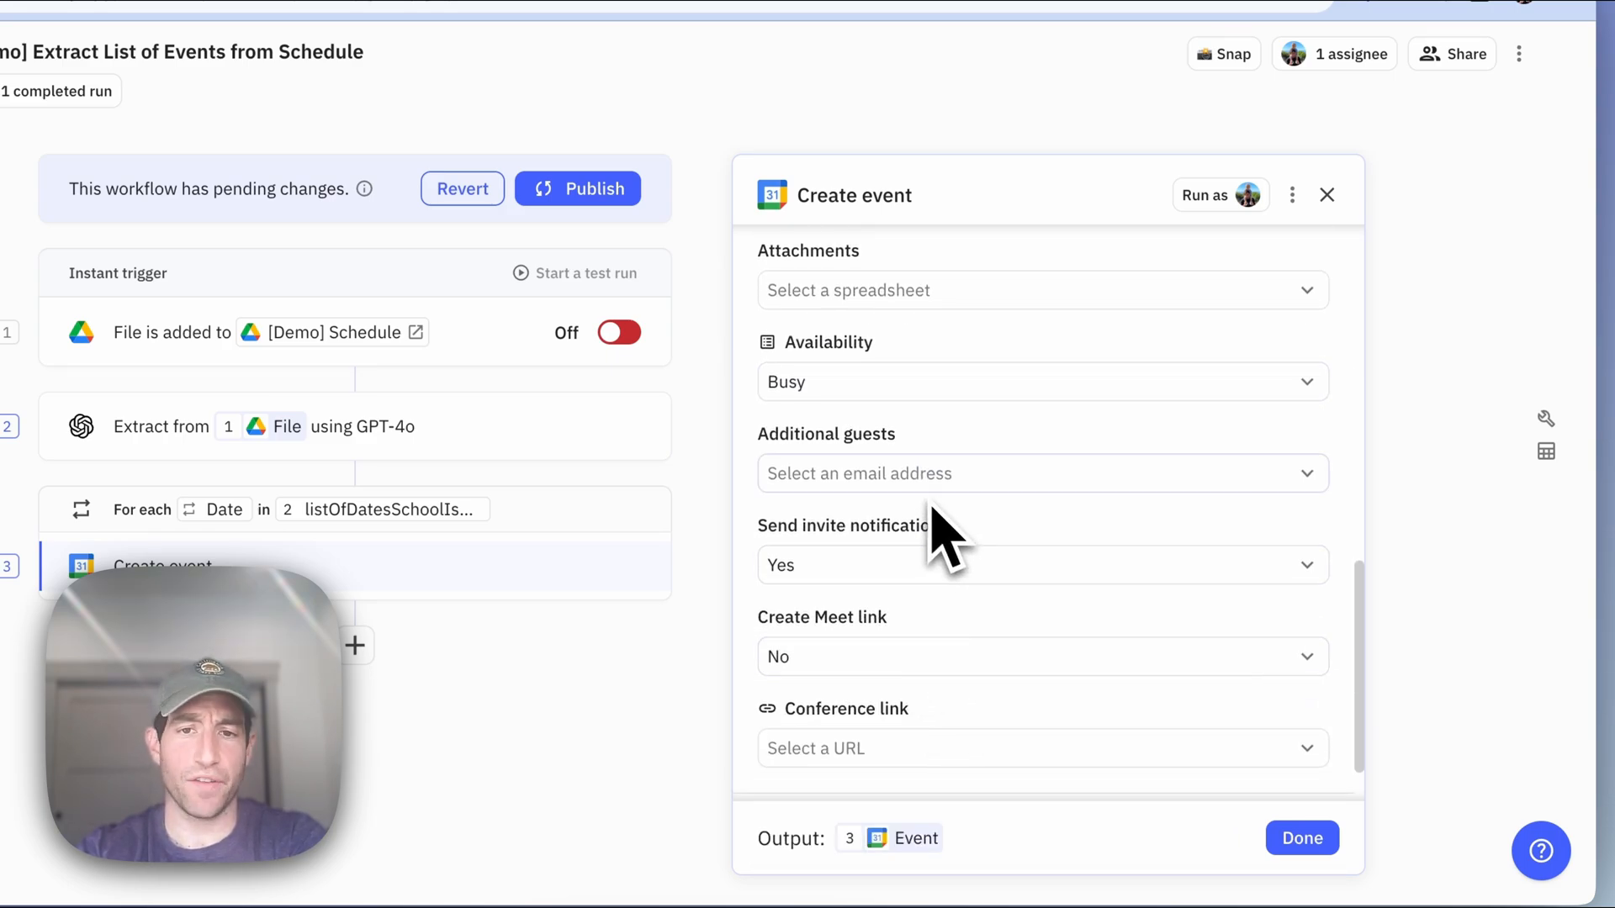
pyautogui.moveTo(907, 505)
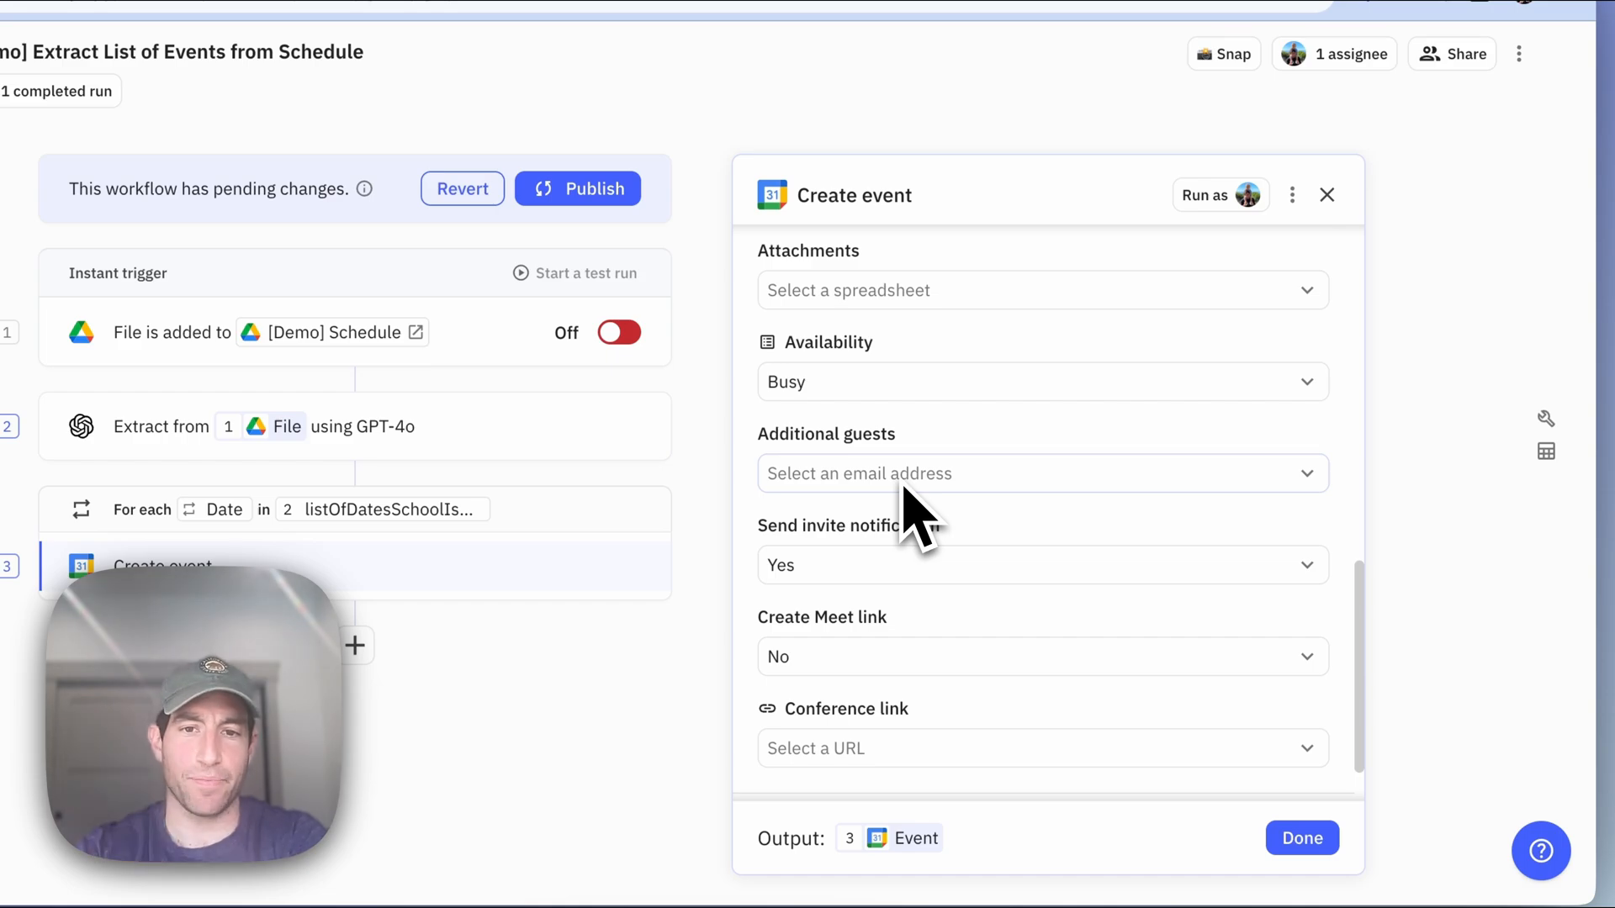
pyautogui.click(1040, 564)
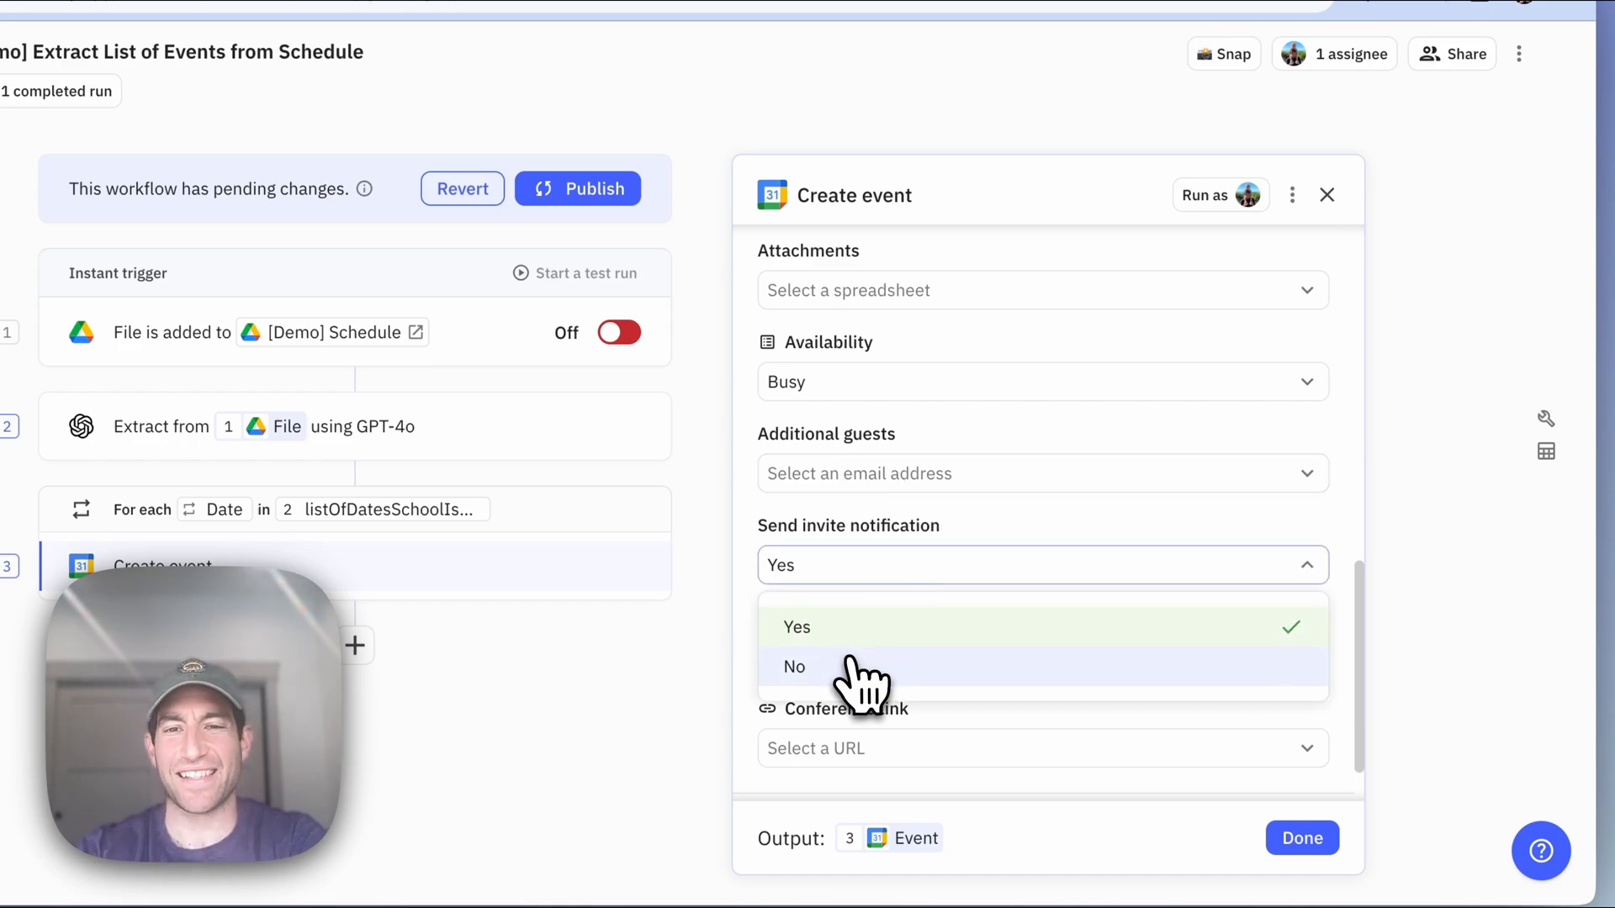
pyautogui.click(793, 666)
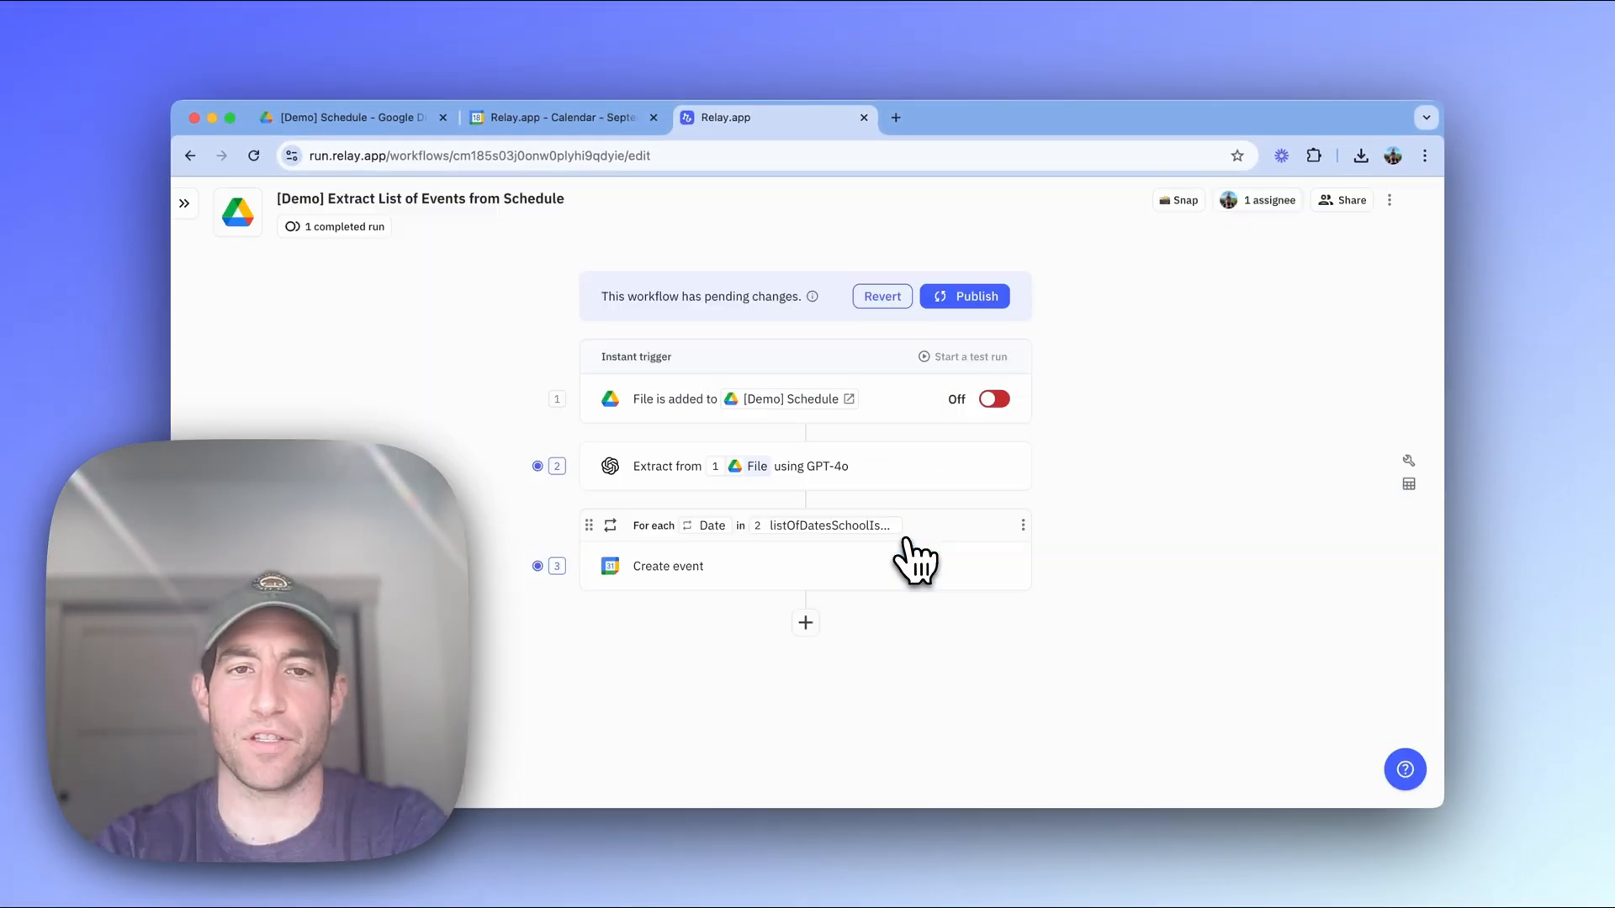
# View Schedule.pdf in Google Drive, then return to Relay's test-run setup.
pyautogui.click(964, 297)
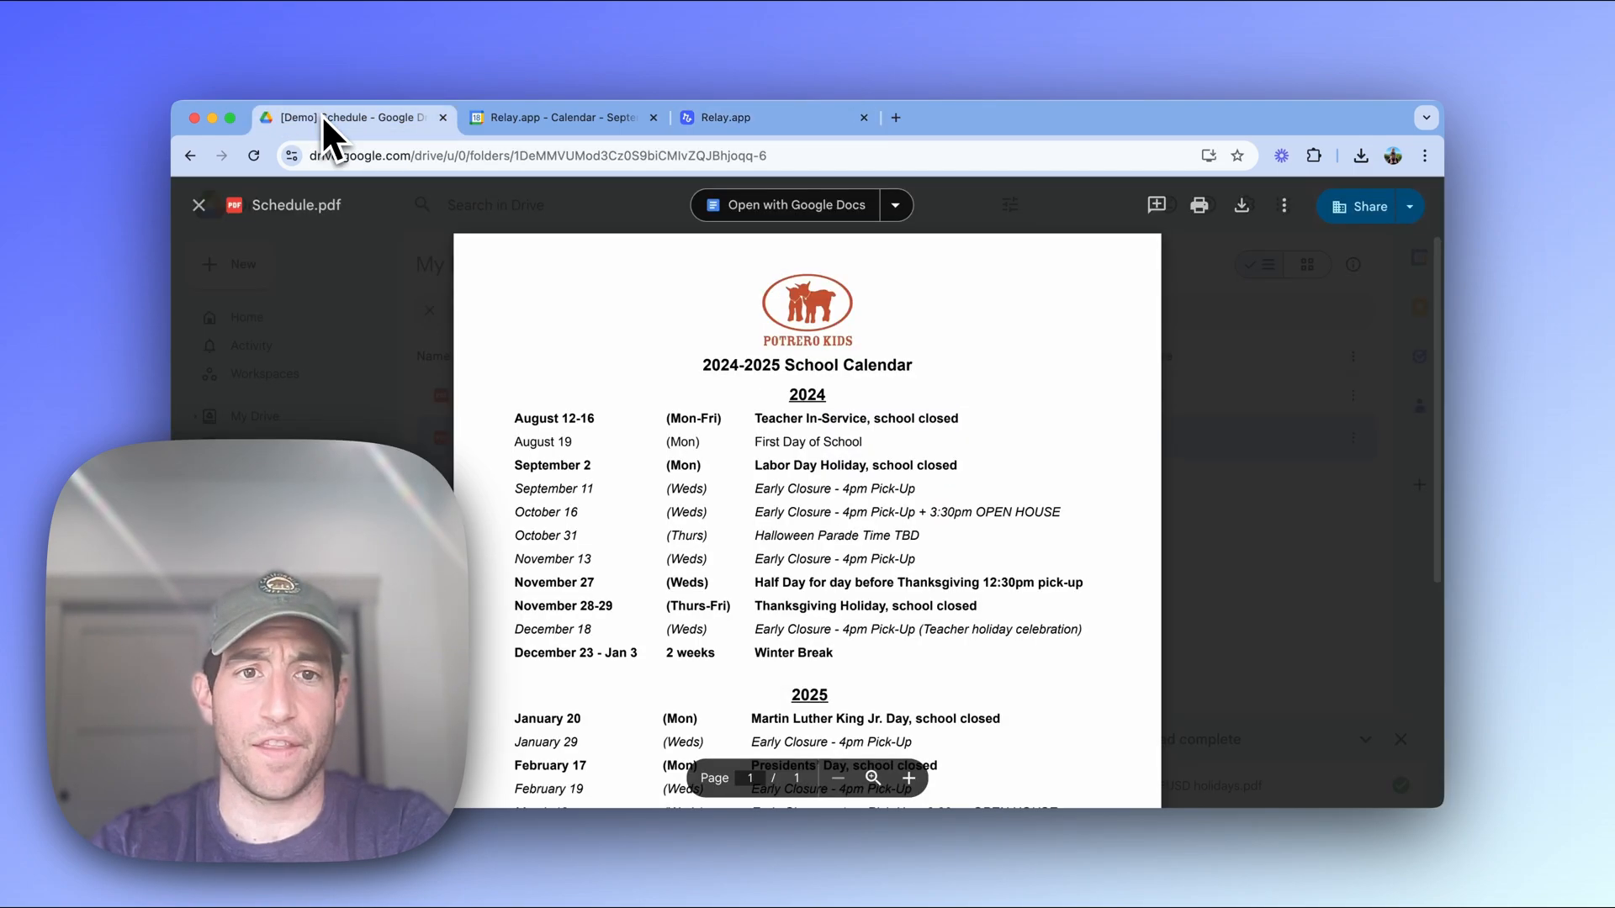
pyautogui.moveTo(525, 427)
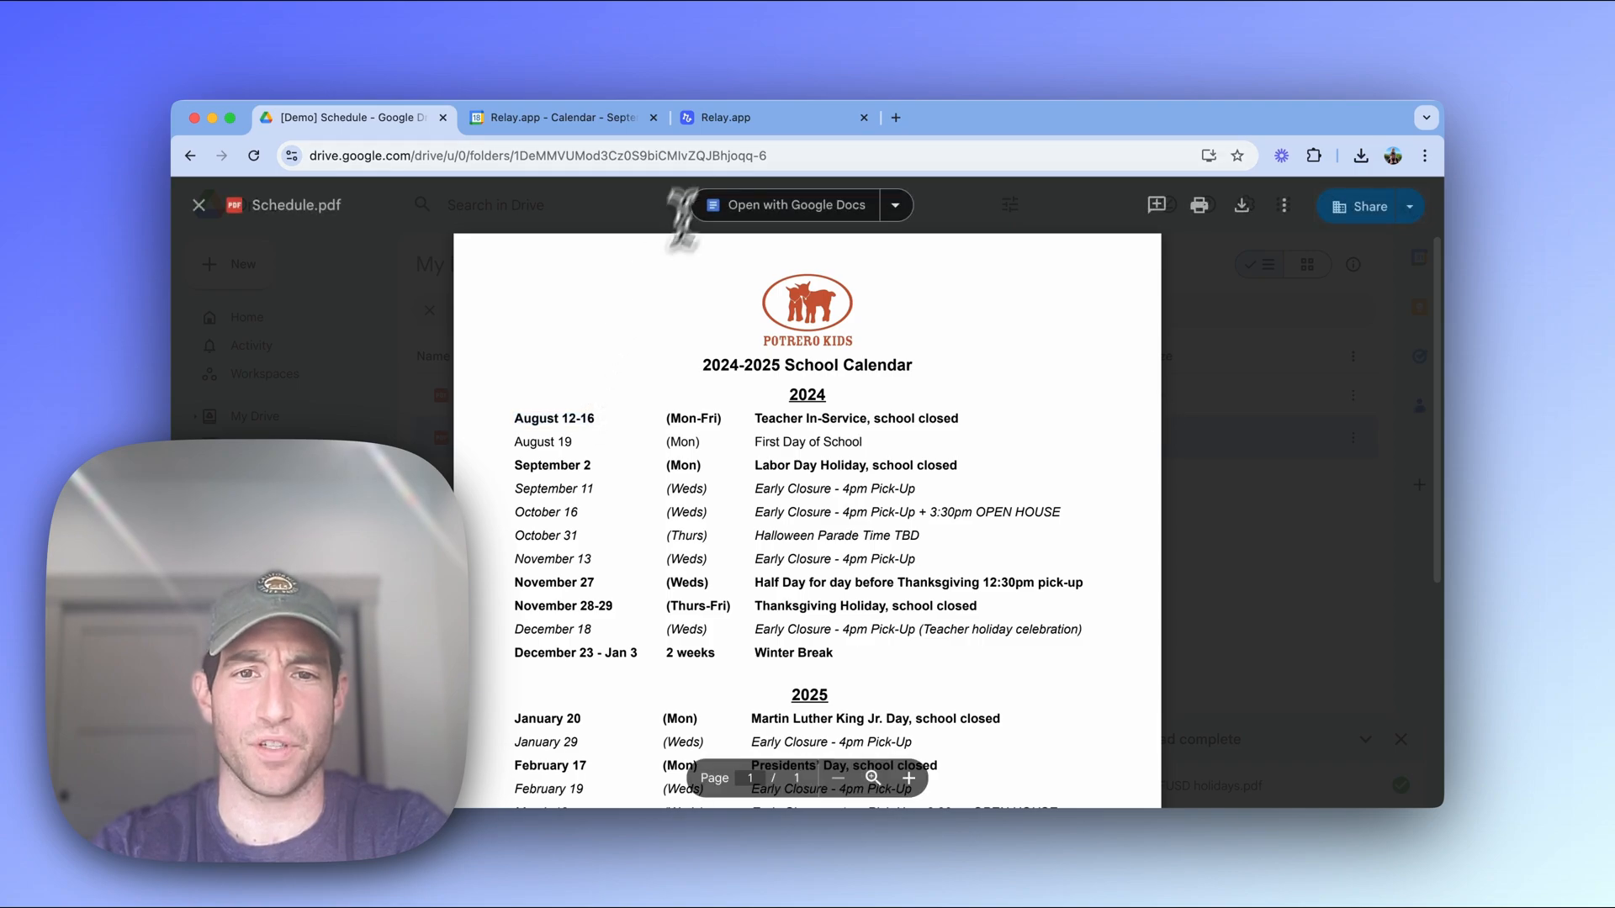
pyautogui.click(742, 118)
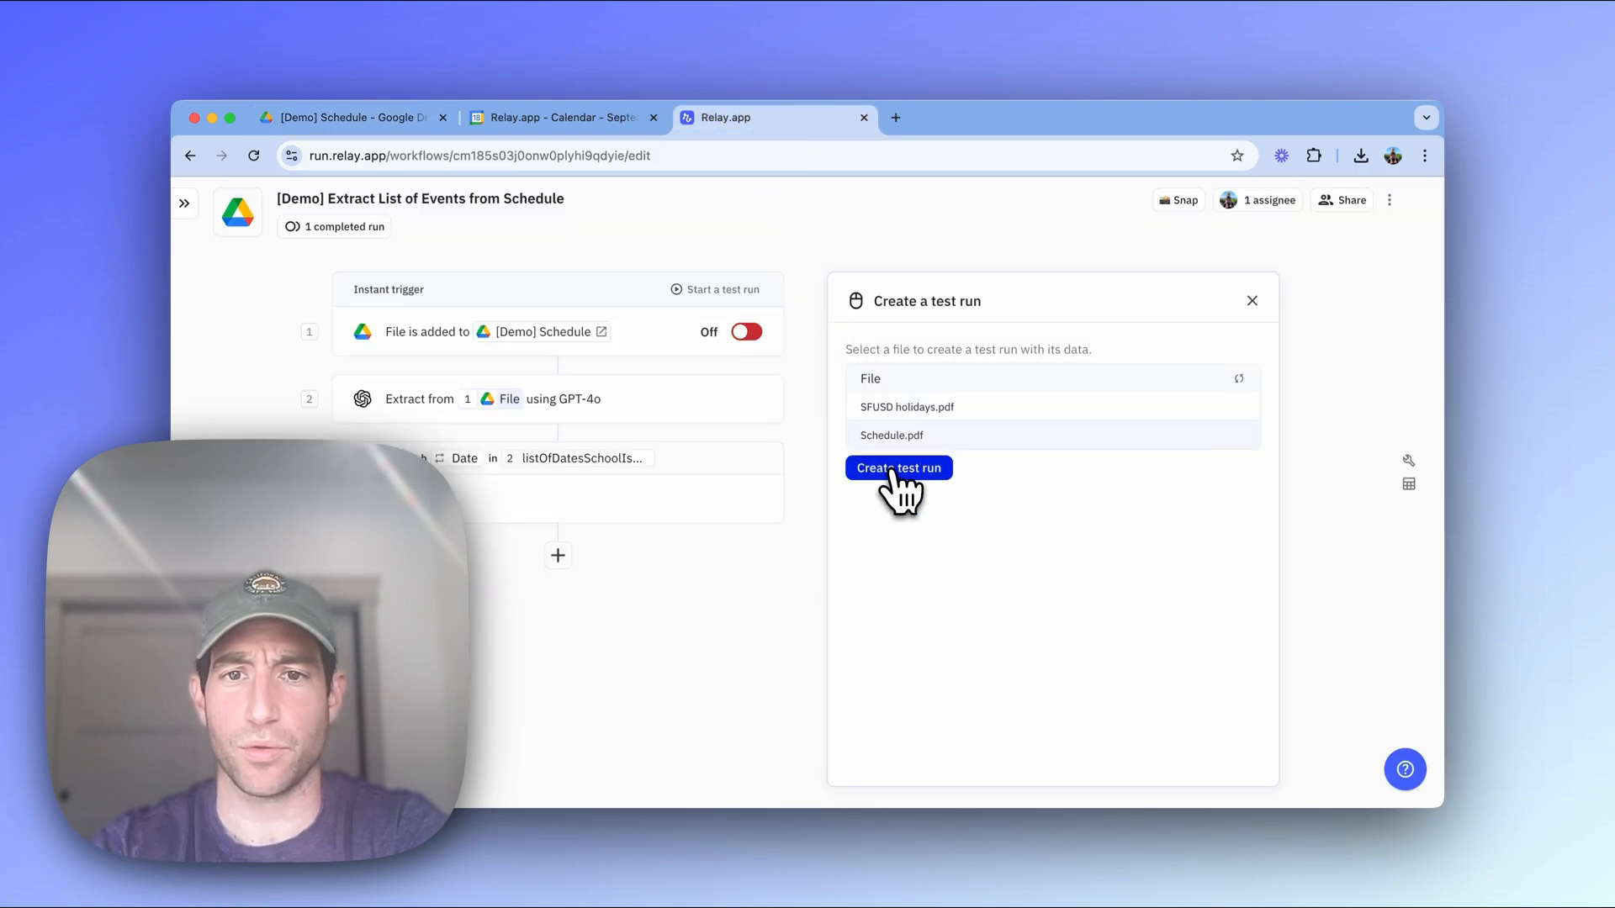
# Create and start a test run on Schedule.pdf, then switch to Google Calendar.
pyautogui.click(898, 468)
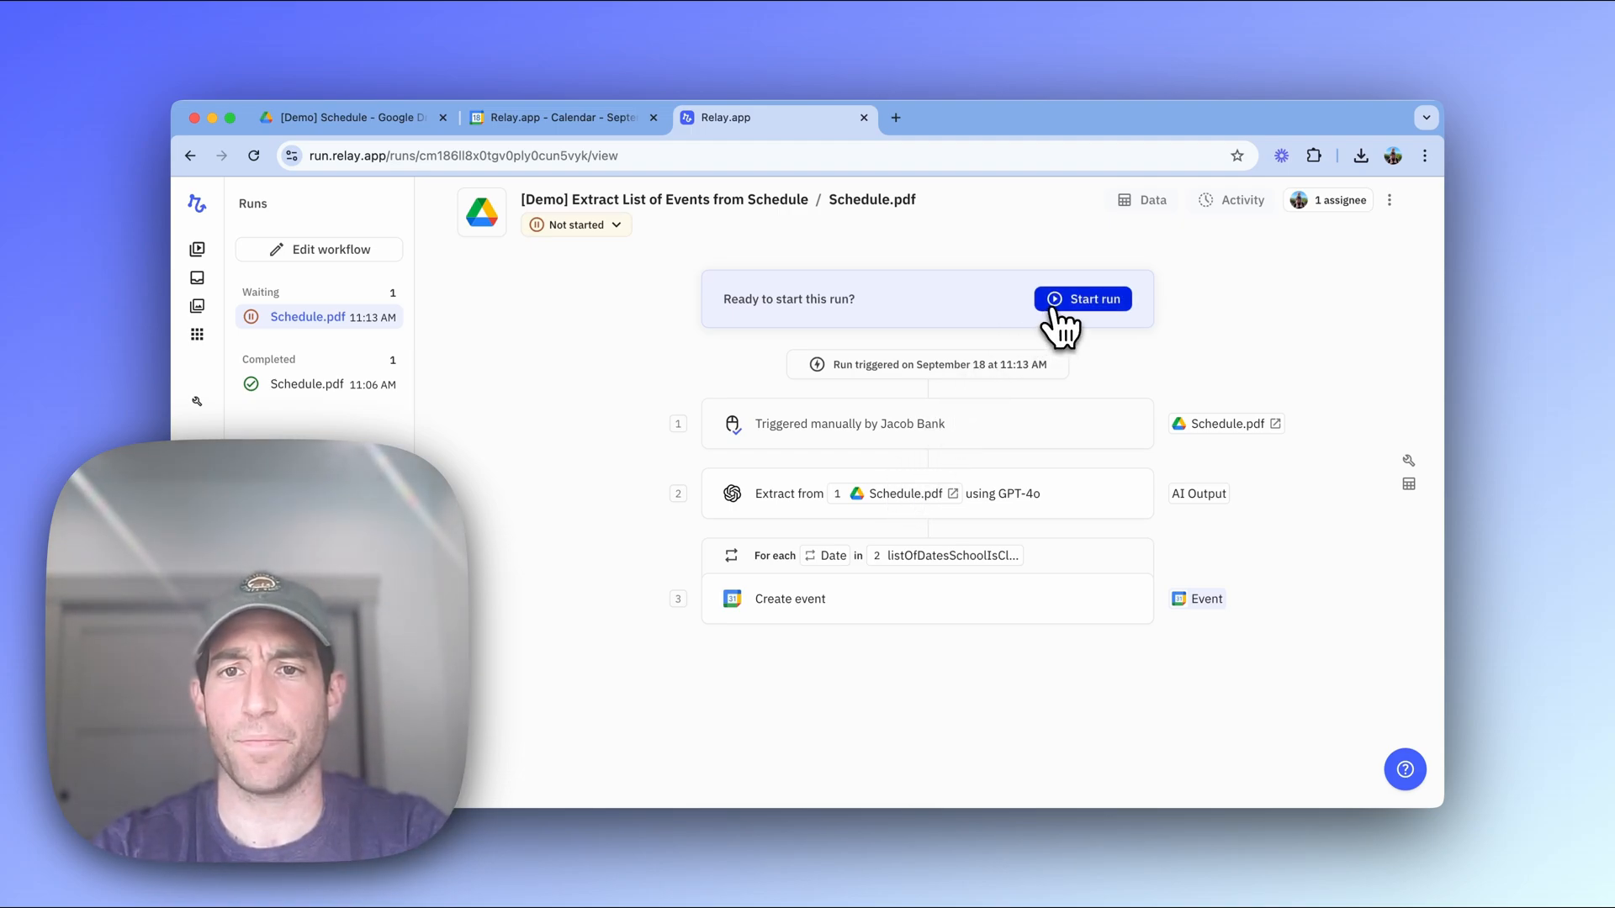
pyautogui.click(1083, 298)
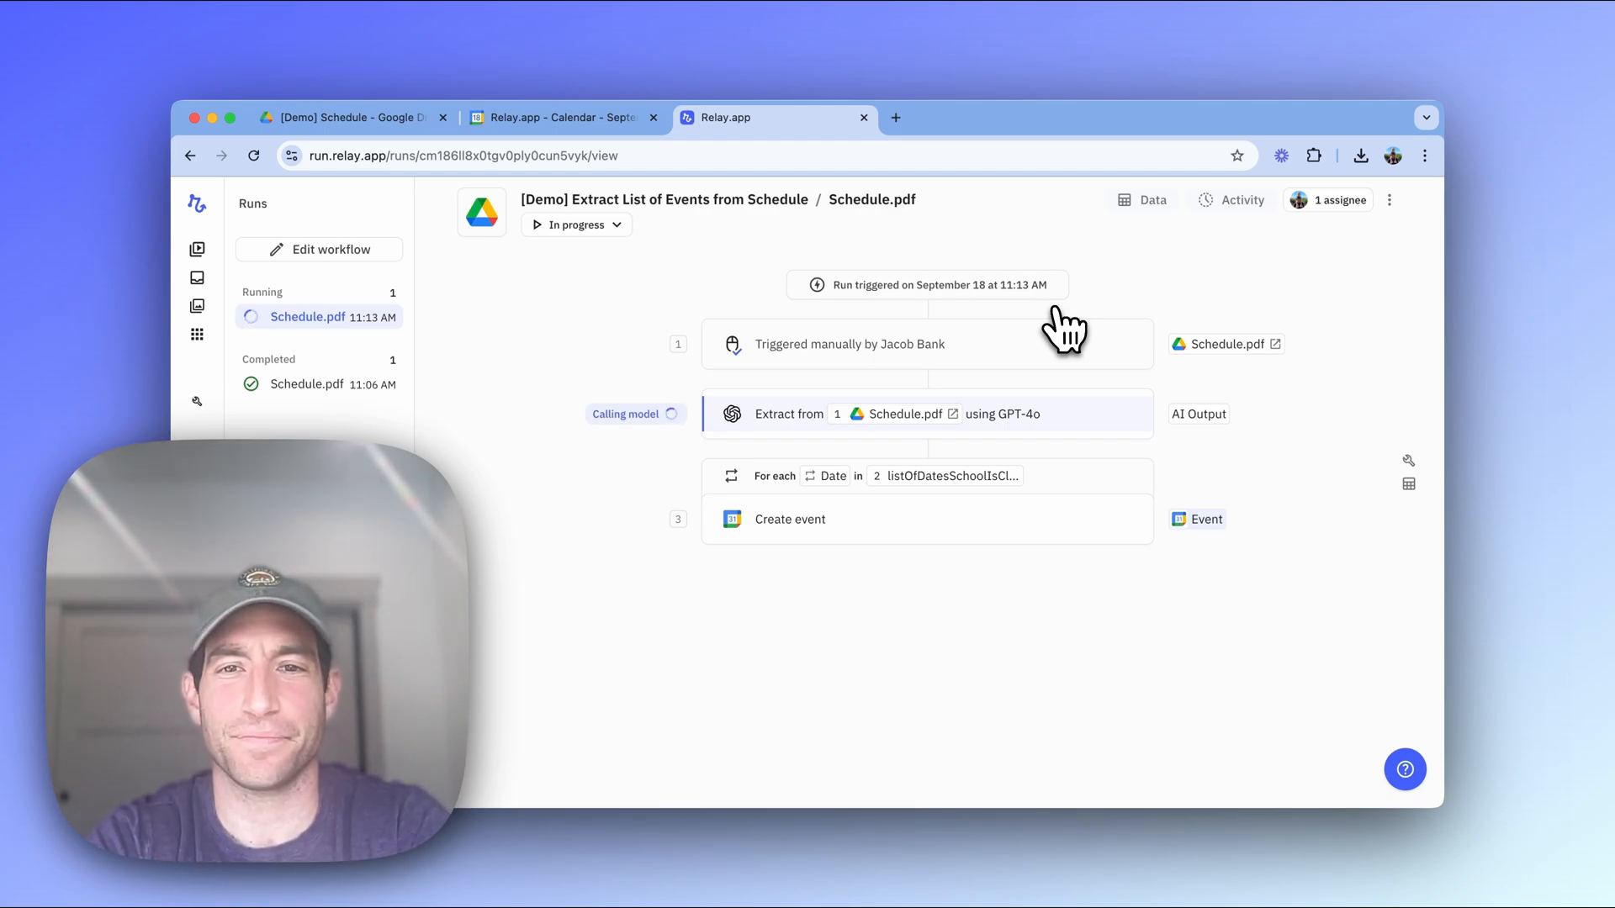
pyautogui.moveTo(644, 175)
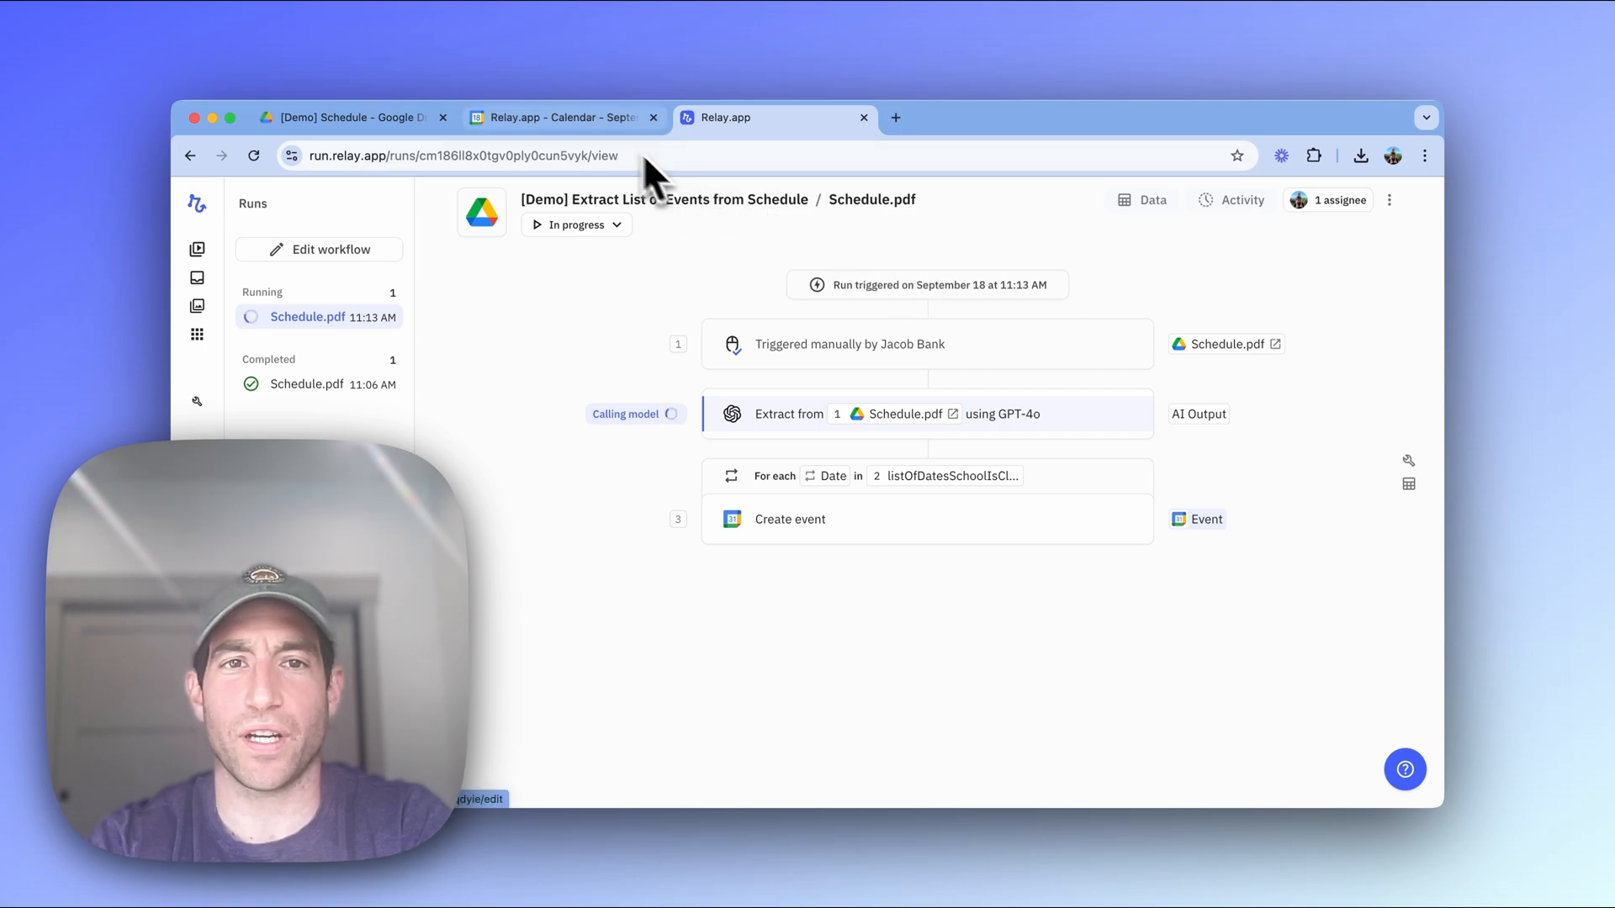
pyautogui.click(556, 118)
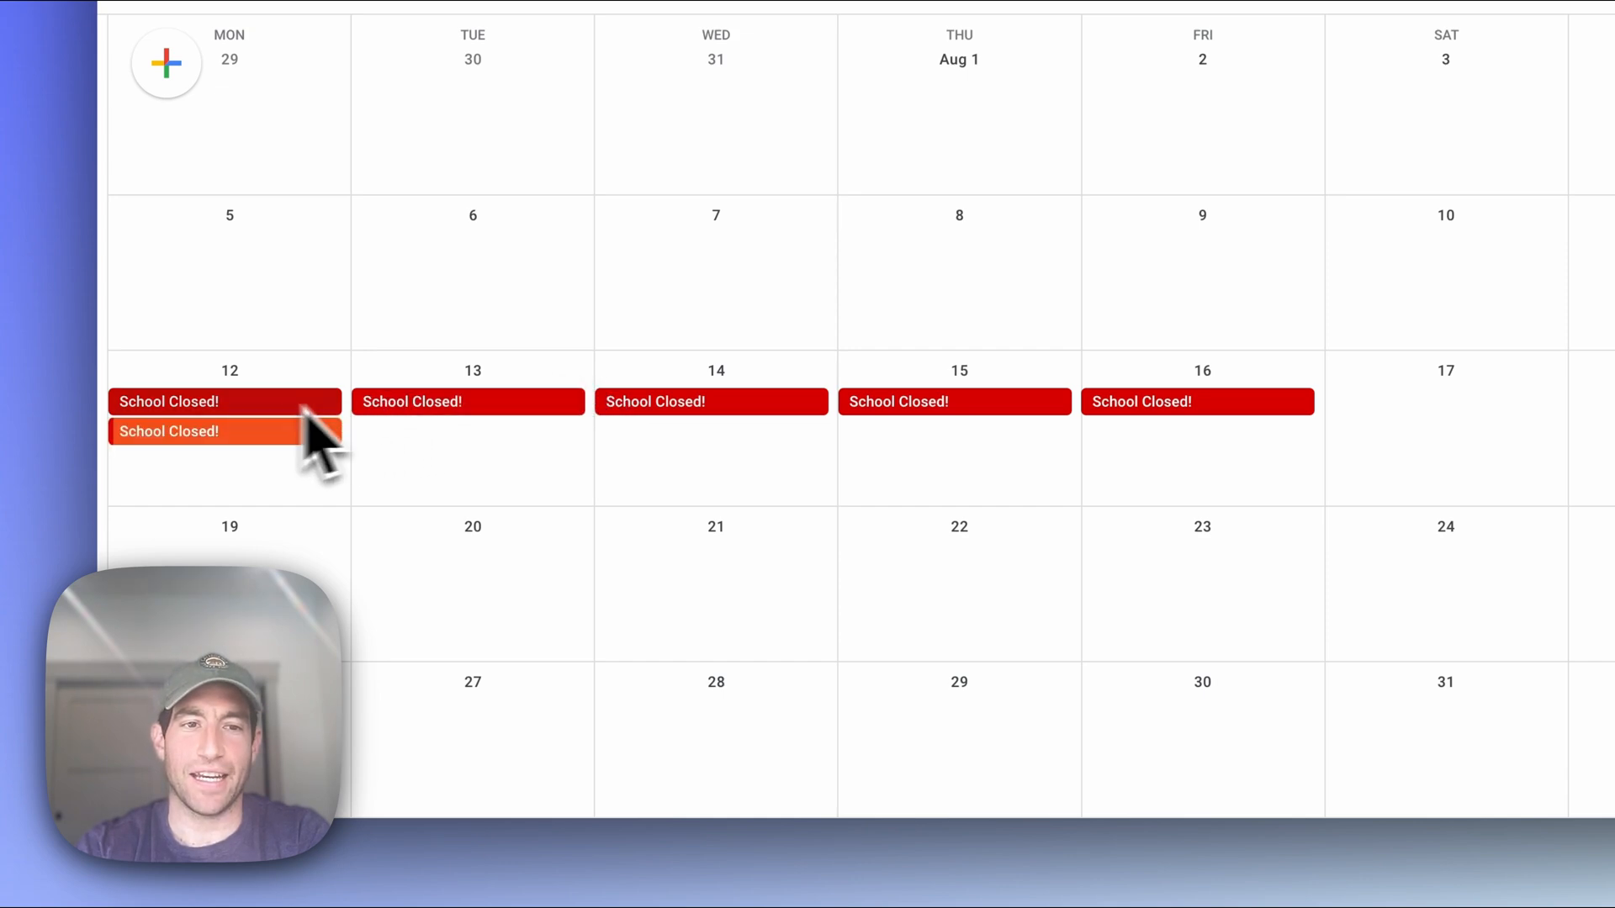
pyautogui.moveTo(278, 484)
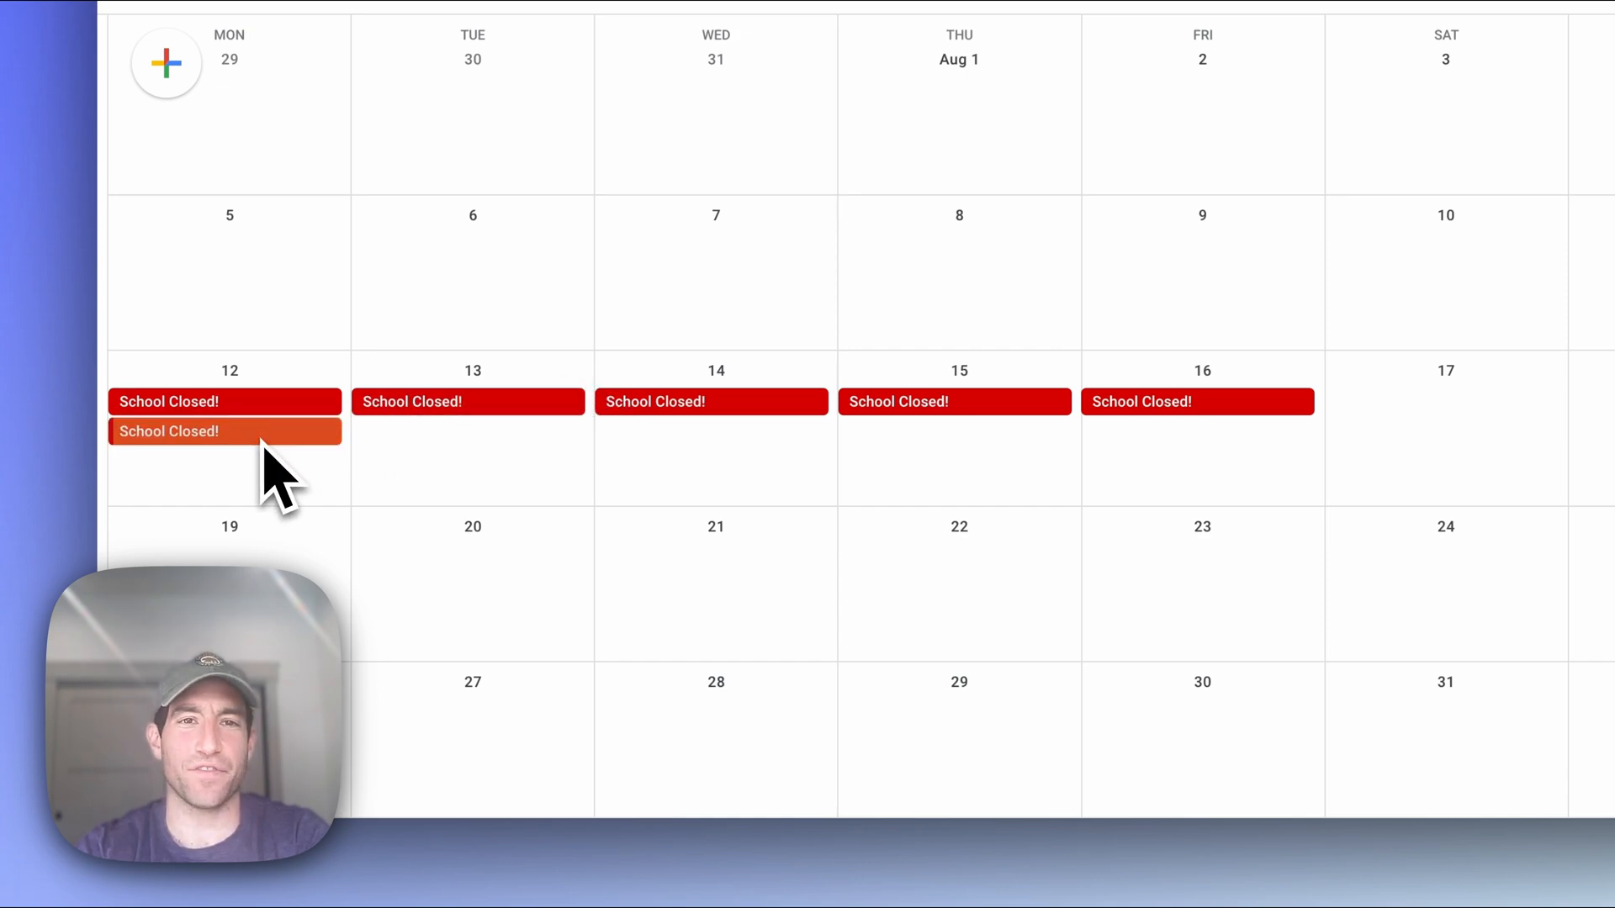
# Check the run's iteration progress in Relay, then view new School Closed! events in Calendar.
pyautogui.click(718, 118)
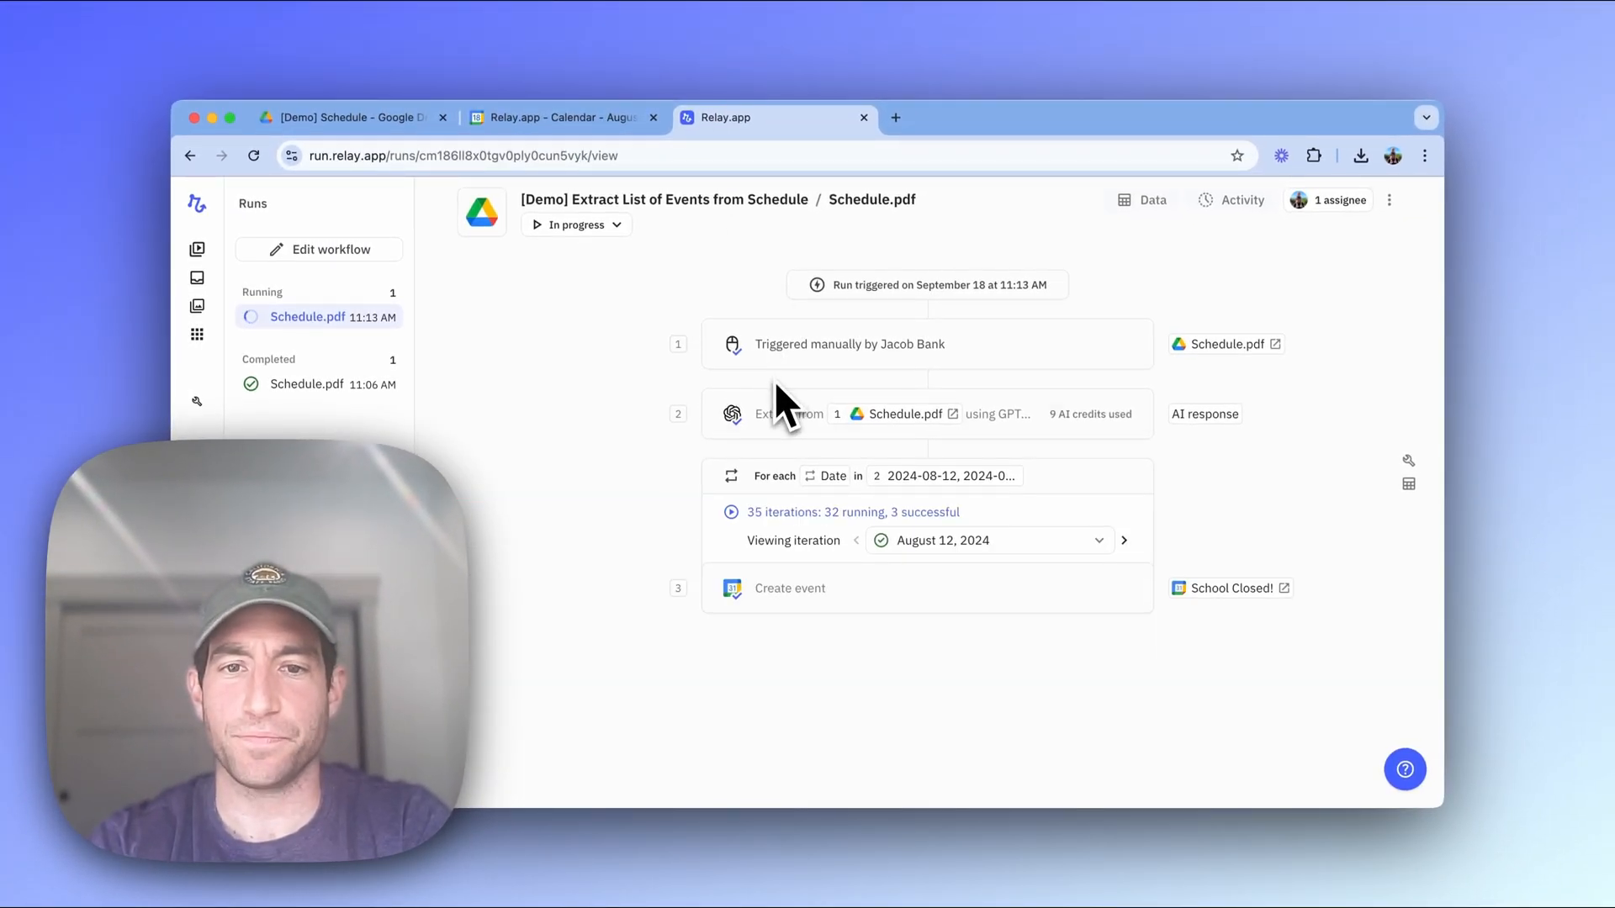
pyautogui.moveTo(803, 541)
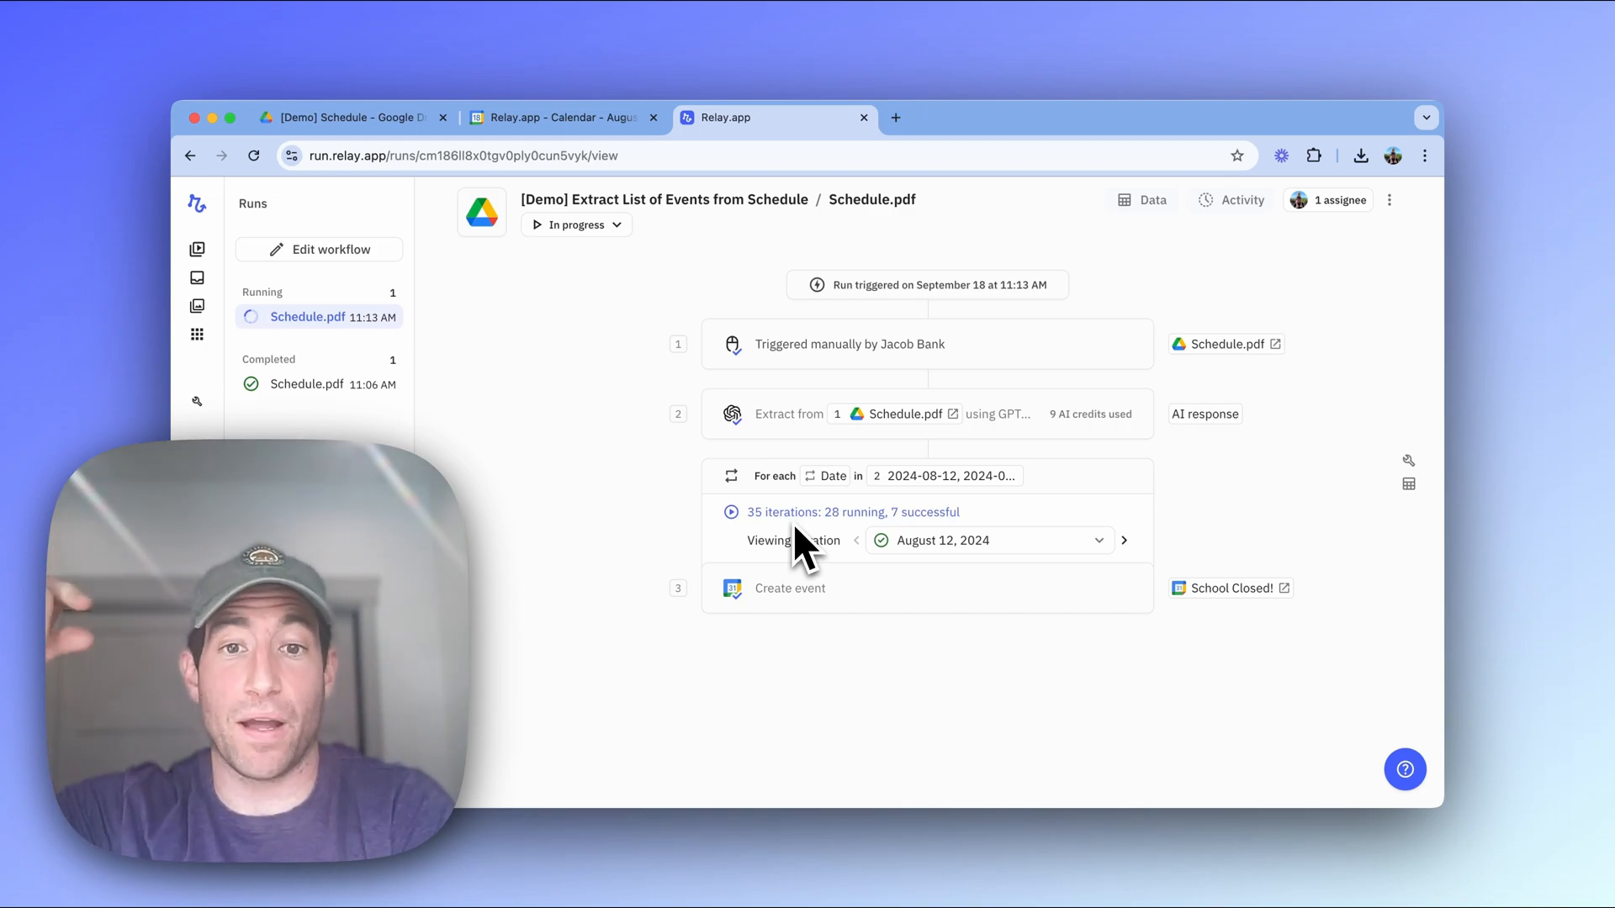
pyautogui.click(561, 118)
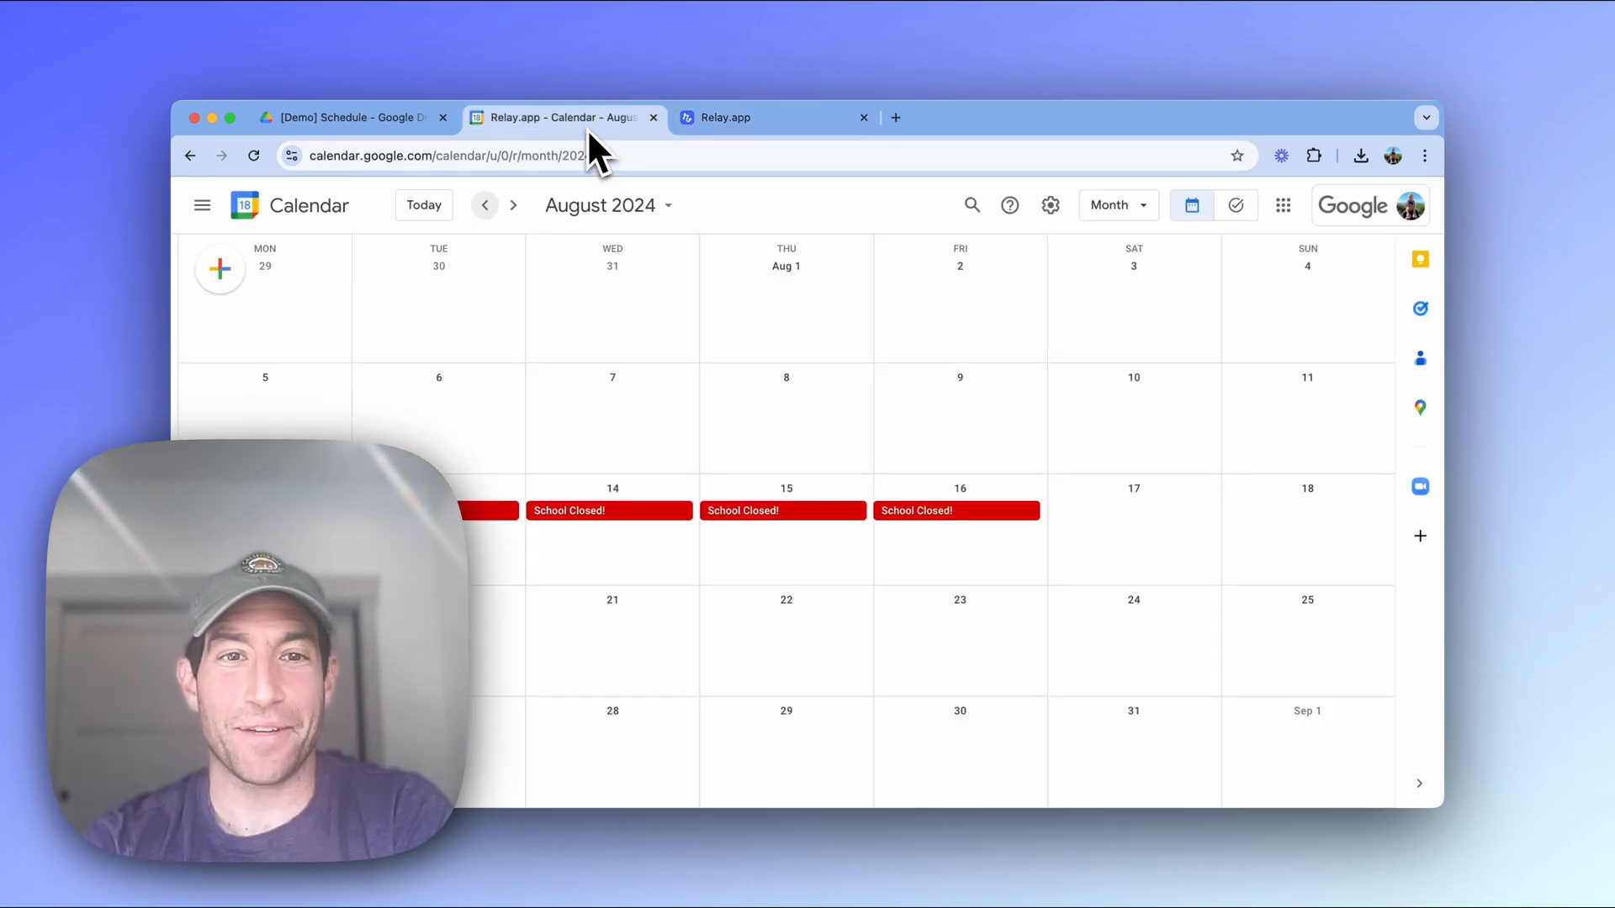
pyautogui.moveTo(611, 371)
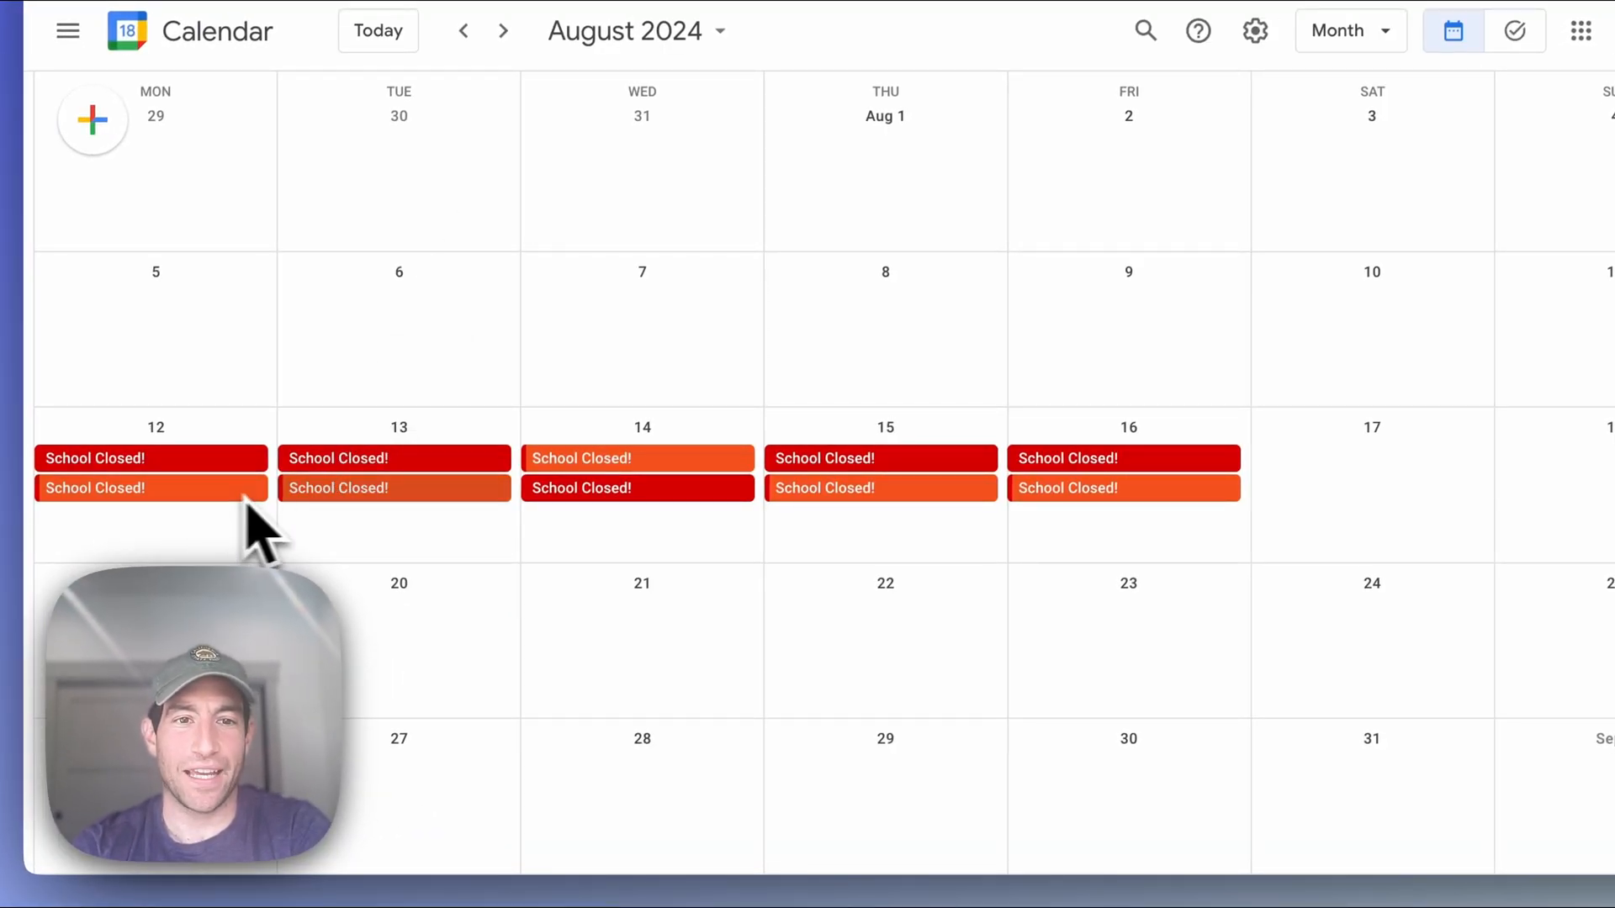
# Page the calendar forward to November 2024 to check the tangerine School Closed! events.
pyautogui.click(503, 30)
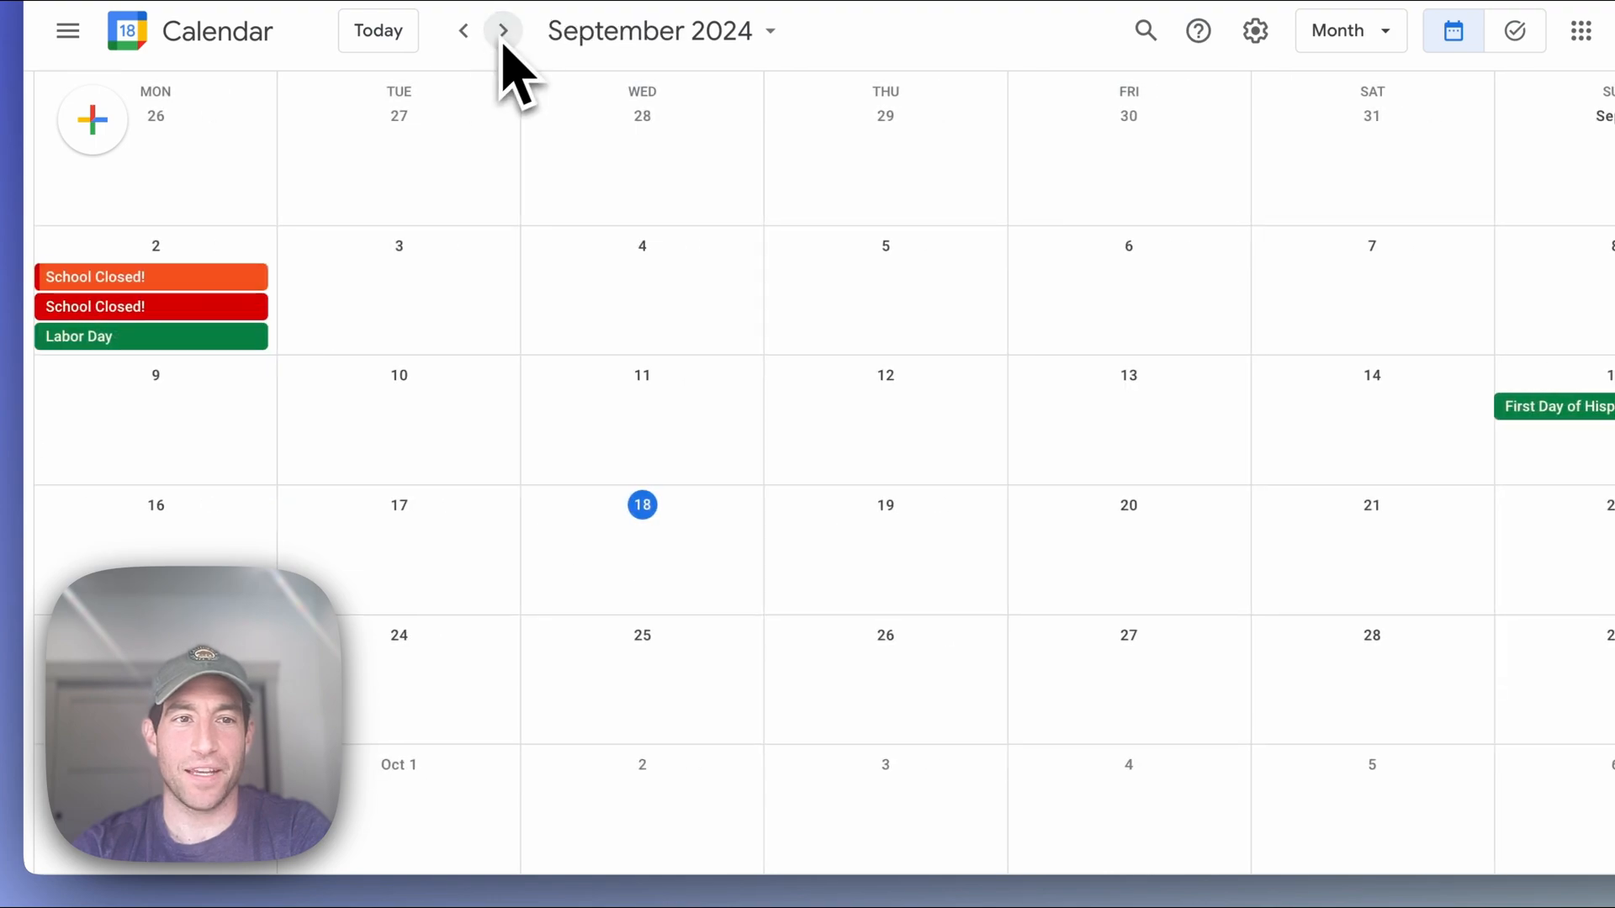
pyautogui.moveTo(504, 56)
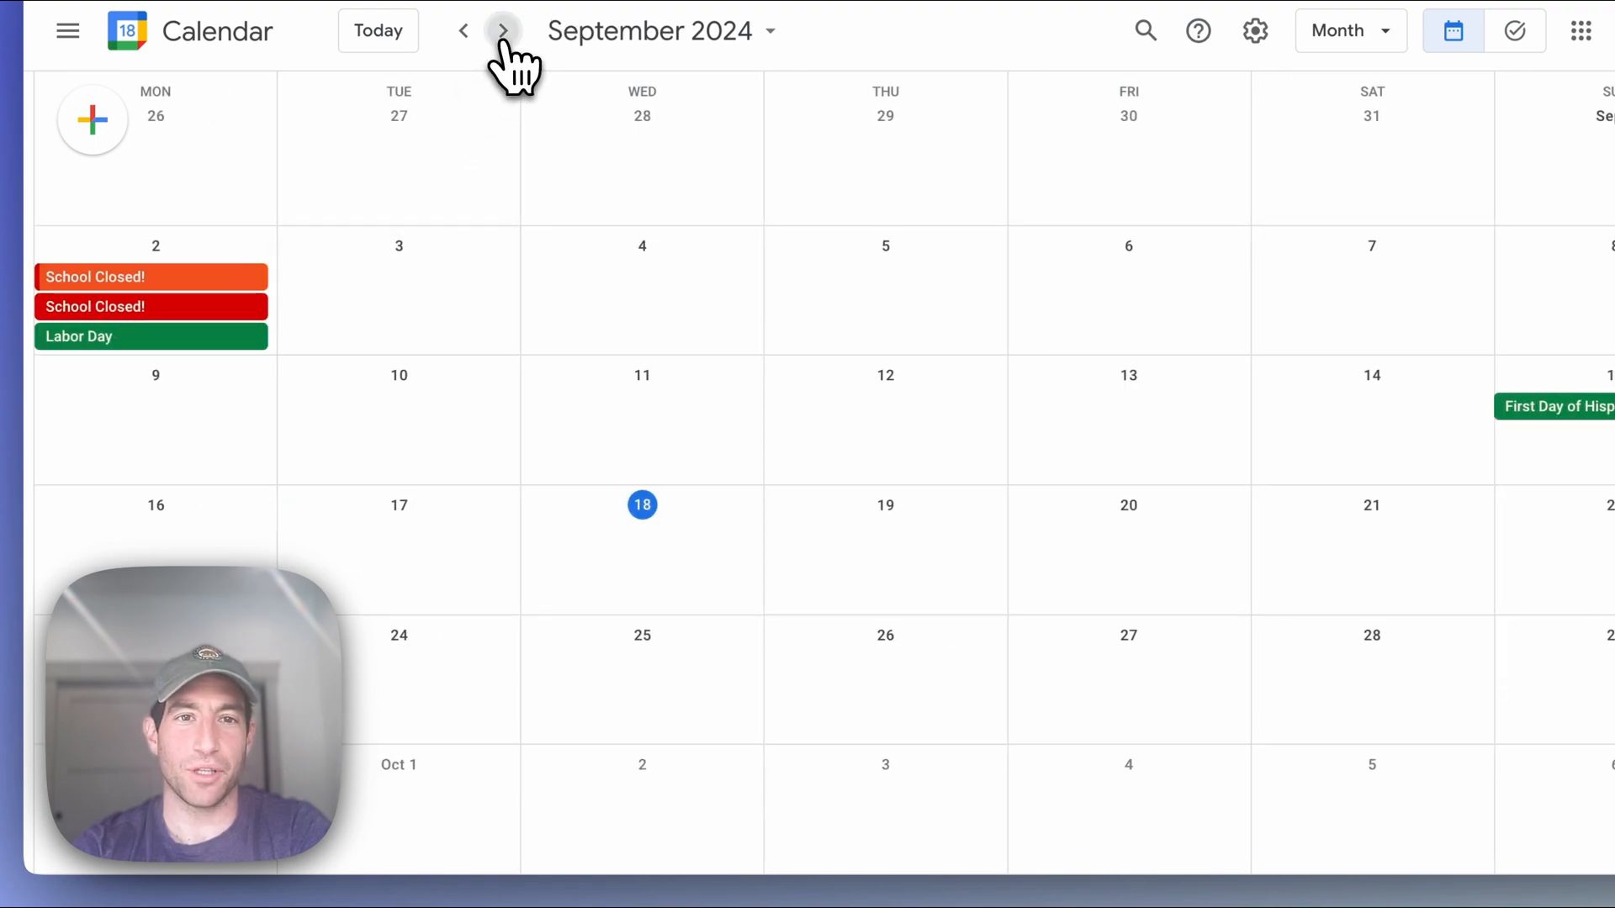
pyautogui.click(502, 30)
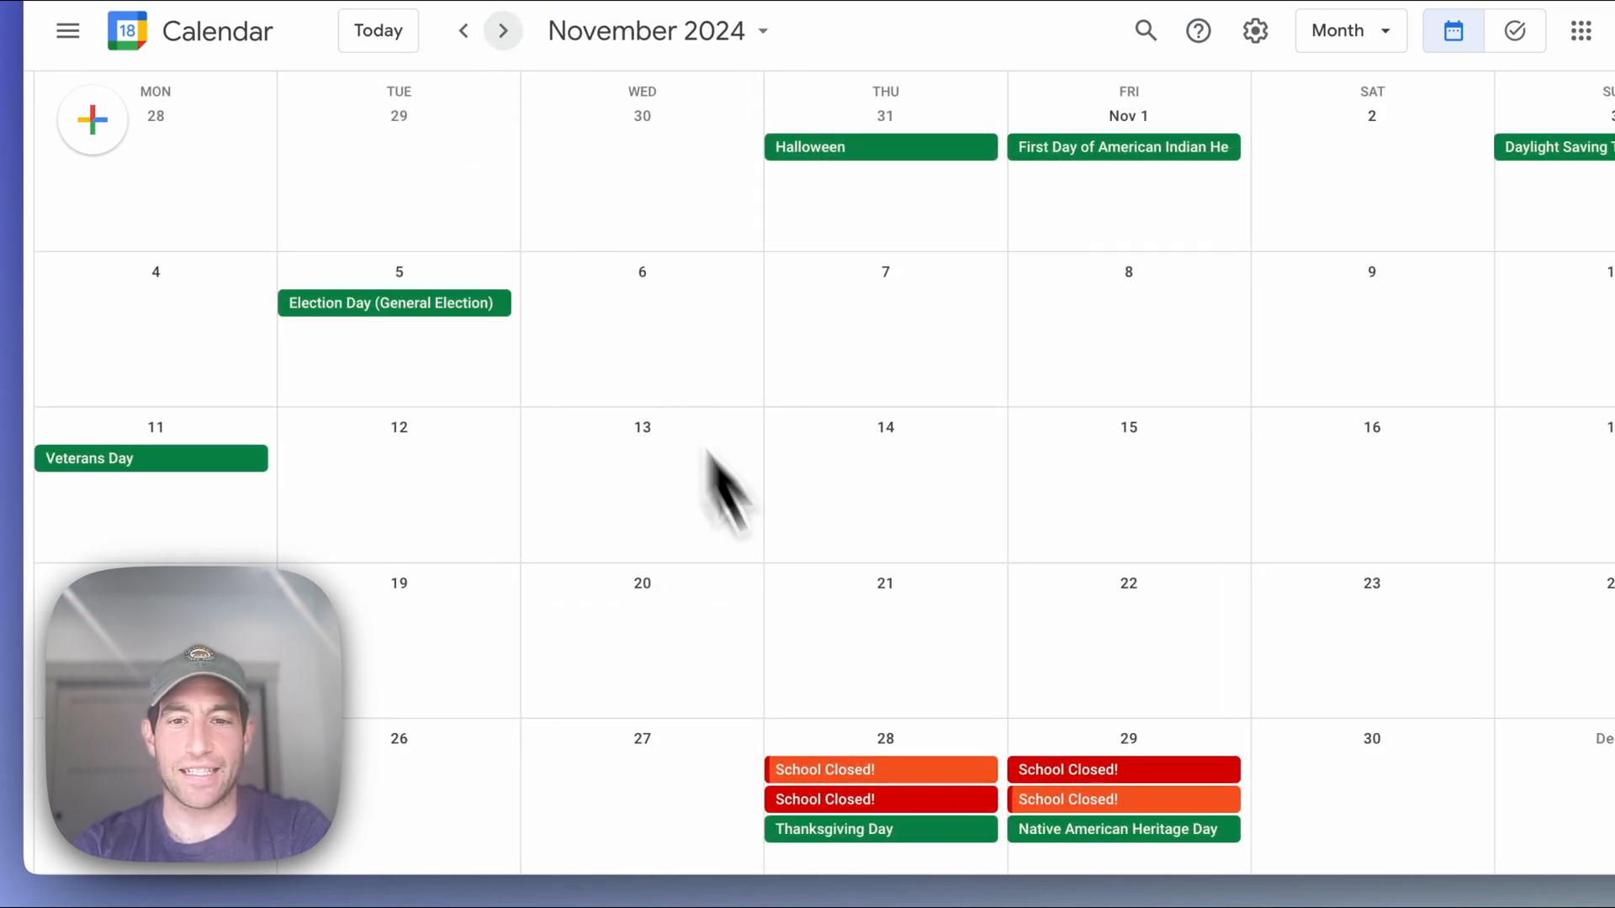
pyautogui.moveTo(1030, 808)
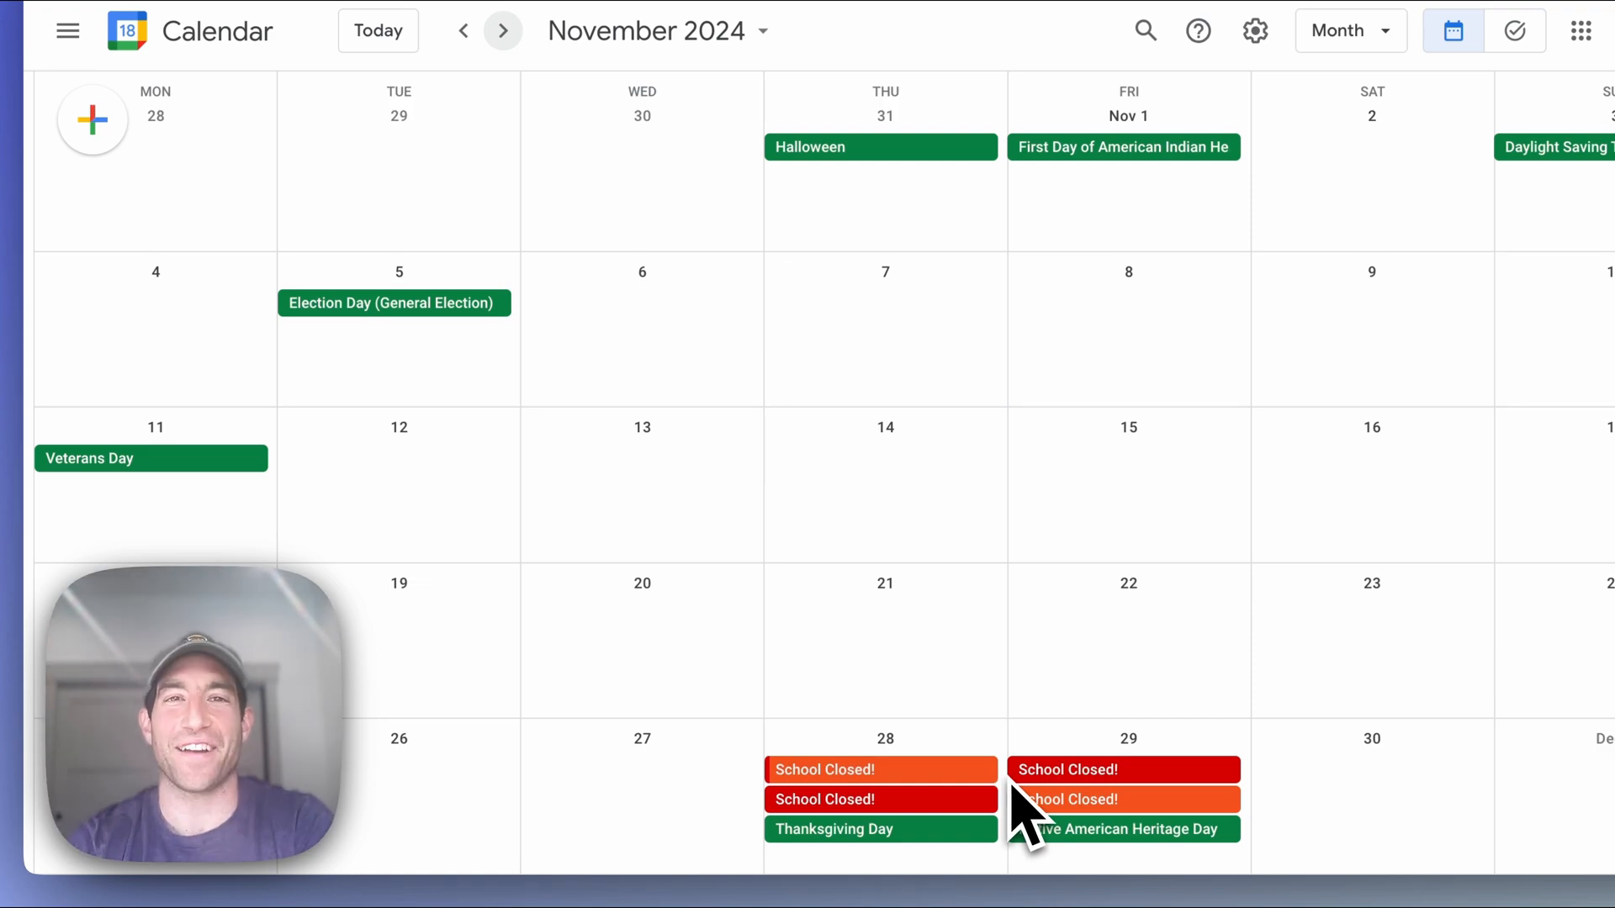
pyautogui.click(725, 116)
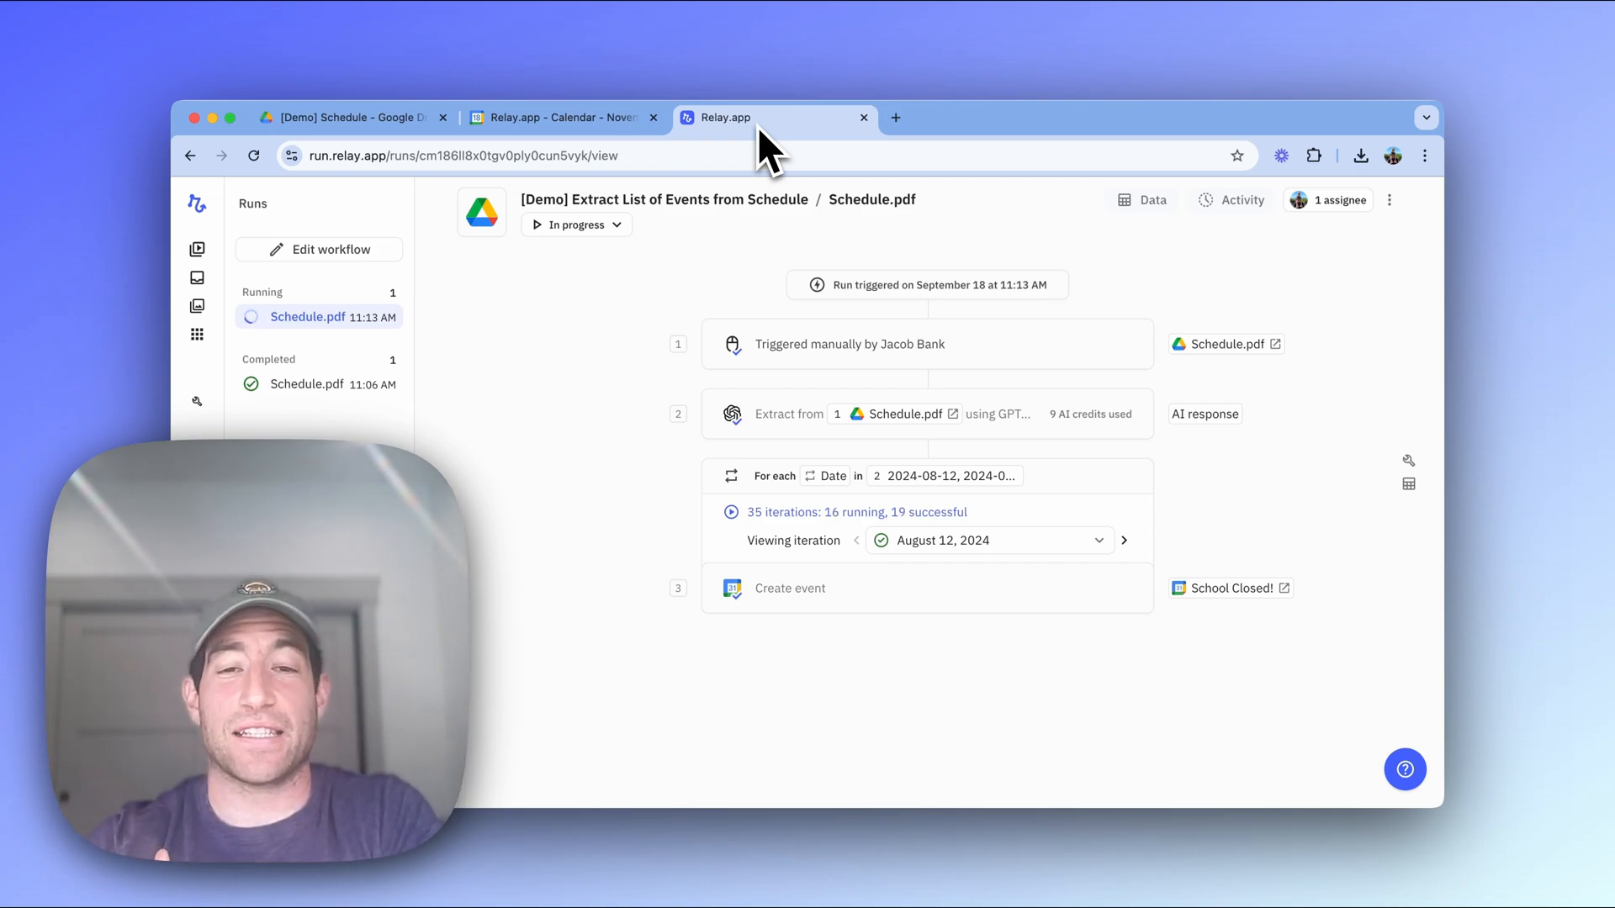
pyautogui.moveTo(825, 387)
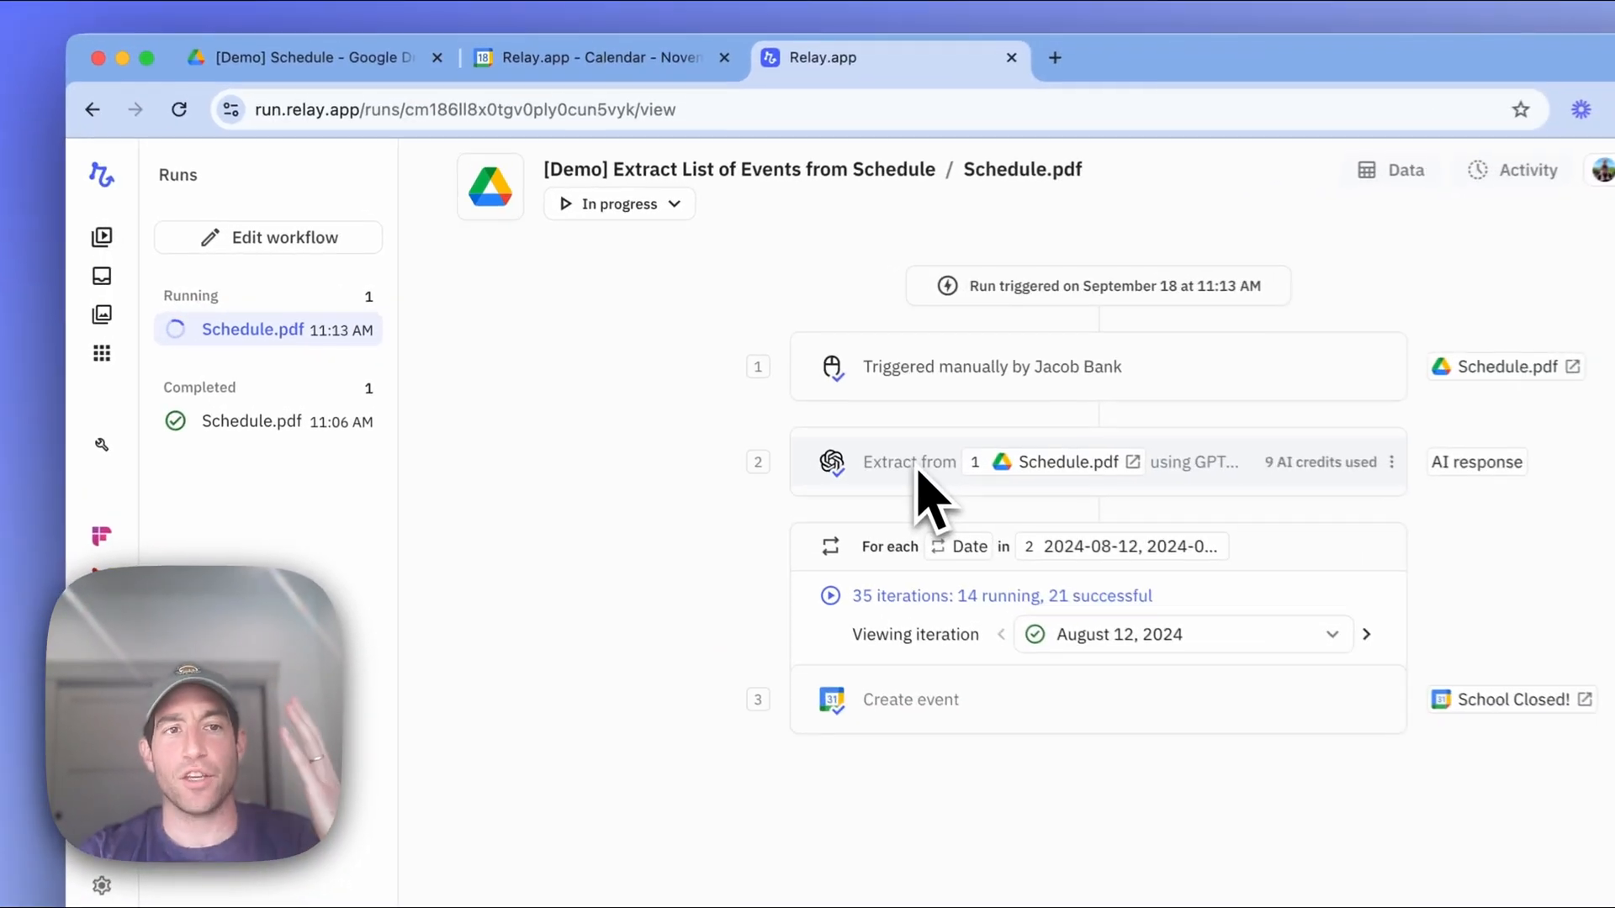
# Reopen the workflow editor and show the For each step's listOfDatesSchoolIsClosed settings.
pyautogui.click(283, 238)
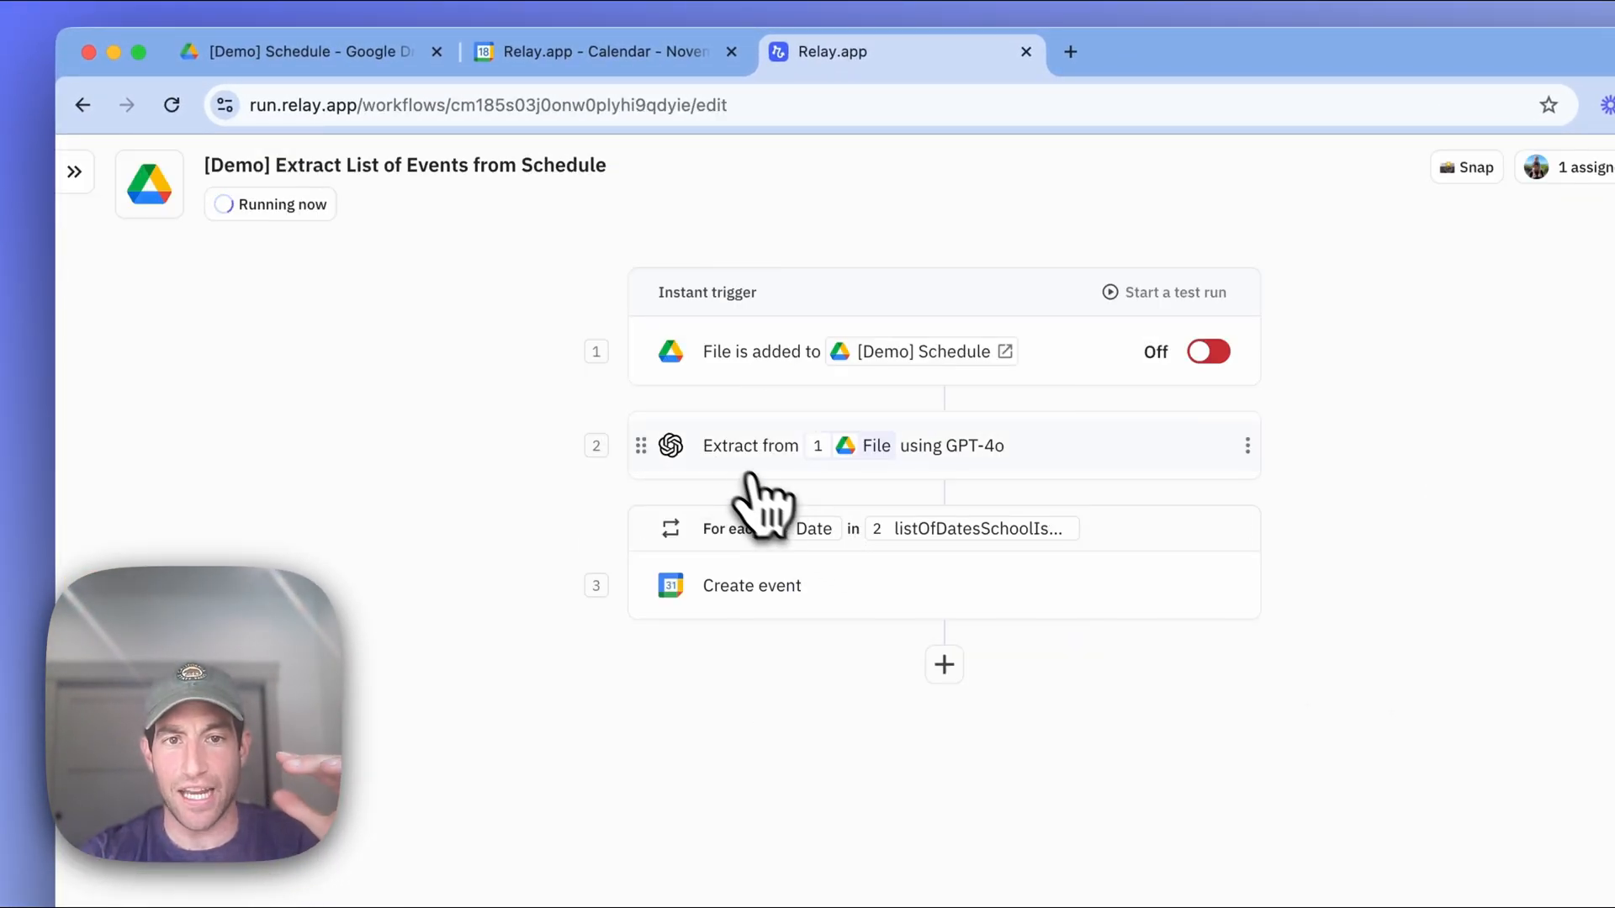
pyautogui.click(767, 528)
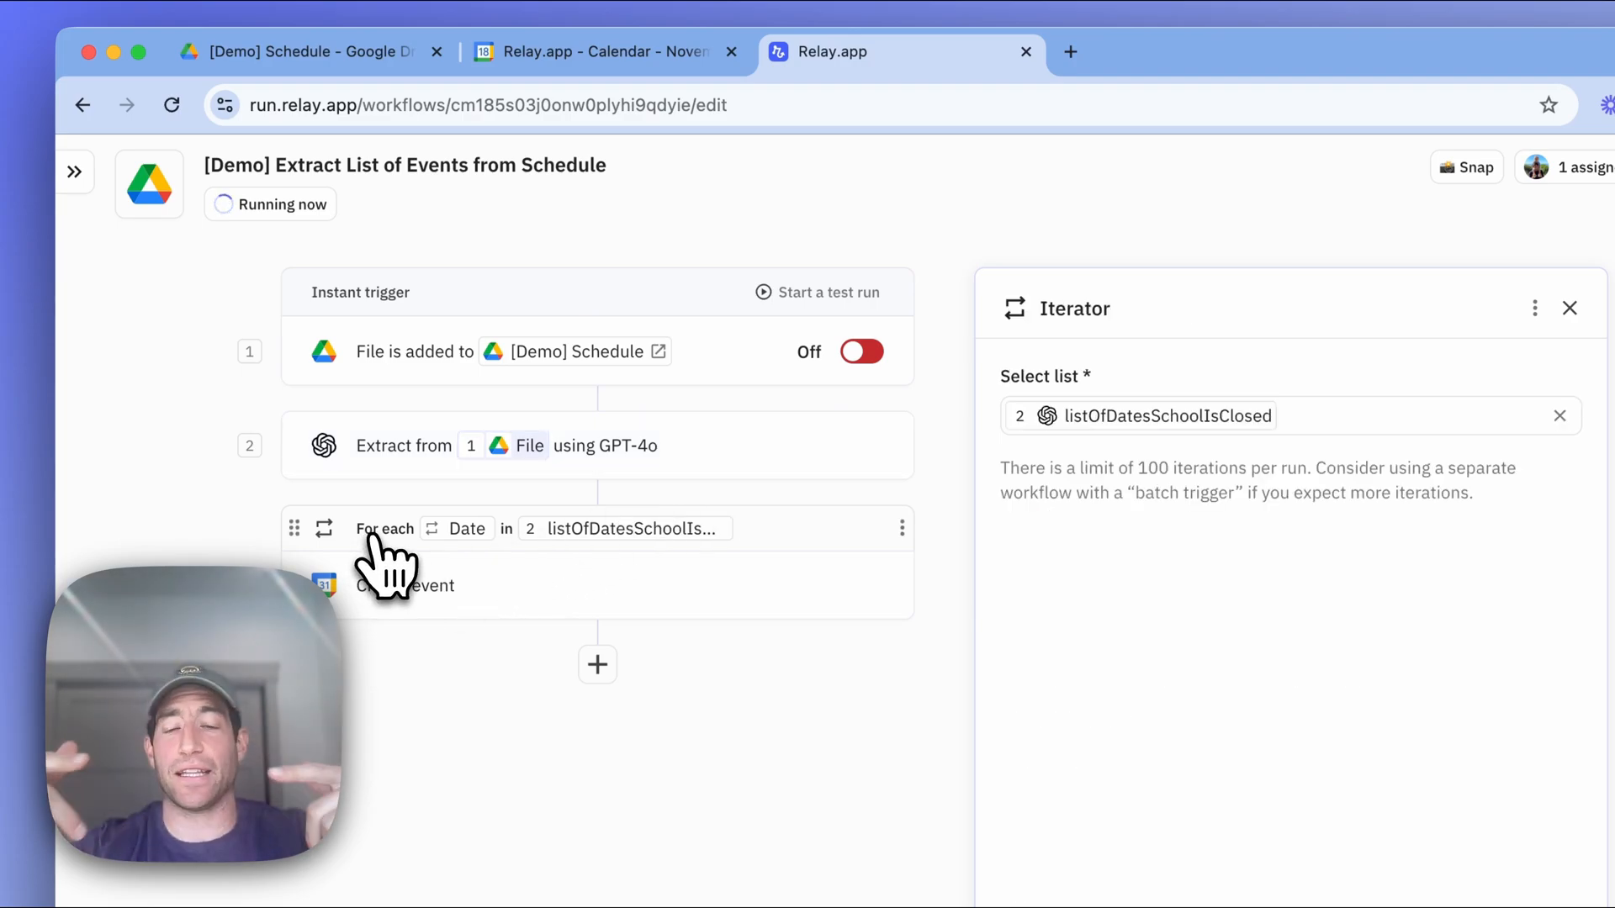